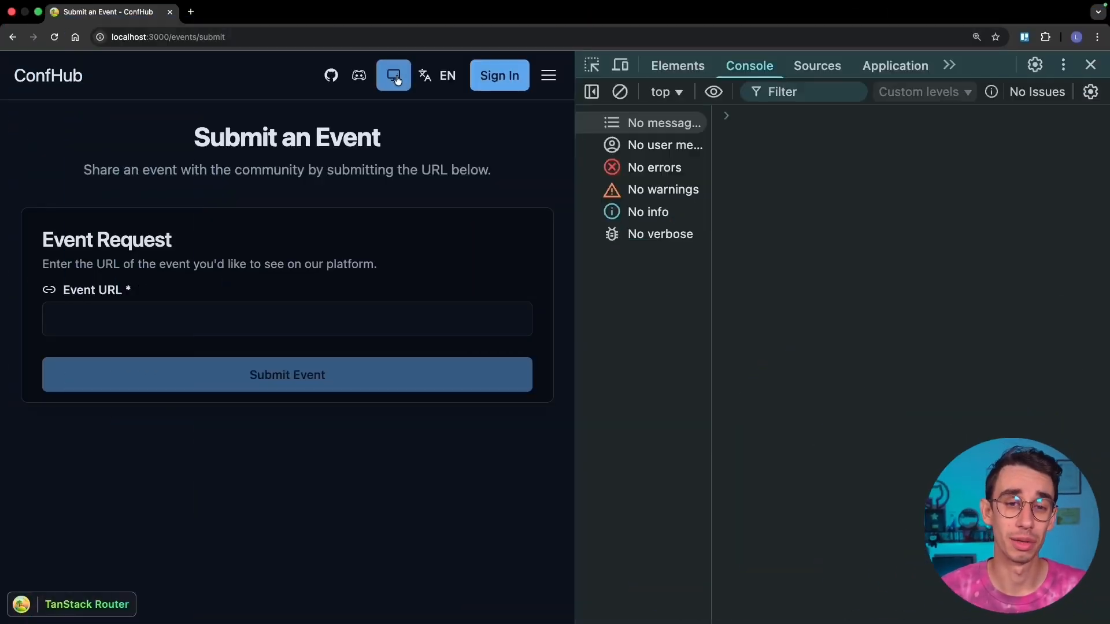
# Switch ConfHub to the light theme and pick a language from the English/Italiano menu
pyautogui.click(393, 76)
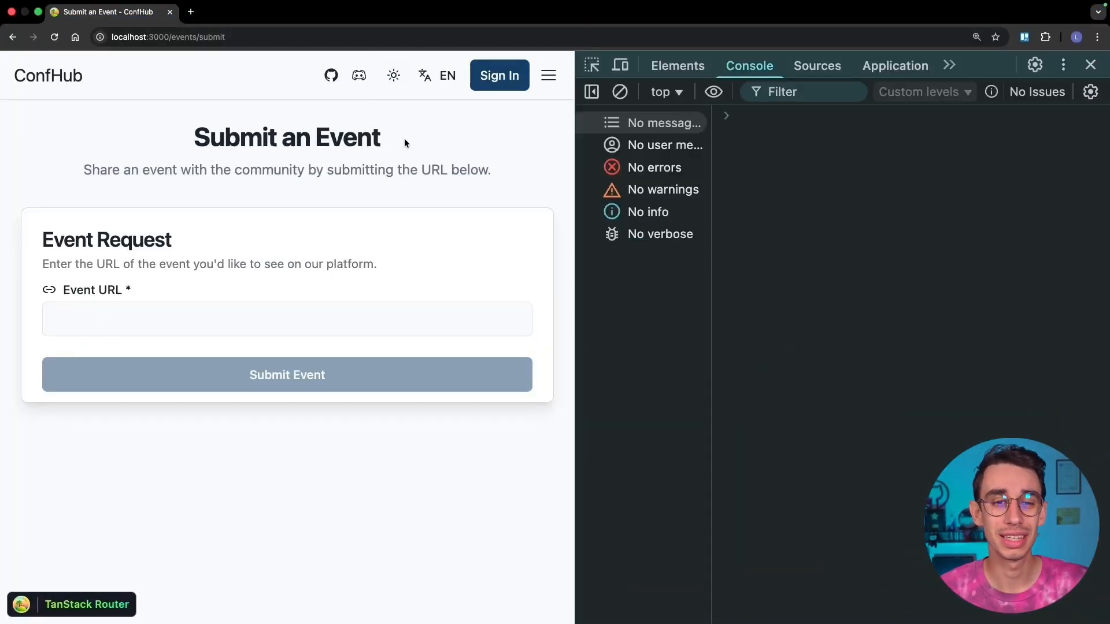
pyautogui.click(436, 75)
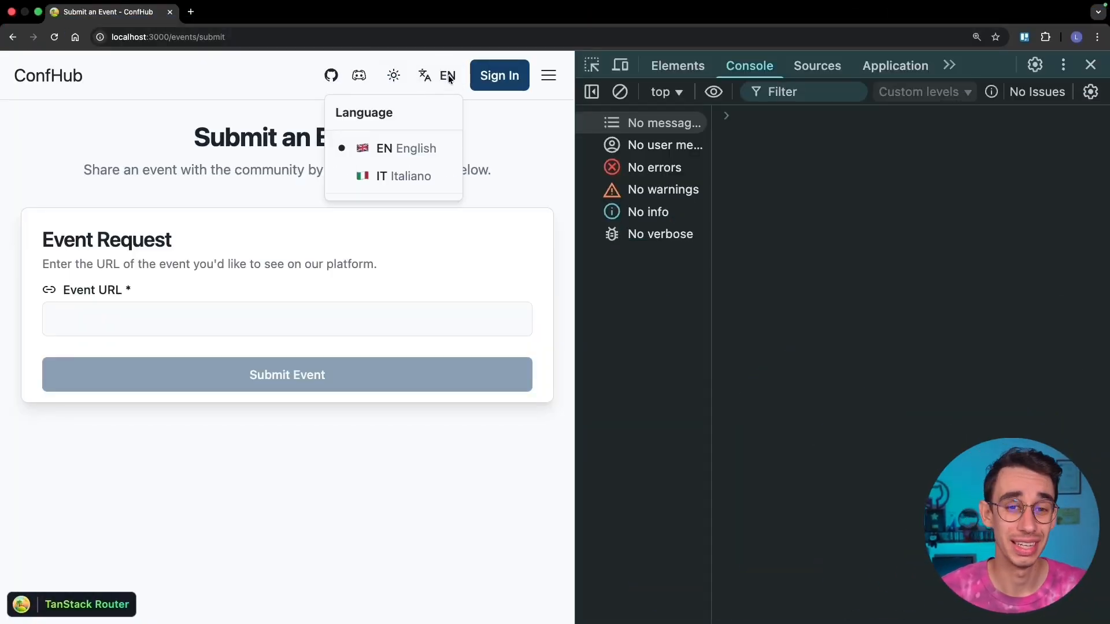
pyautogui.click(405, 176)
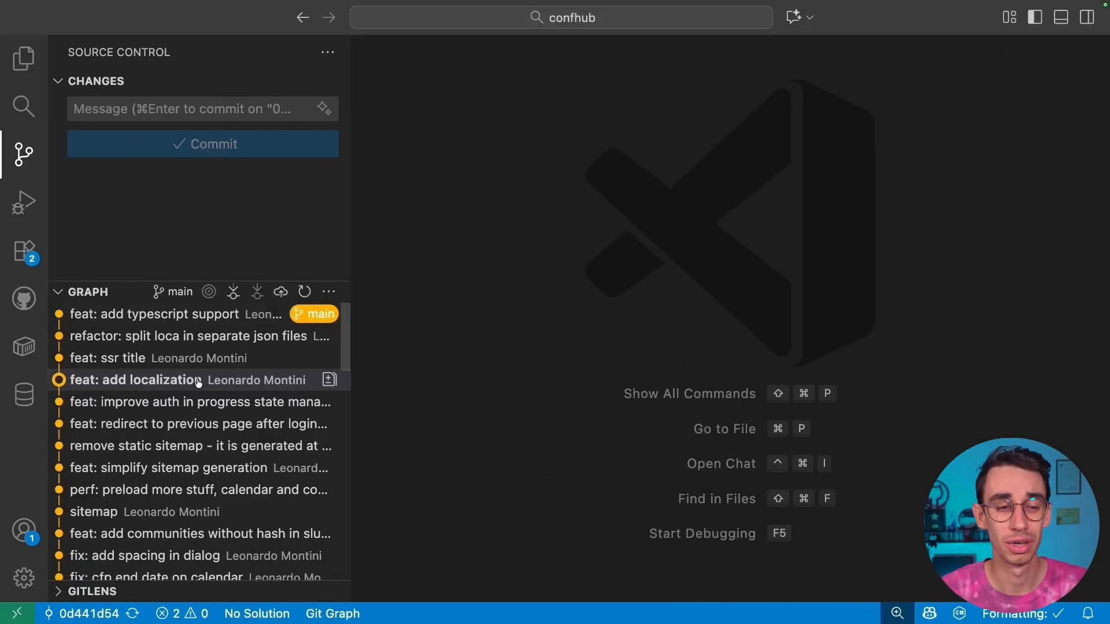
# View the 'add localization' commit's package.json diff and mark the i18next and browser language detector dependencies
pyautogui.click(134, 380)
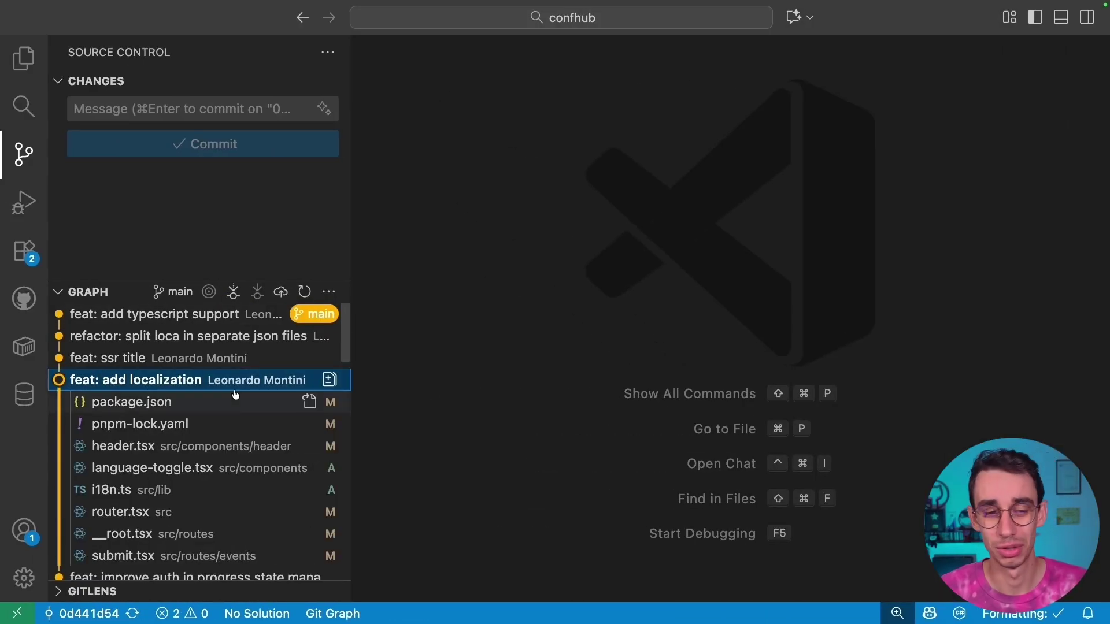
pyautogui.moveTo(180, 358)
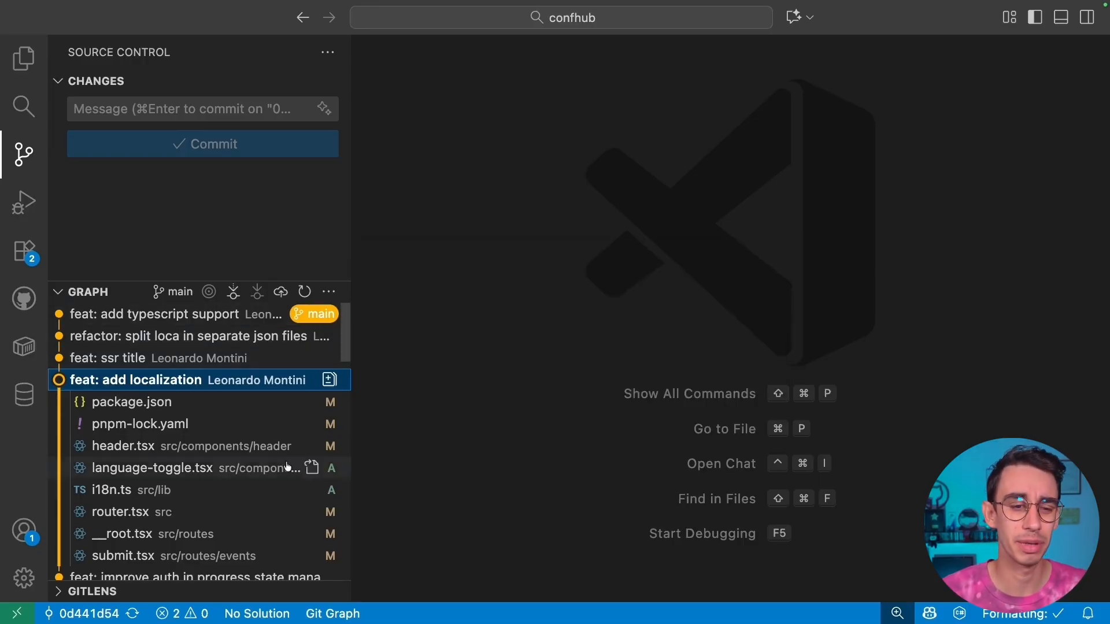
pyautogui.click(132, 401)
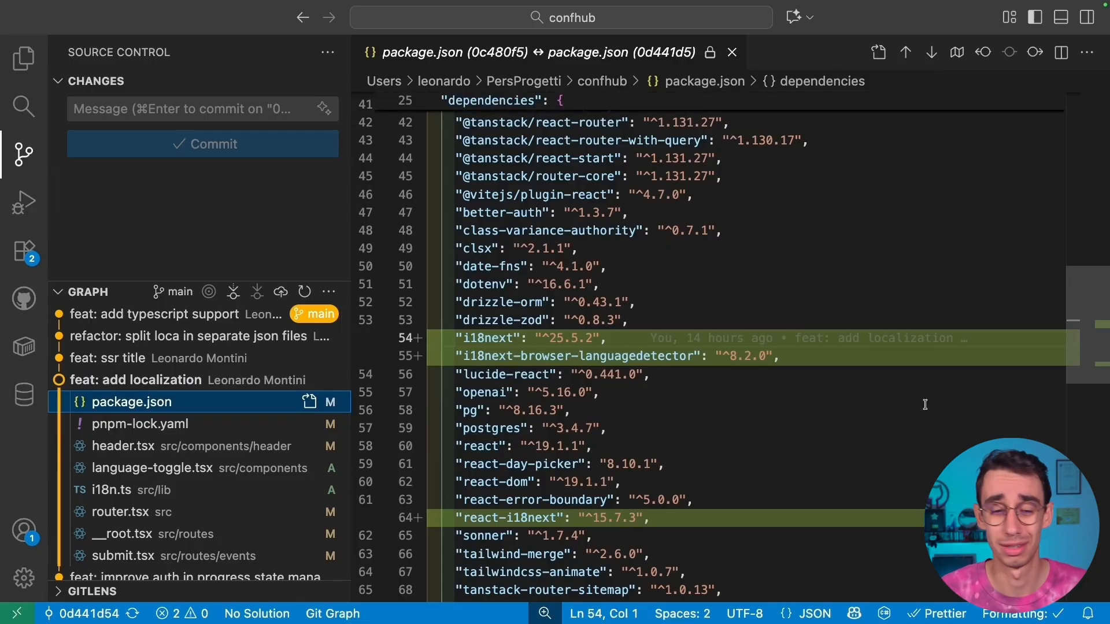
pyautogui.scroll(-3)
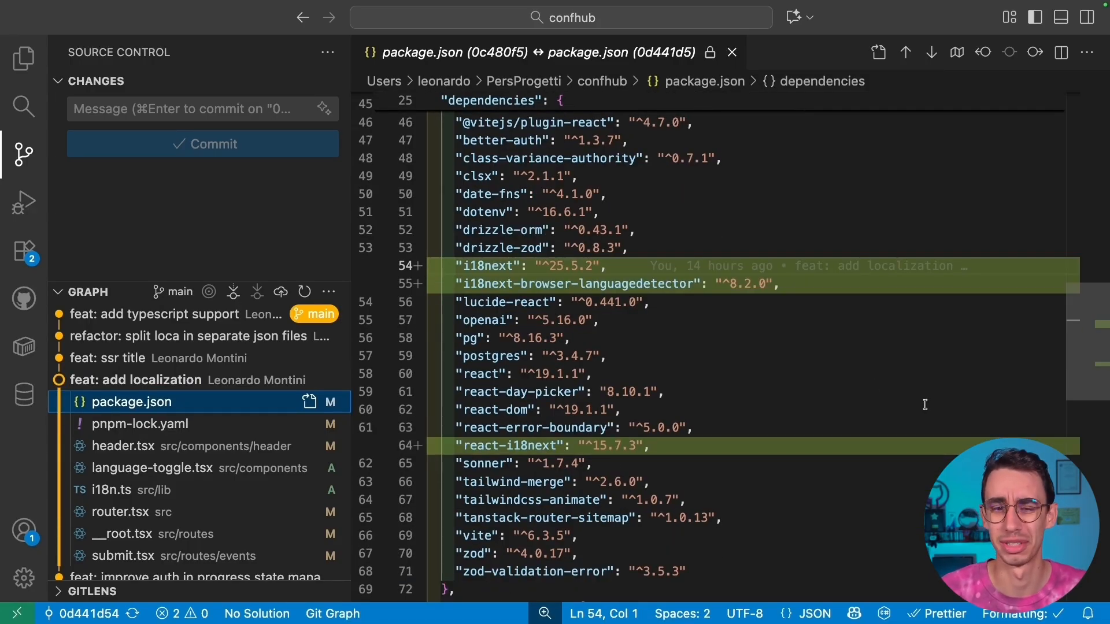
pyautogui.doubleClick(488, 230)
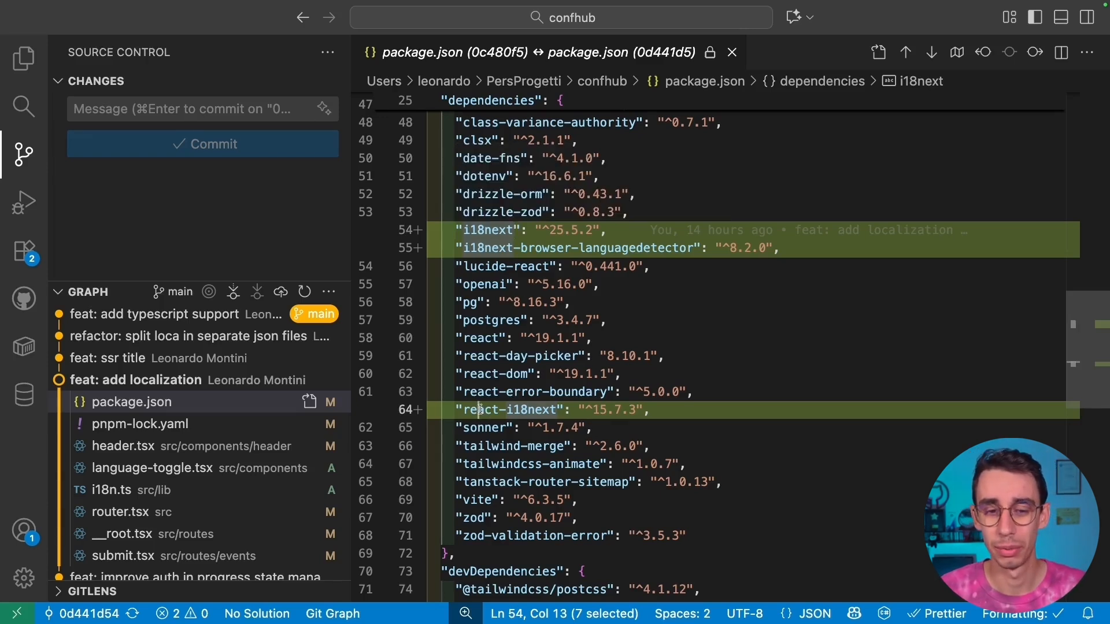
pyautogui.click(694, 247)
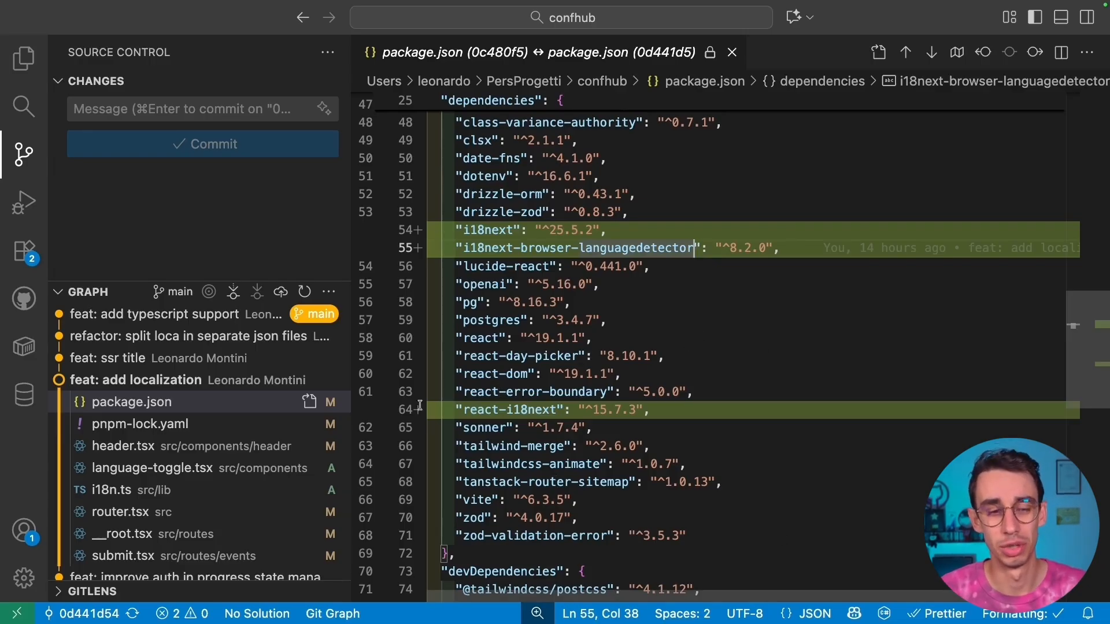
pyautogui.click(113, 490)
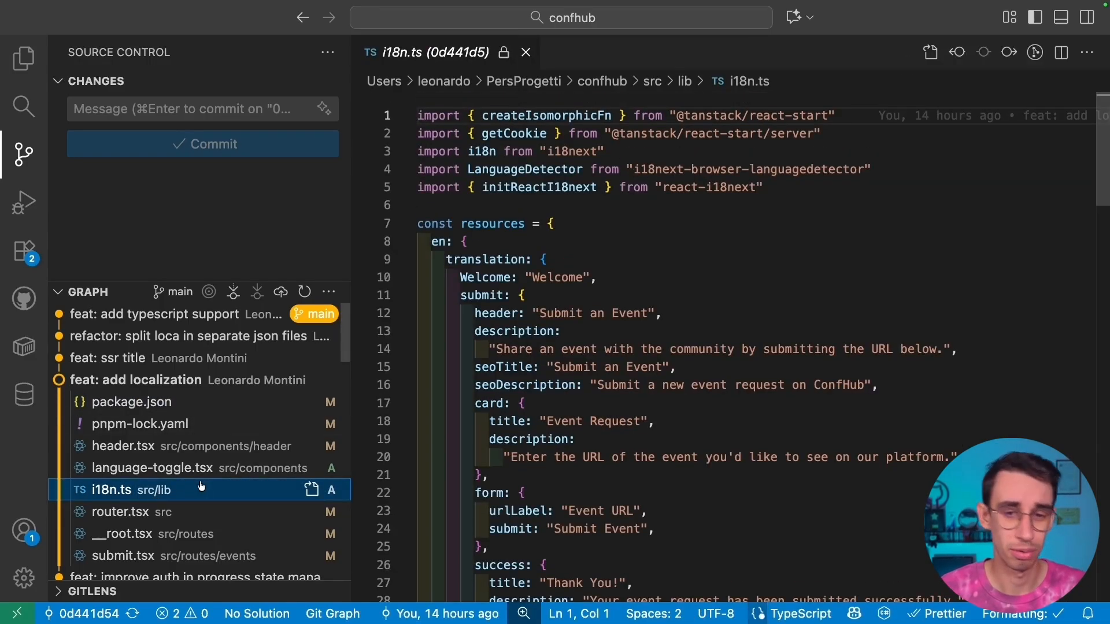
pyautogui.click(929, 52)
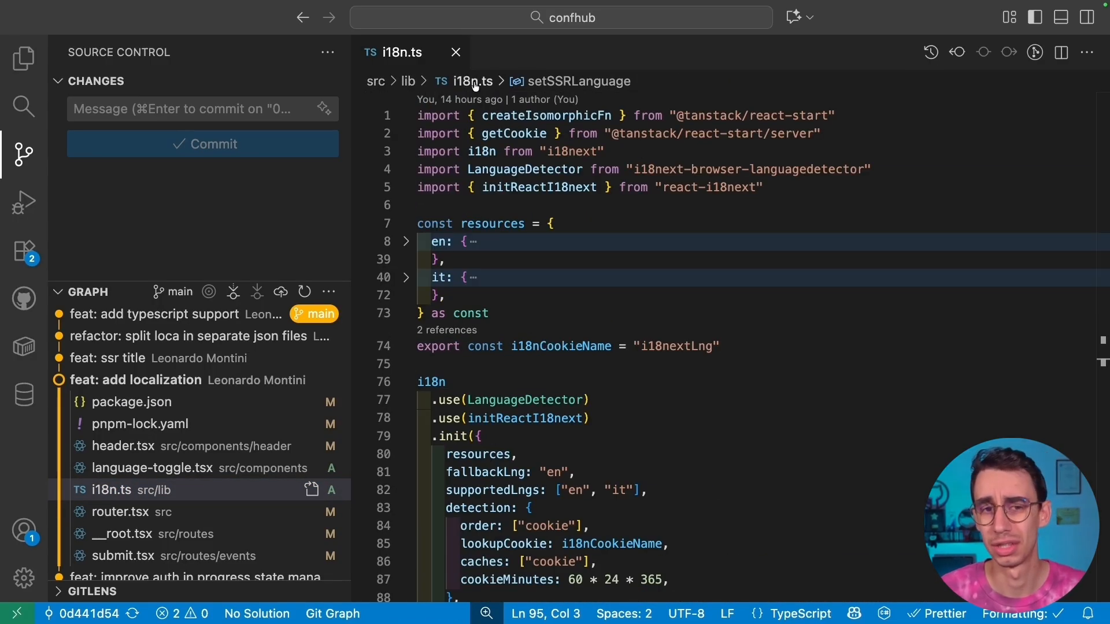
pyautogui.moveTo(786, 239)
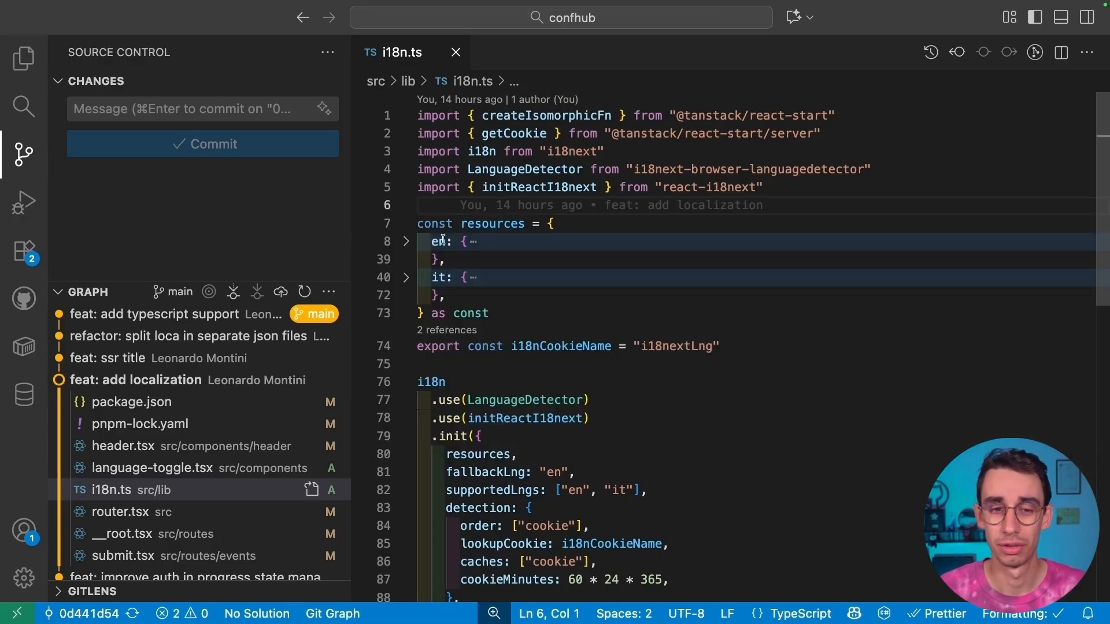
pyautogui.click(406, 241)
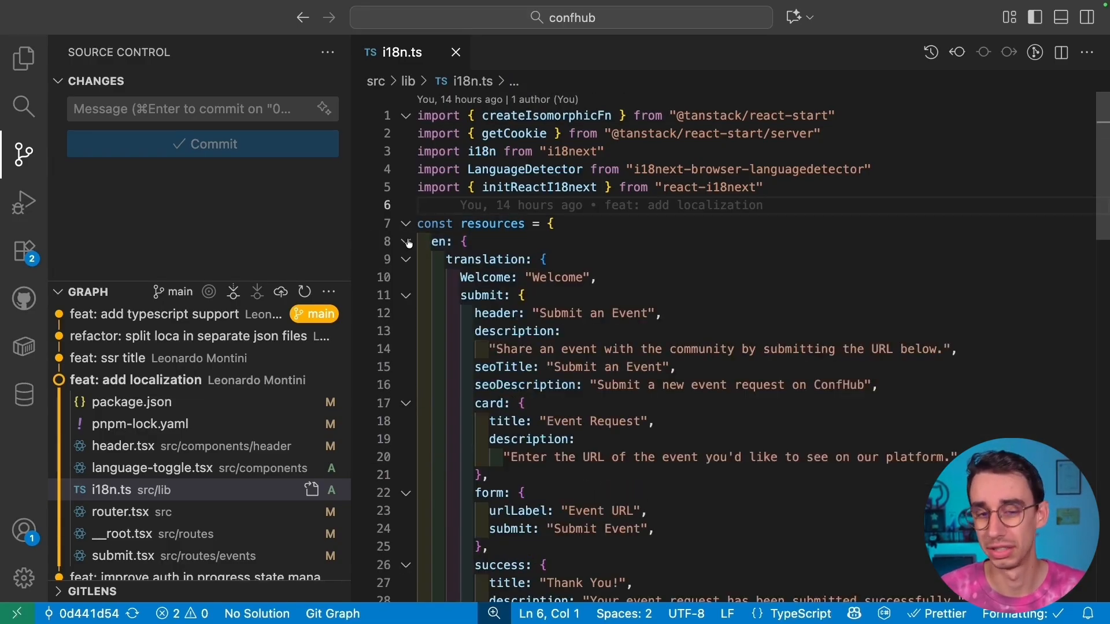
pyautogui.click(405, 241)
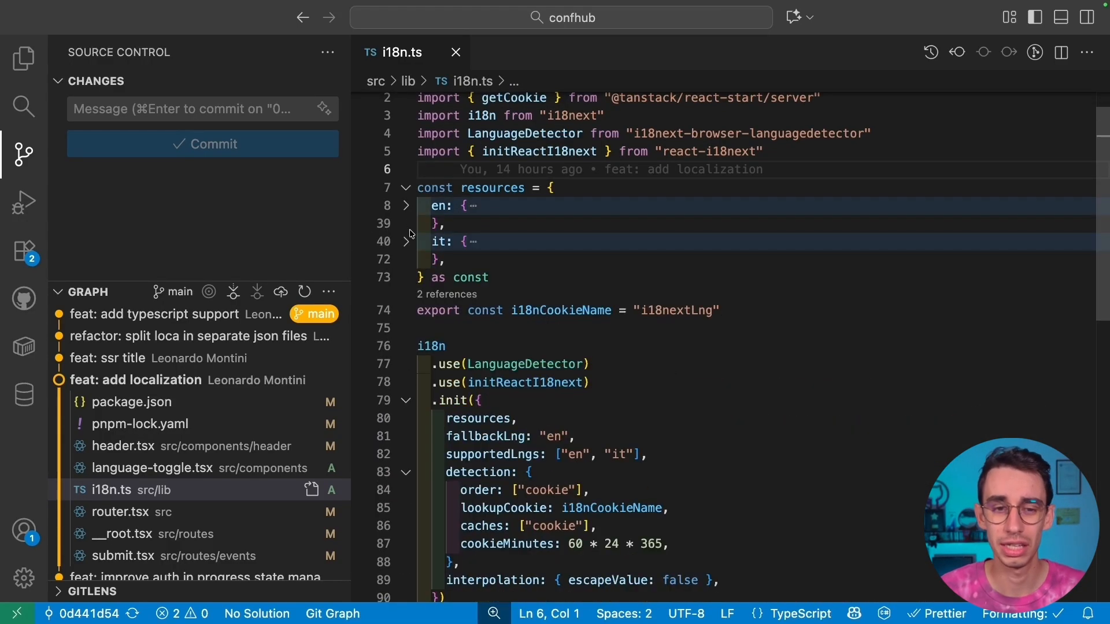
pyautogui.click(406, 241)
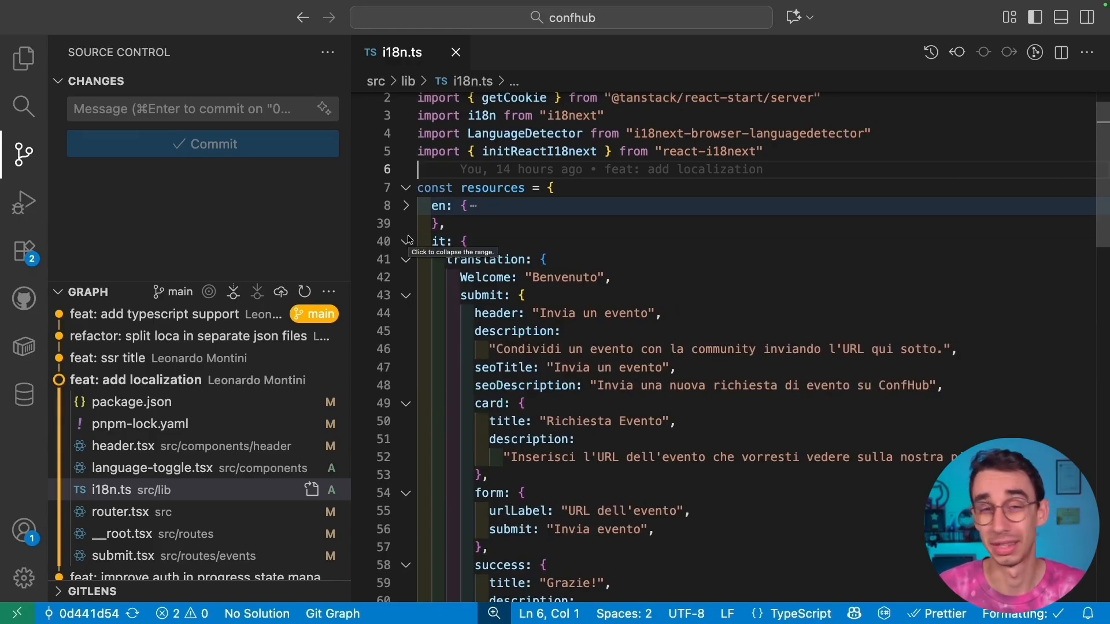
pyautogui.click(406, 242)
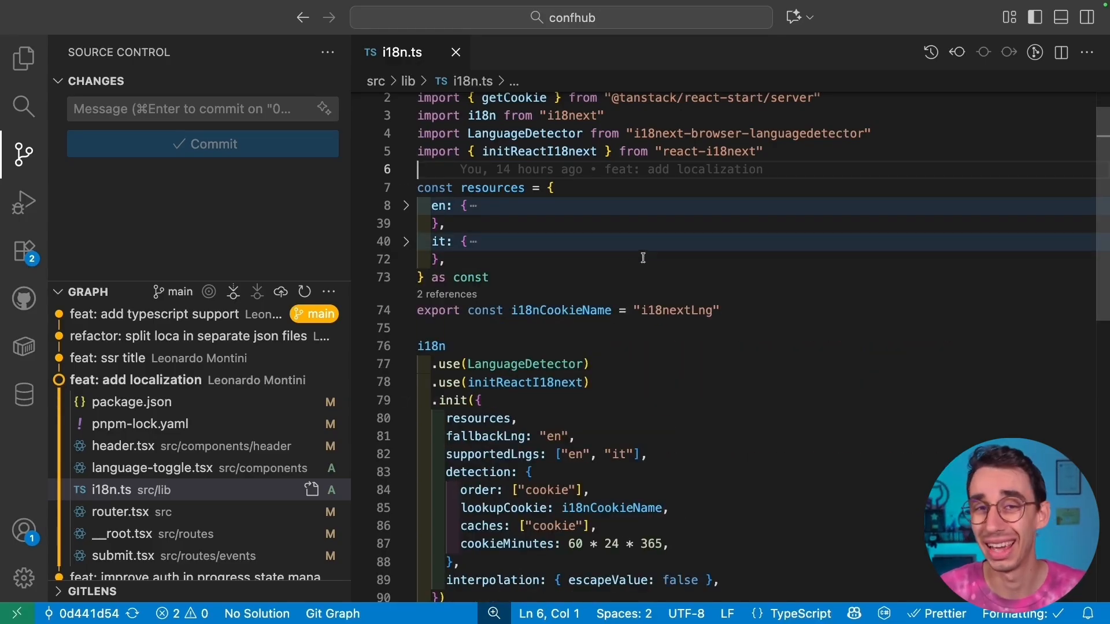
pyautogui.scroll(-3)
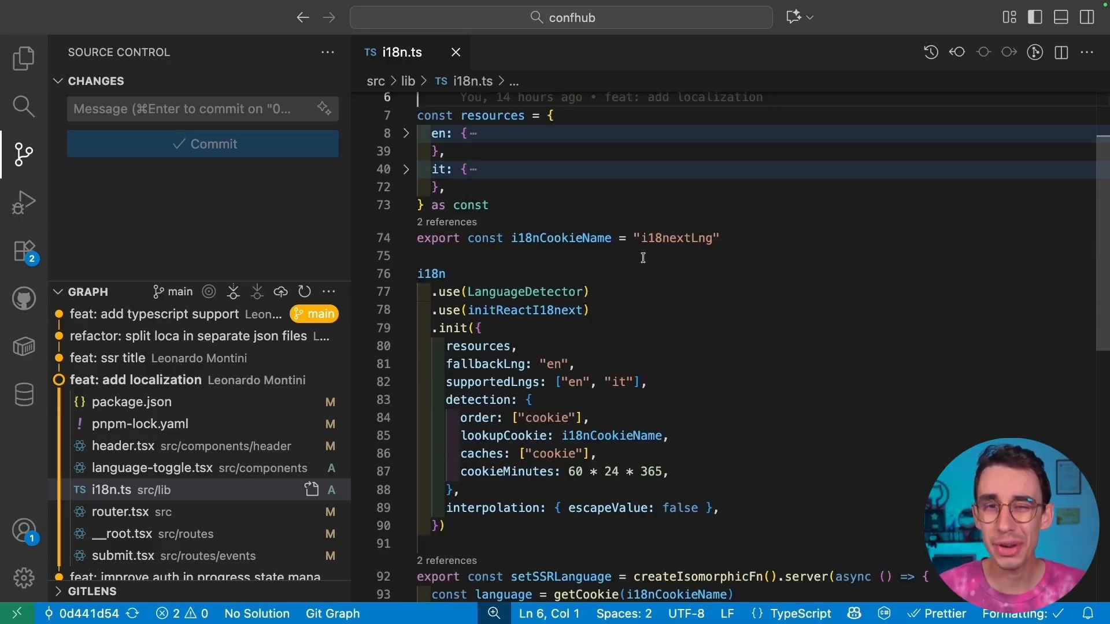
pyautogui.scroll(-3)
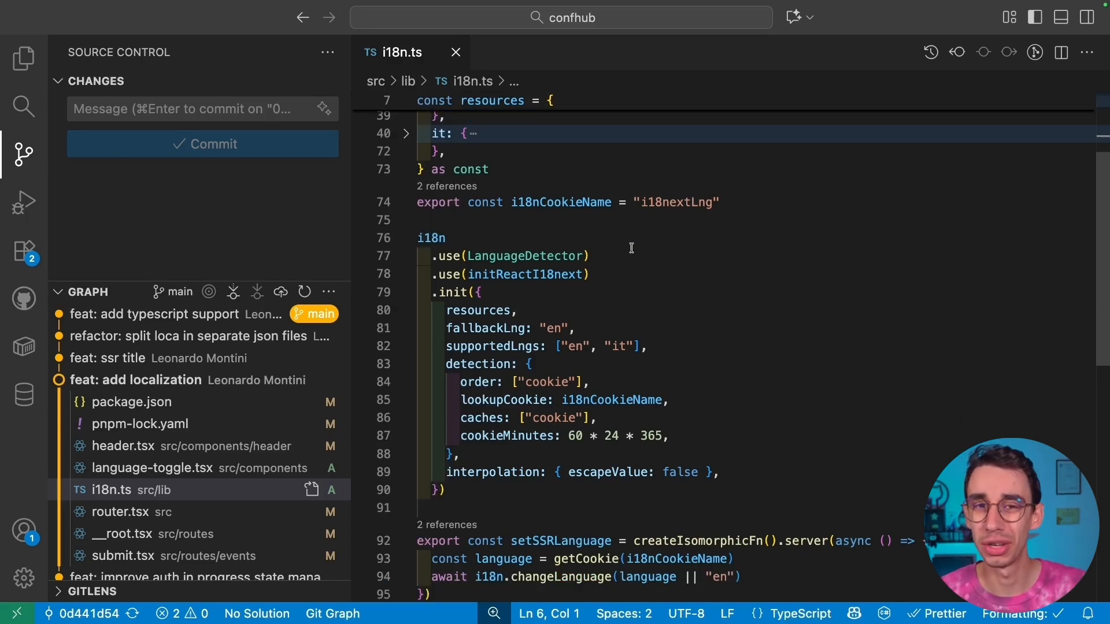
pyautogui.click(567, 256)
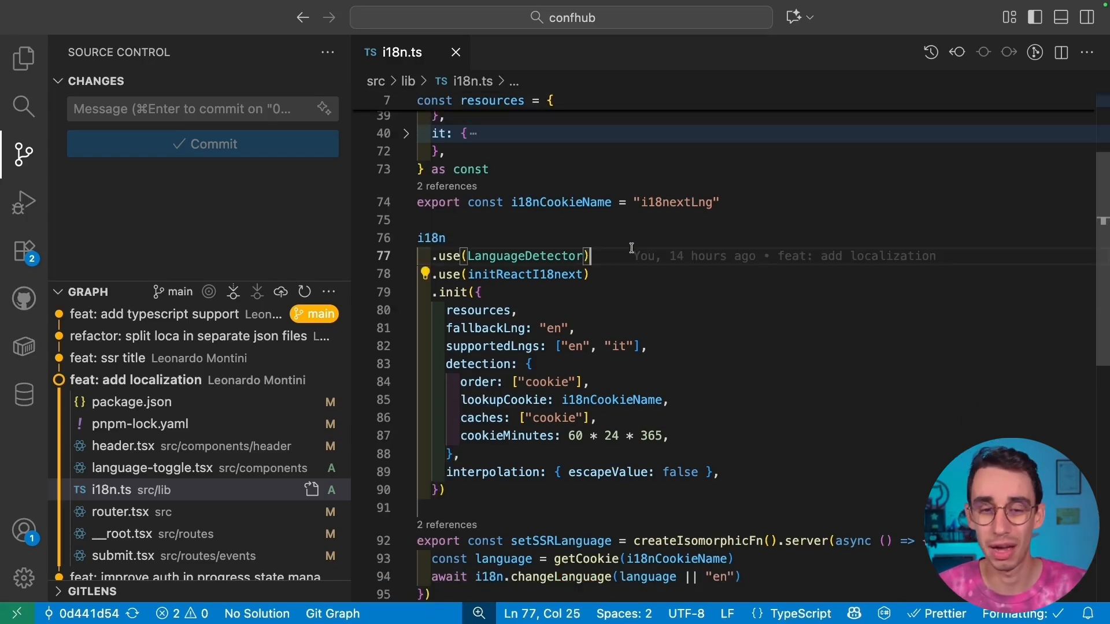
pyautogui.moveTo(516, 299)
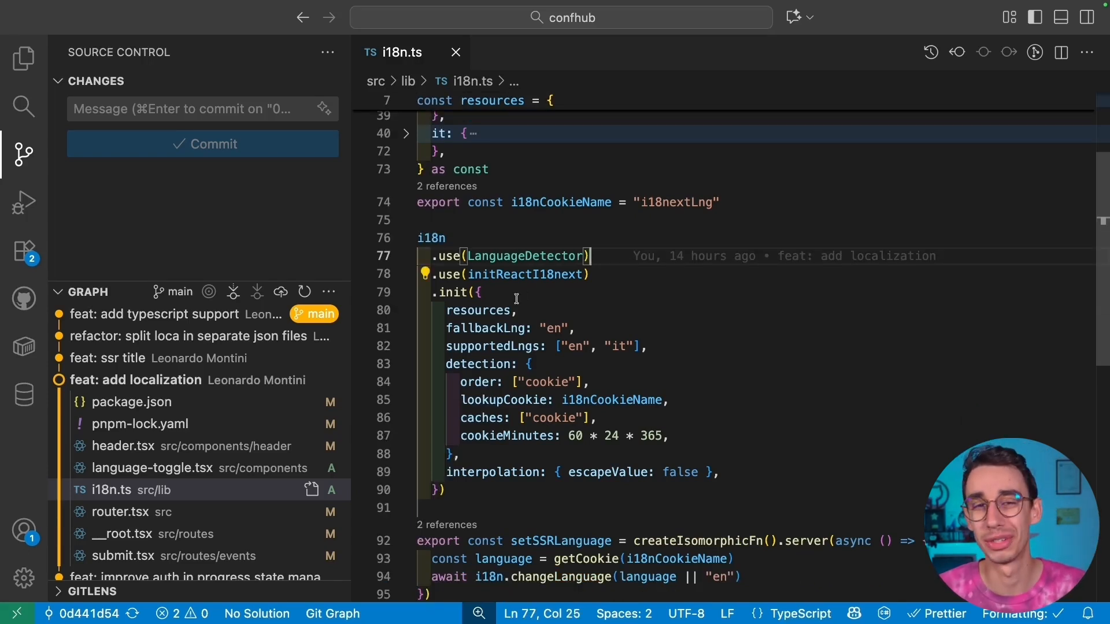
pyautogui.moveTo(518, 285)
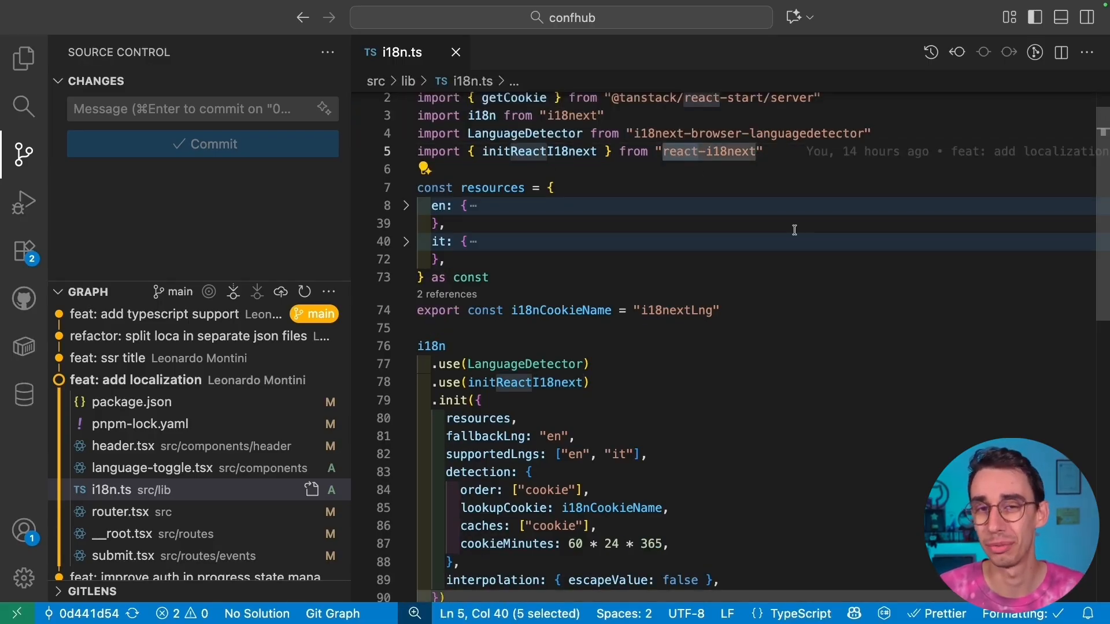
pyautogui.click(587, 383)
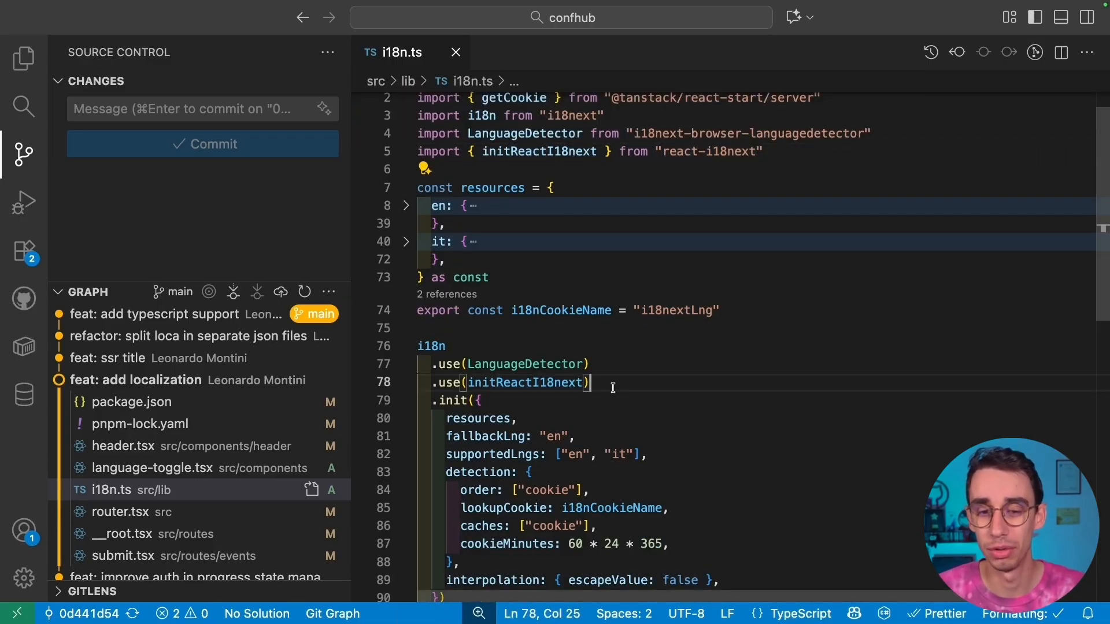
pyautogui.doubleClick(525, 327)
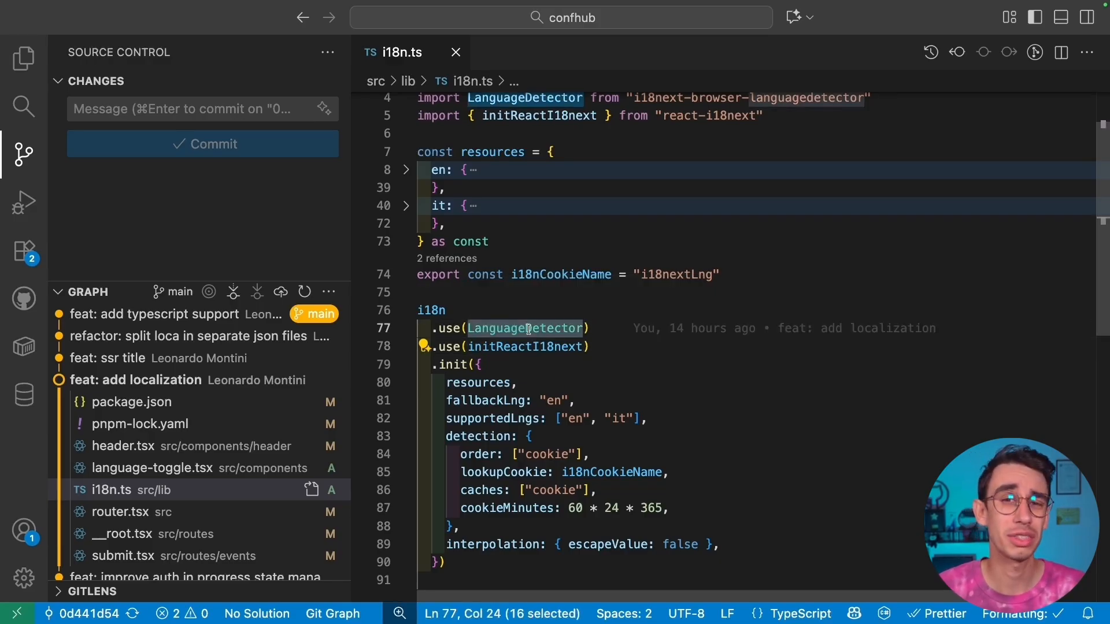
pyautogui.scroll(-3)
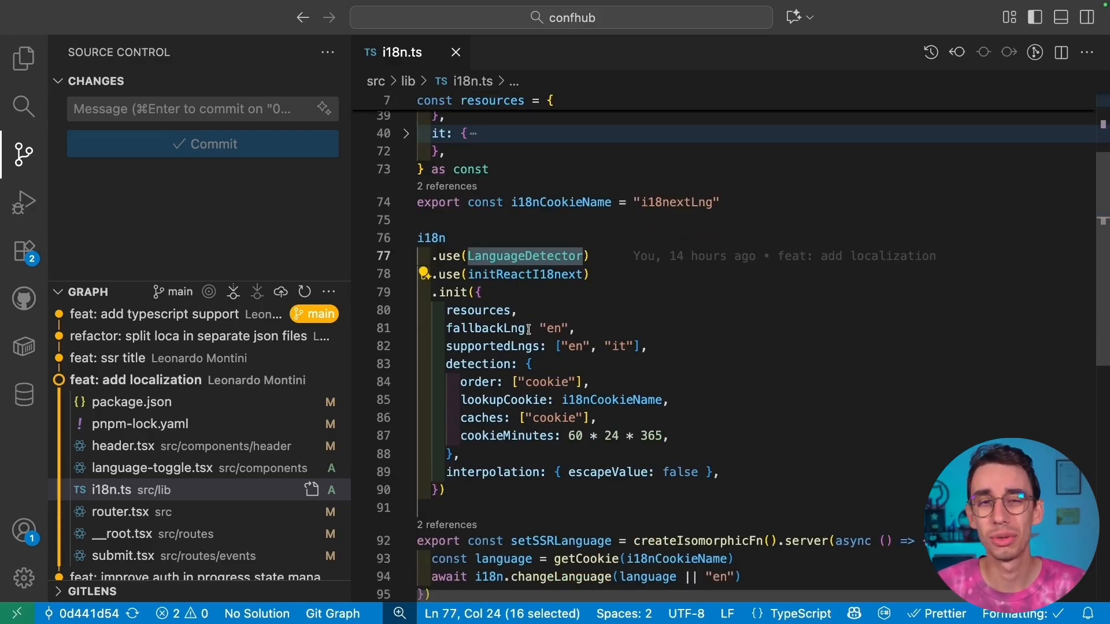
pyautogui.moveTo(707, 336)
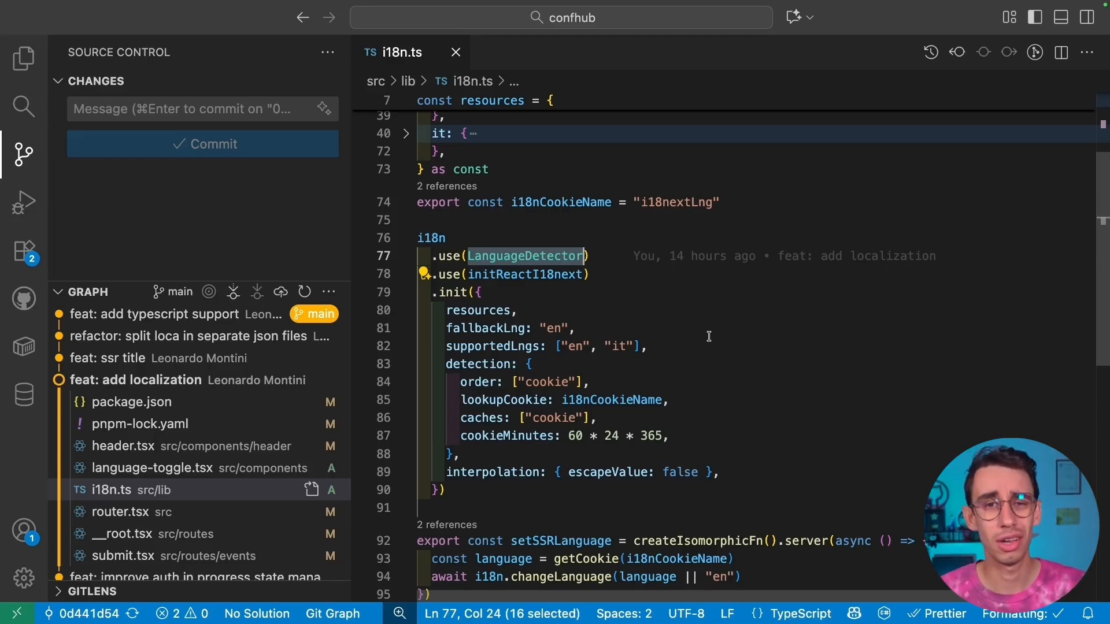
pyautogui.moveTo(502, 255)
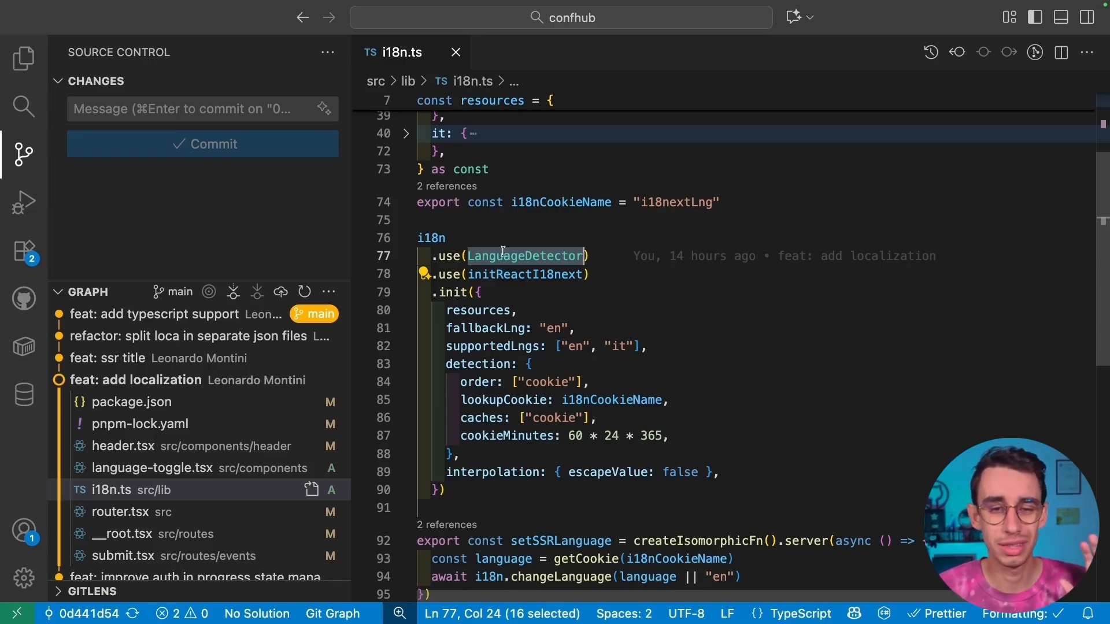
pyautogui.click(527, 364)
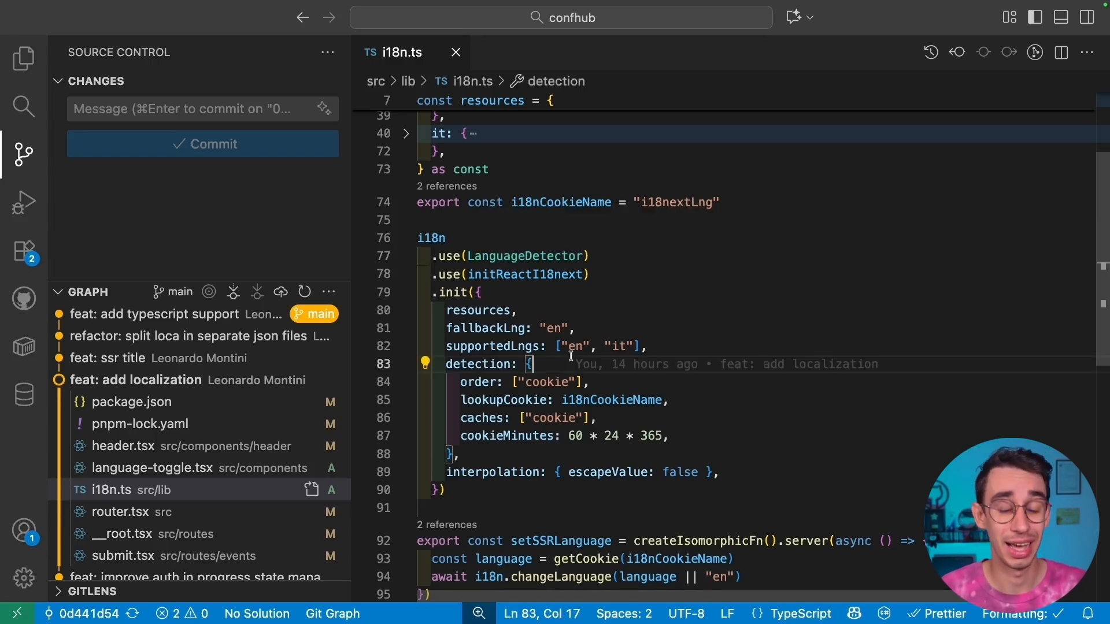
pyautogui.doubleClick(548, 381)
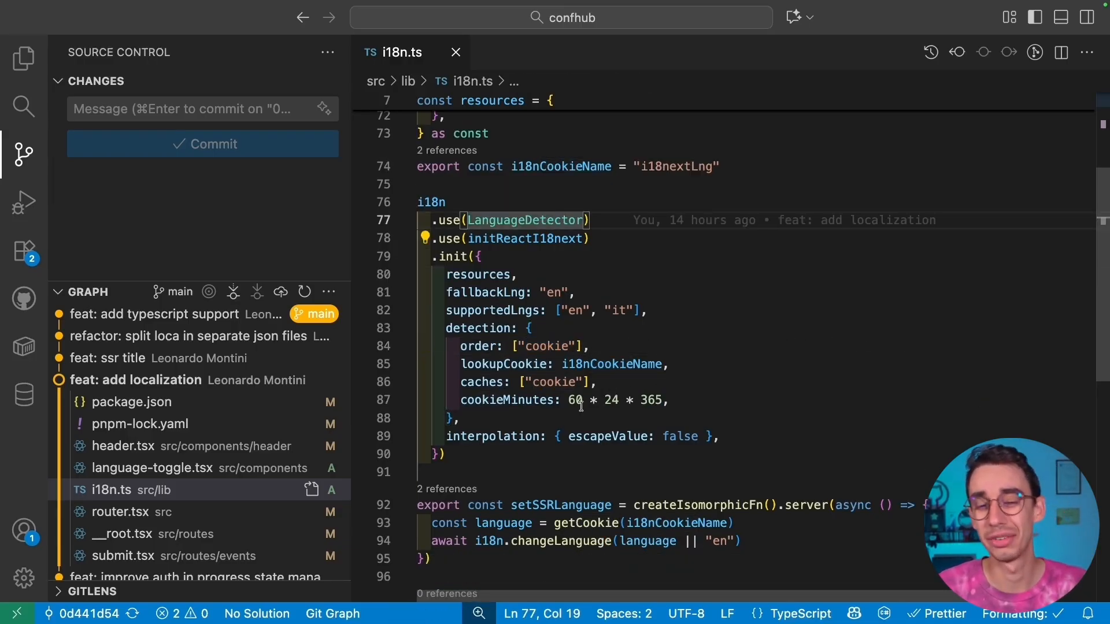
pyautogui.click(460, 417)
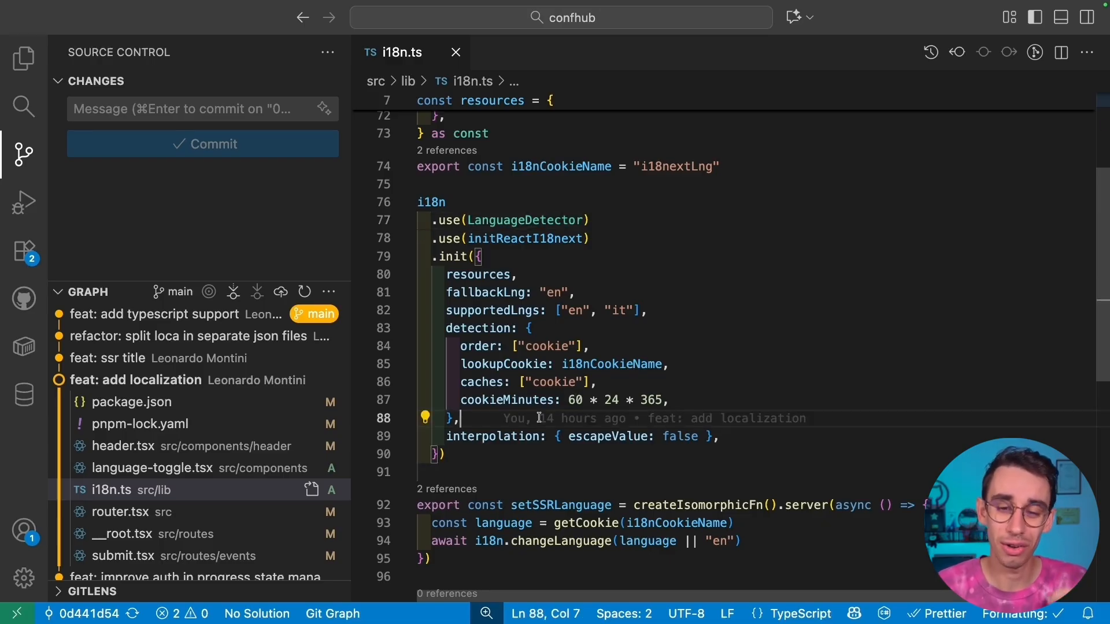
pyautogui.scroll(-3)
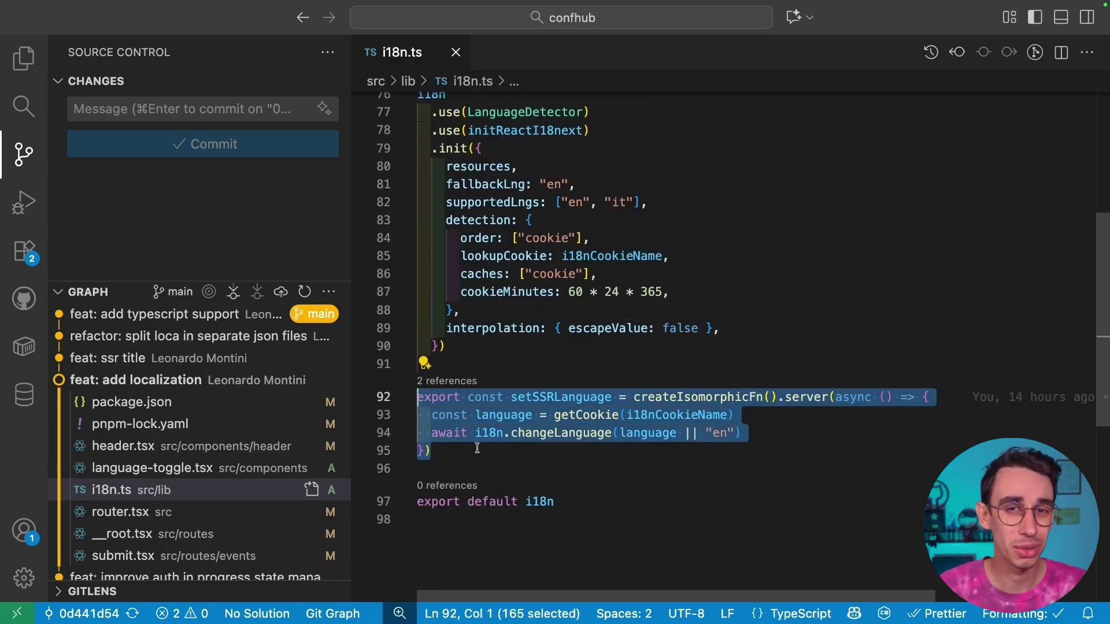
pyautogui.scroll(3)
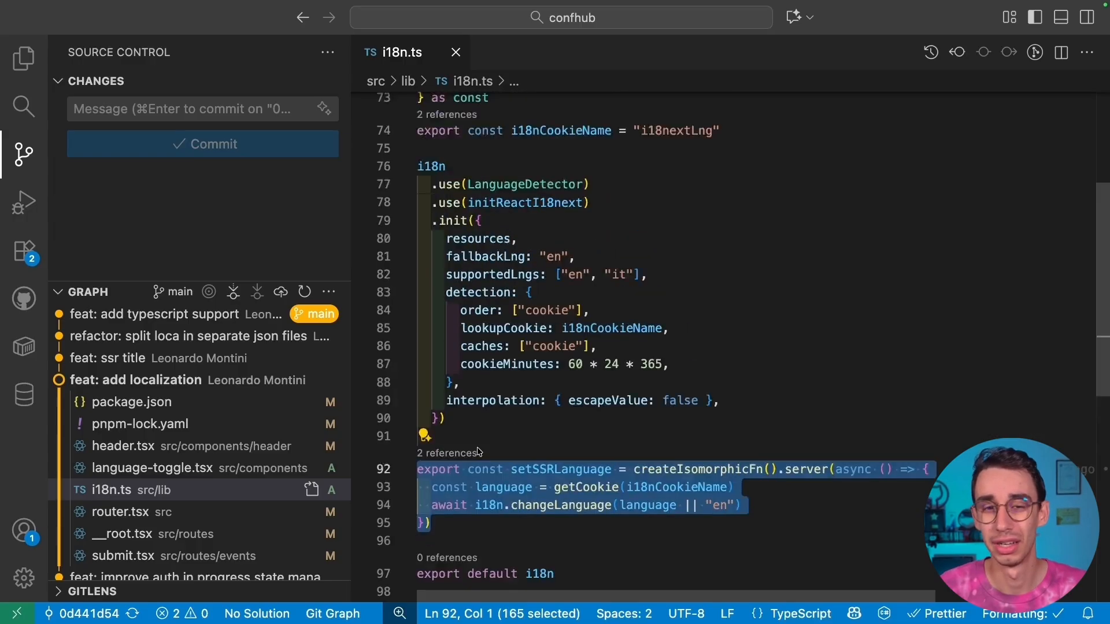
pyautogui.scroll(3)
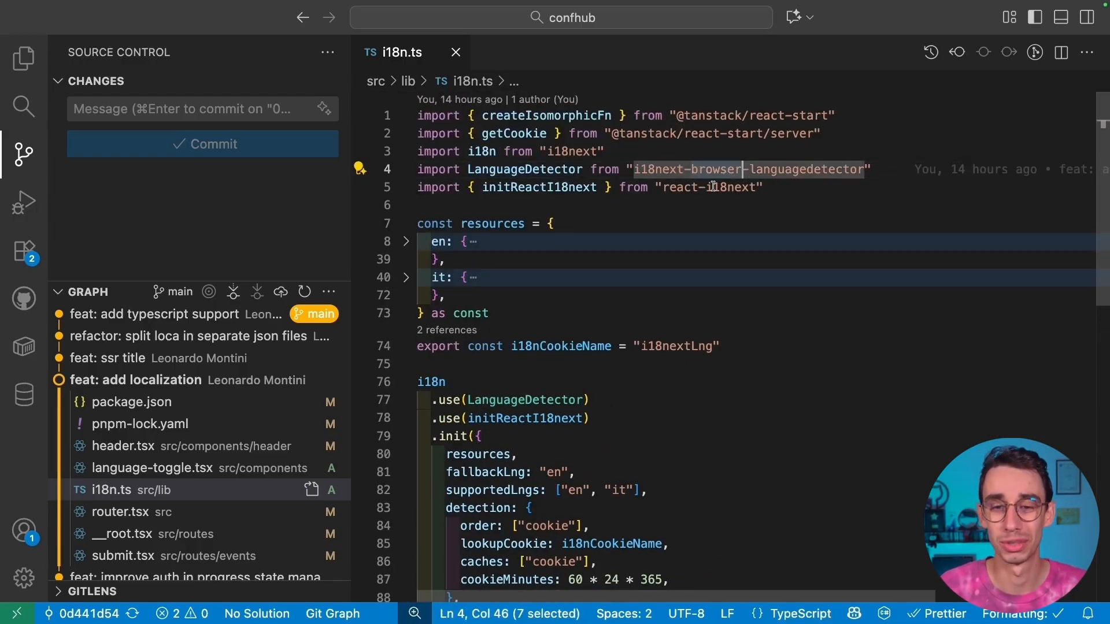
pyautogui.scroll(-3)
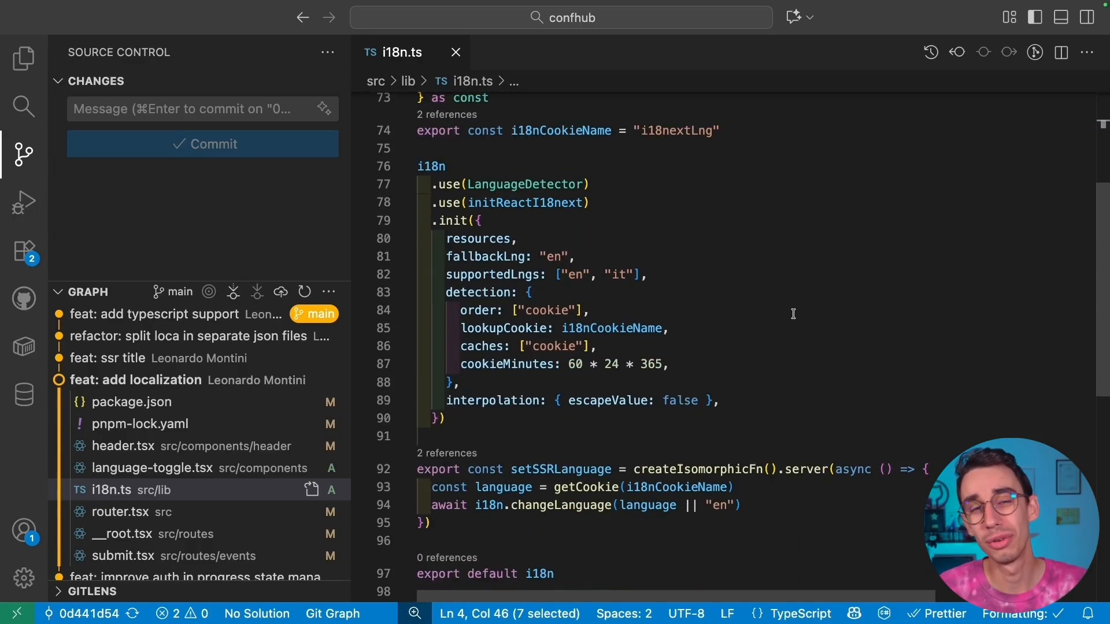
pyautogui.scroll(-3)
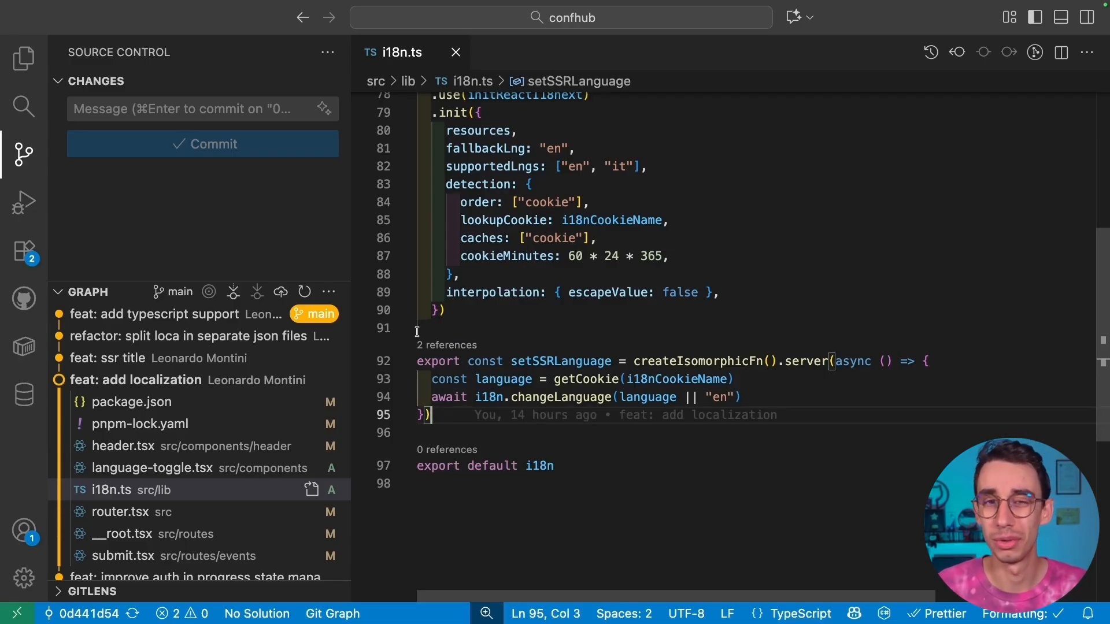
# Comment out the 'await setSSRLanguage()' call in __root.tsx's beforeLoad
pyautogui.click(446, 346)
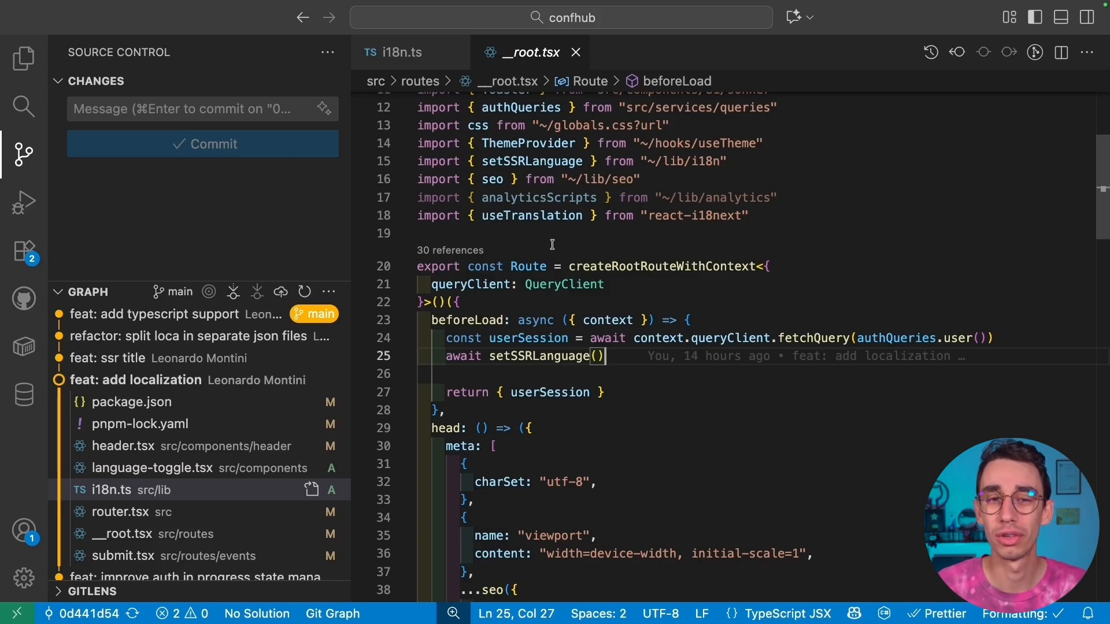
pyautogui.moveTo(919, 352)
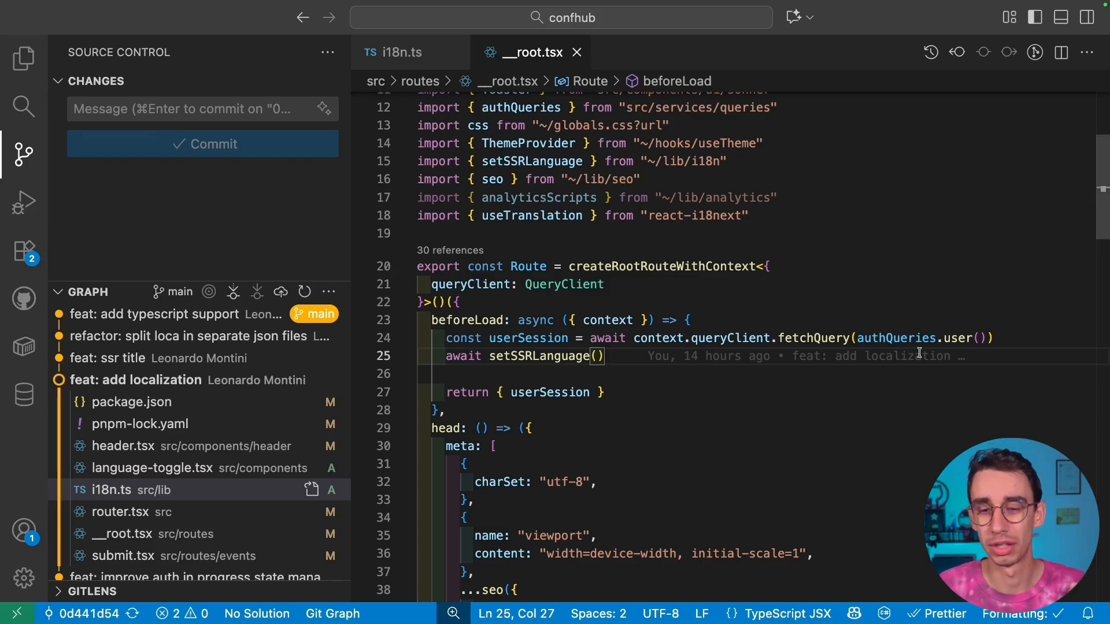
pyautogui.moveTo(566, 367)
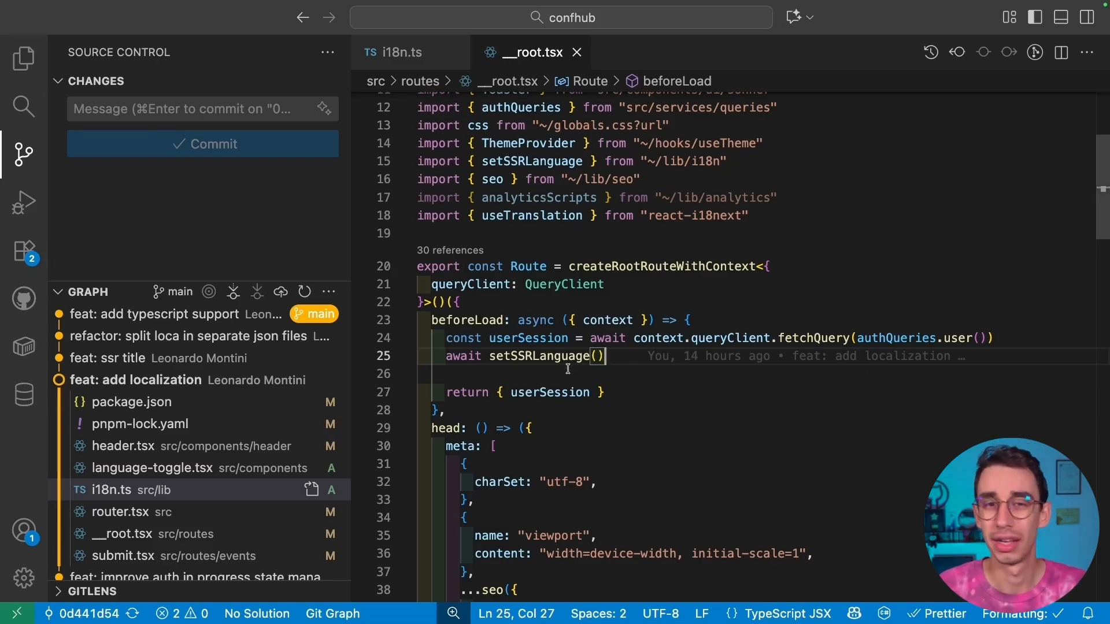
pyautogui.doubleClick(540, 356)
pyautogui.write('//')
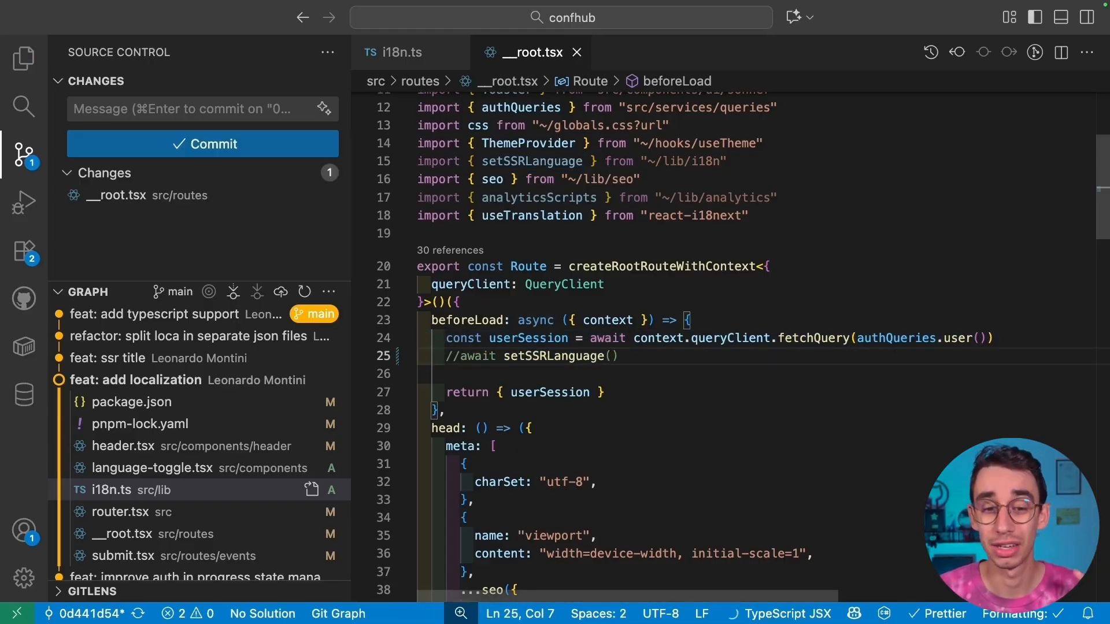
pyautogui.click(619, 356)
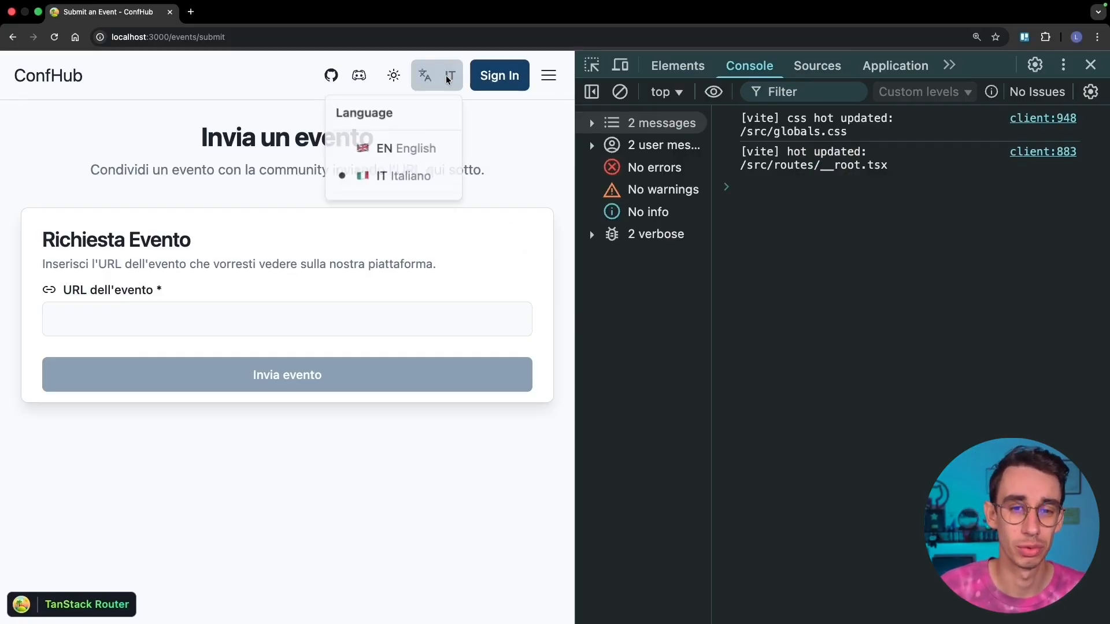
# Set the site language to English and reload the submit-event page several times
pyautogui.click(408, 149)
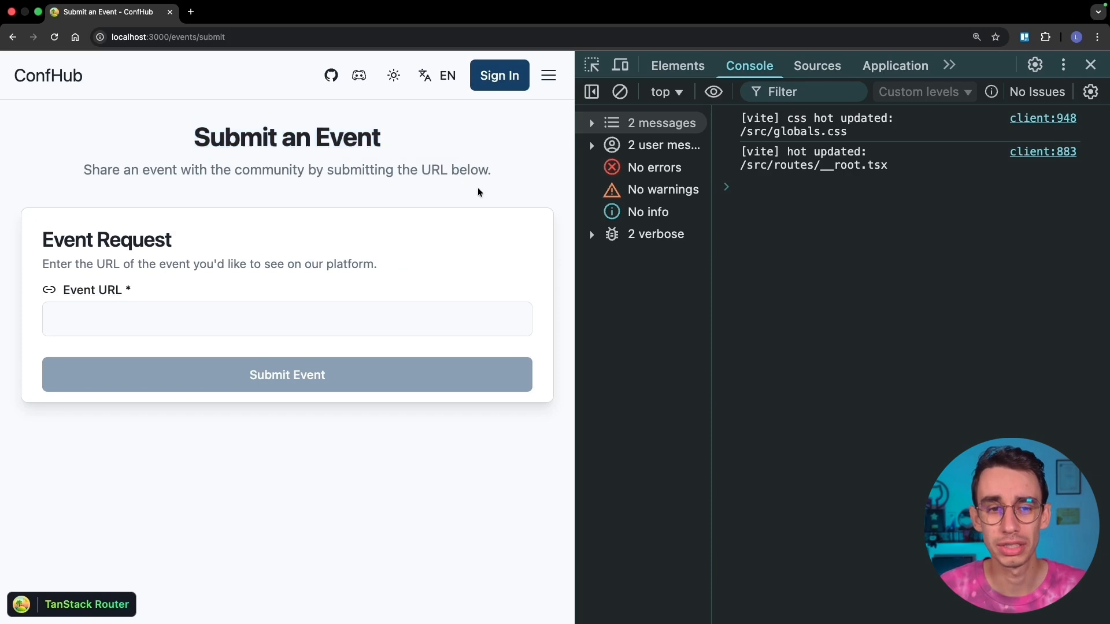
pyautogui.click(54, 37)
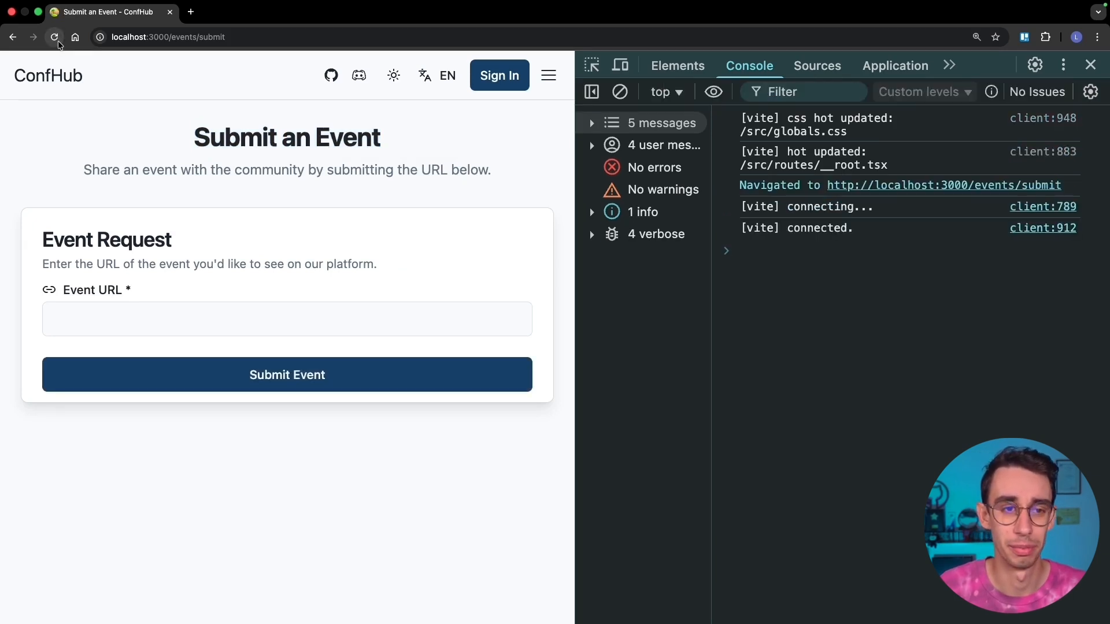
pyautogui.click(55, 37)
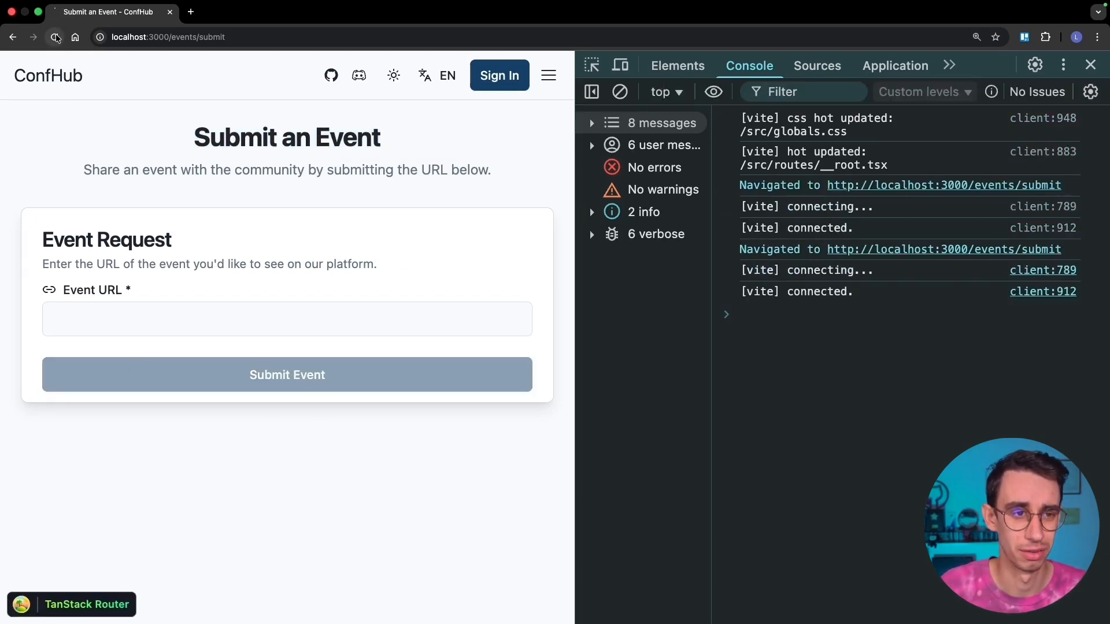
pyautogui.click(55, 37)
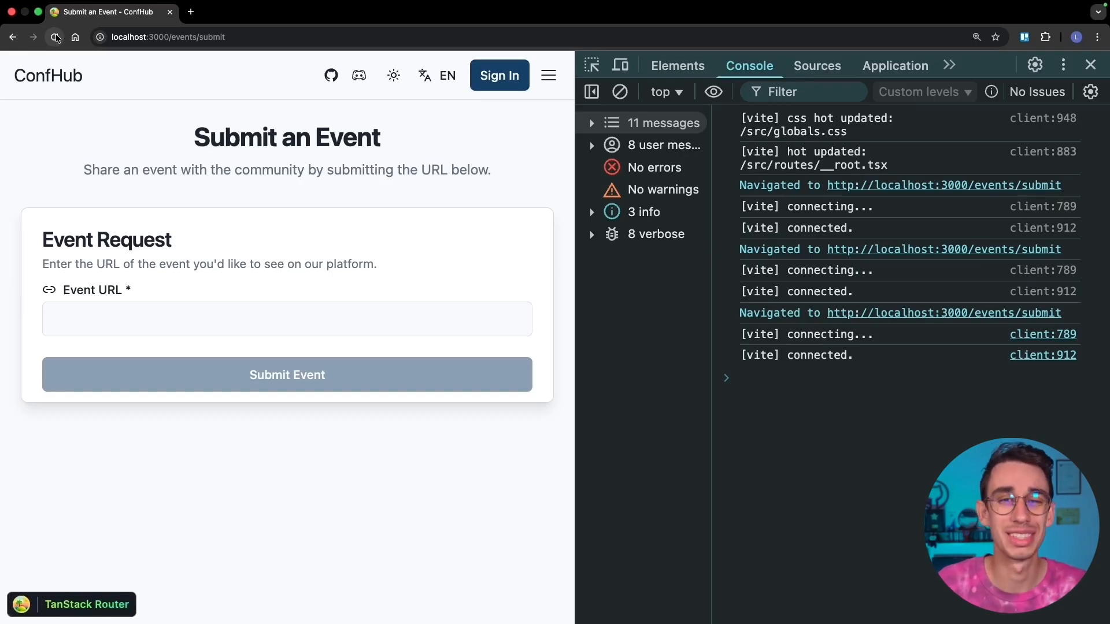
# Switch to Italiano and reload to reproduce the hydration mismatch errors in the console
pyautogui.click(437, 76)
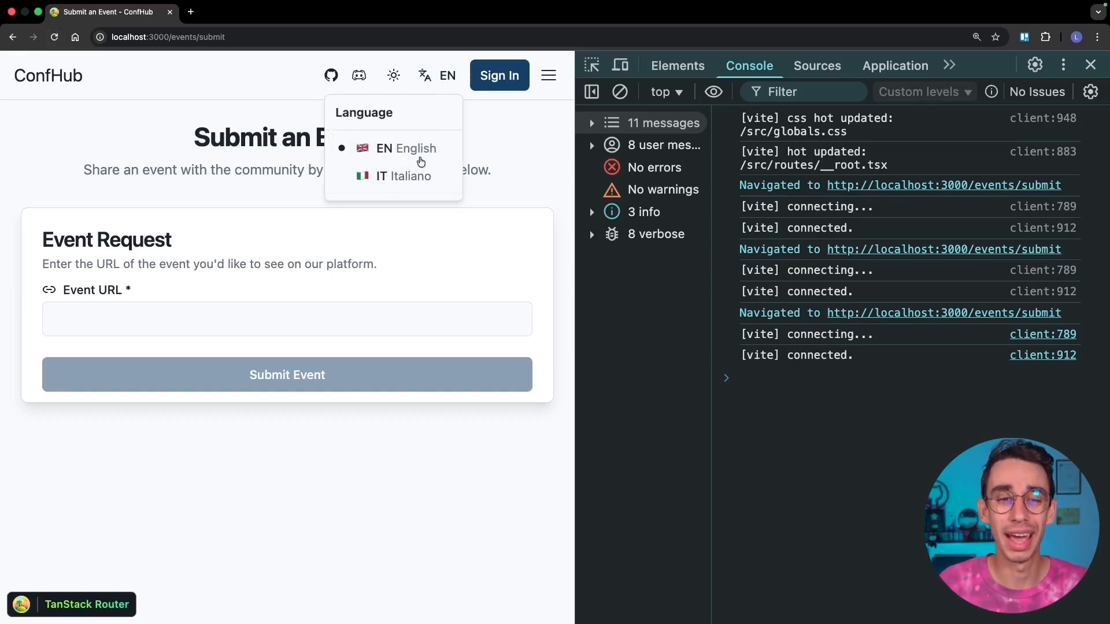
pyautogui.click(409, 176)
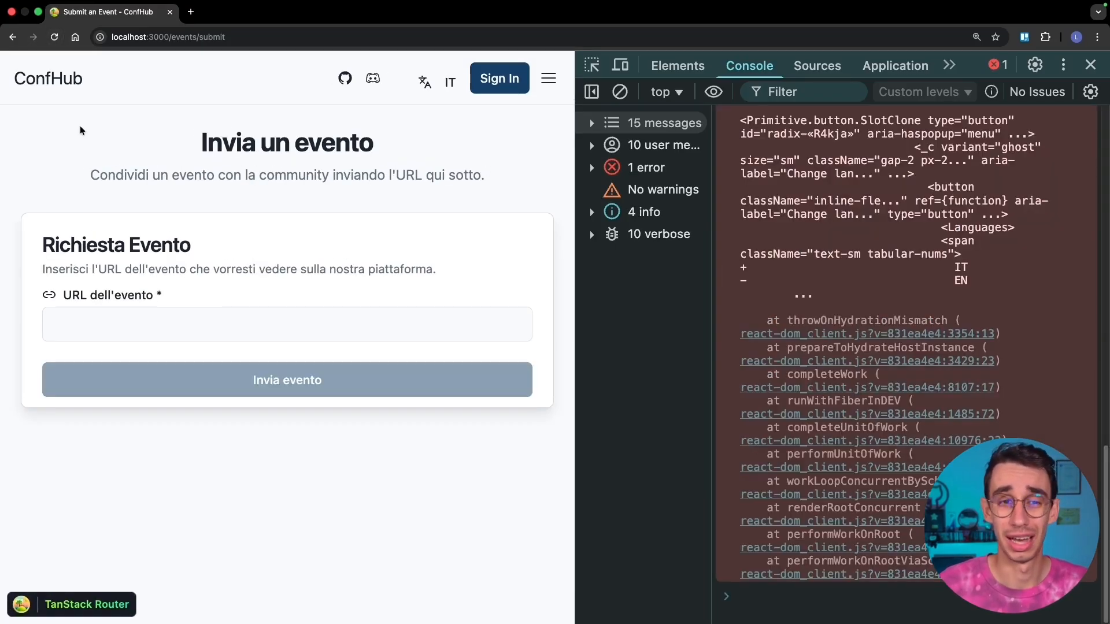
pyautogui.scroll(3)
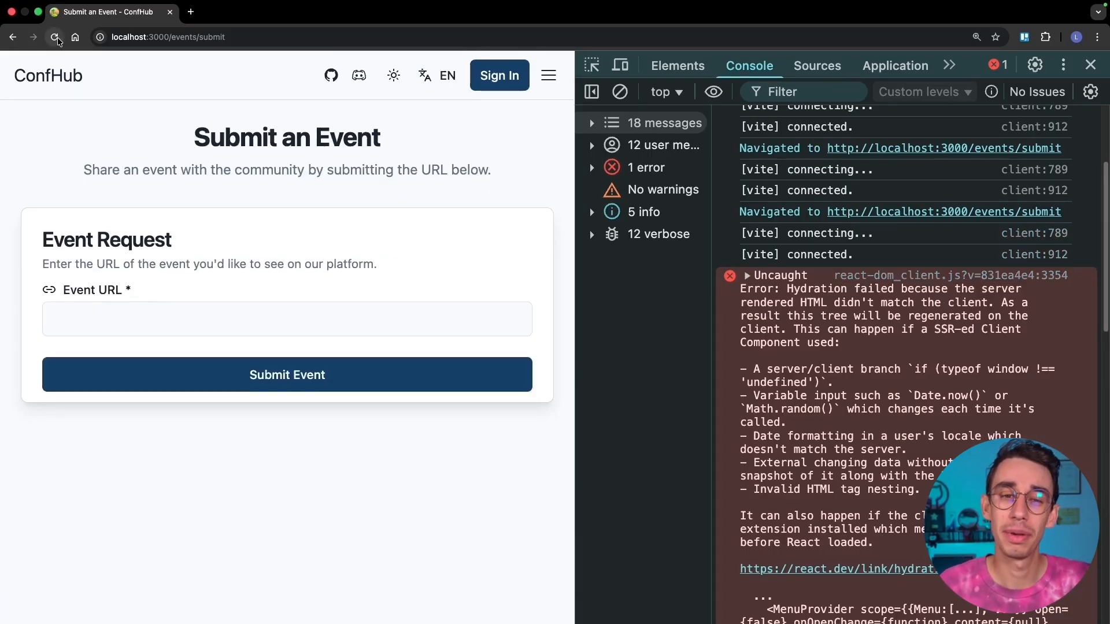
pyautogui.click(447, 76)
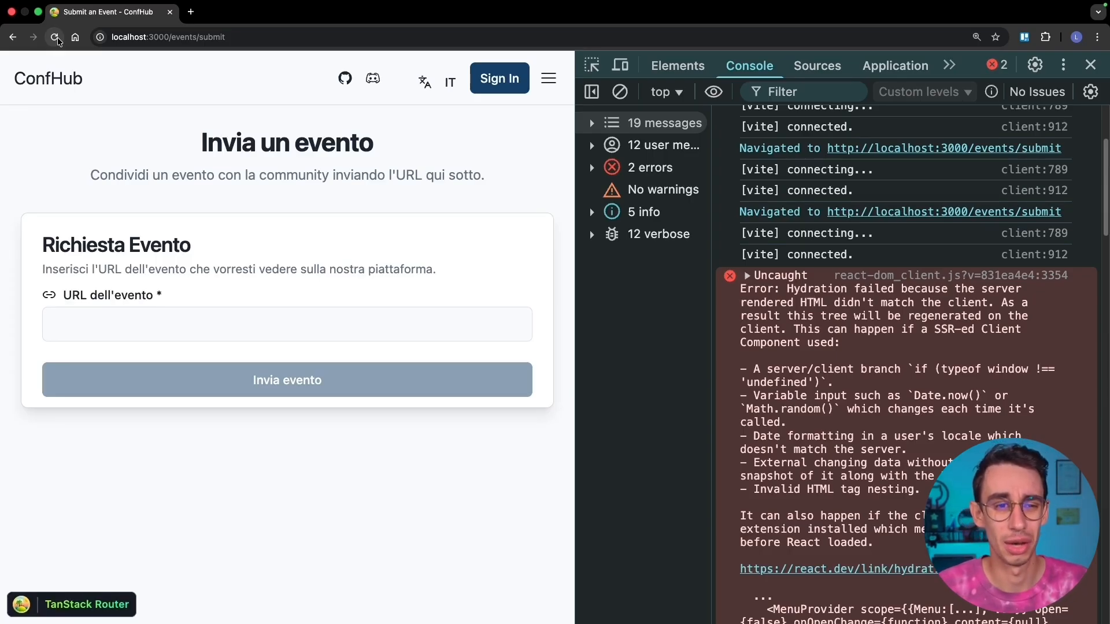
pyautogui.click(56, 37)
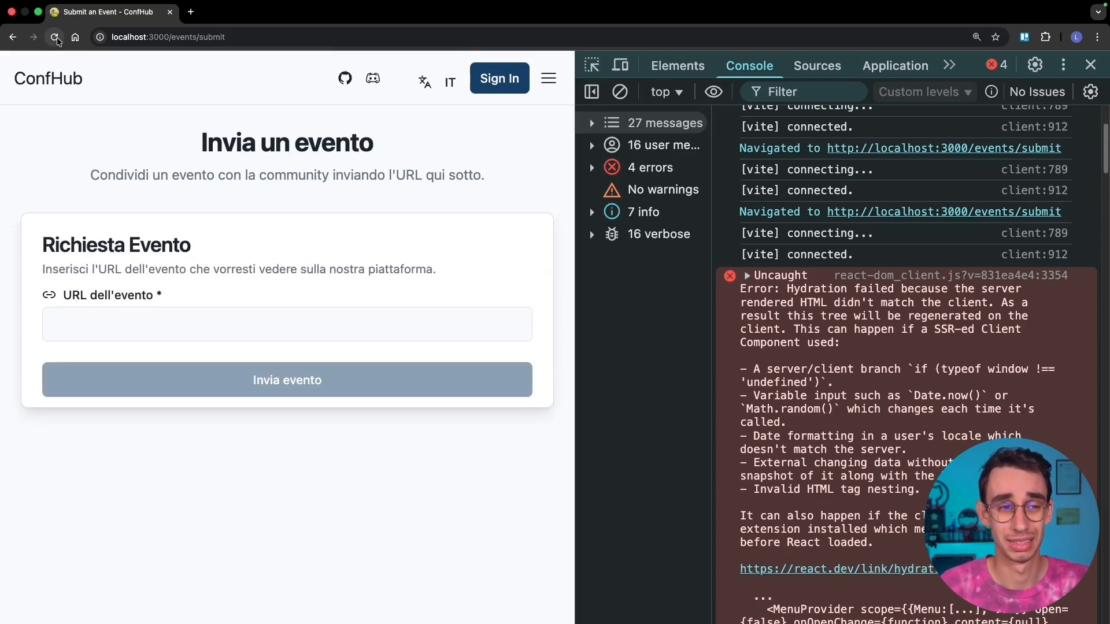
pyautogui.scroll(-3)
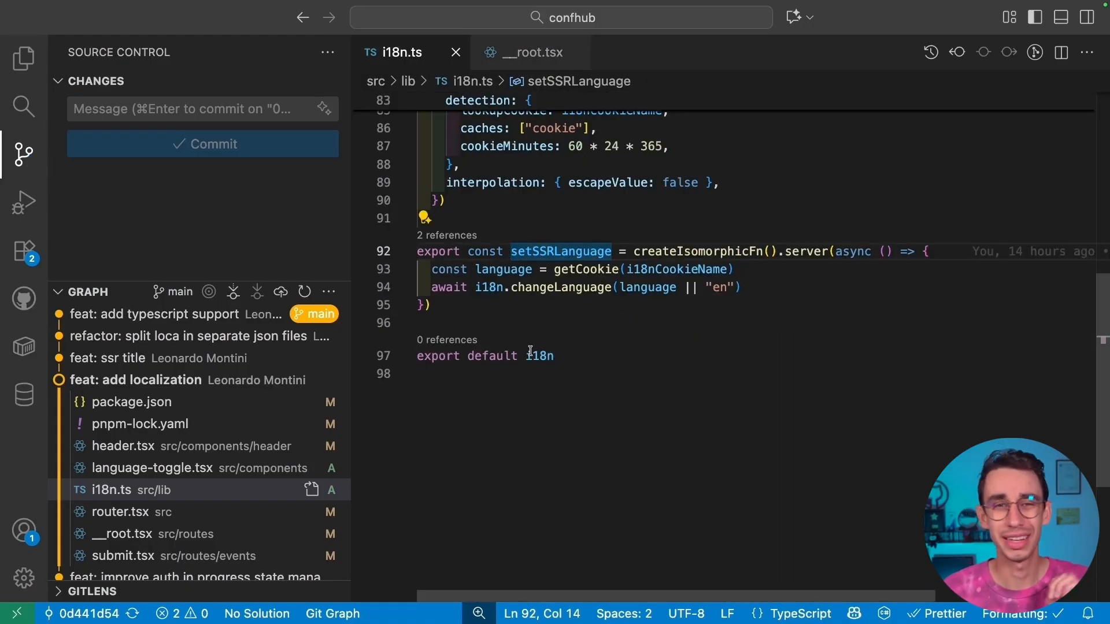
pyautogui.moveTo(782, 268)
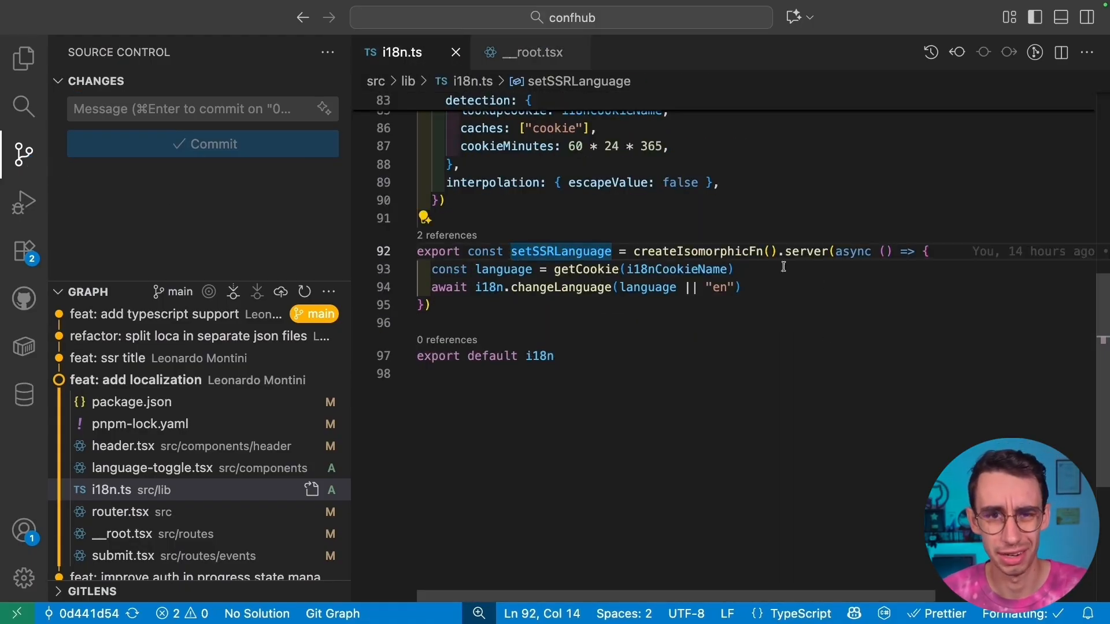
pyautogui.doubleClick(694, 251)
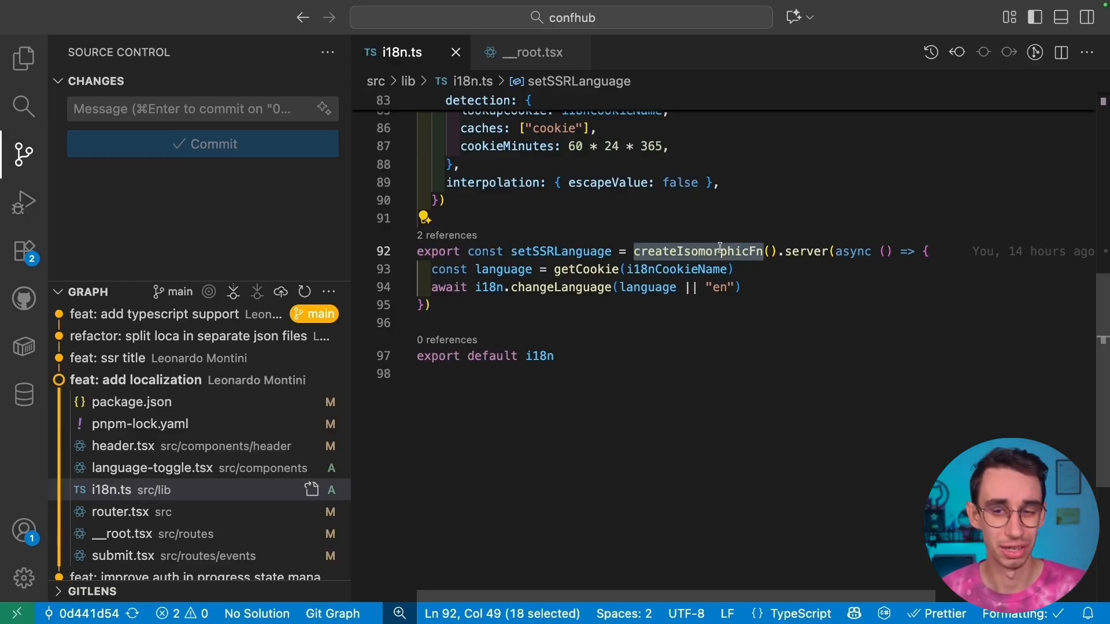
pyautogui.scroll(3)
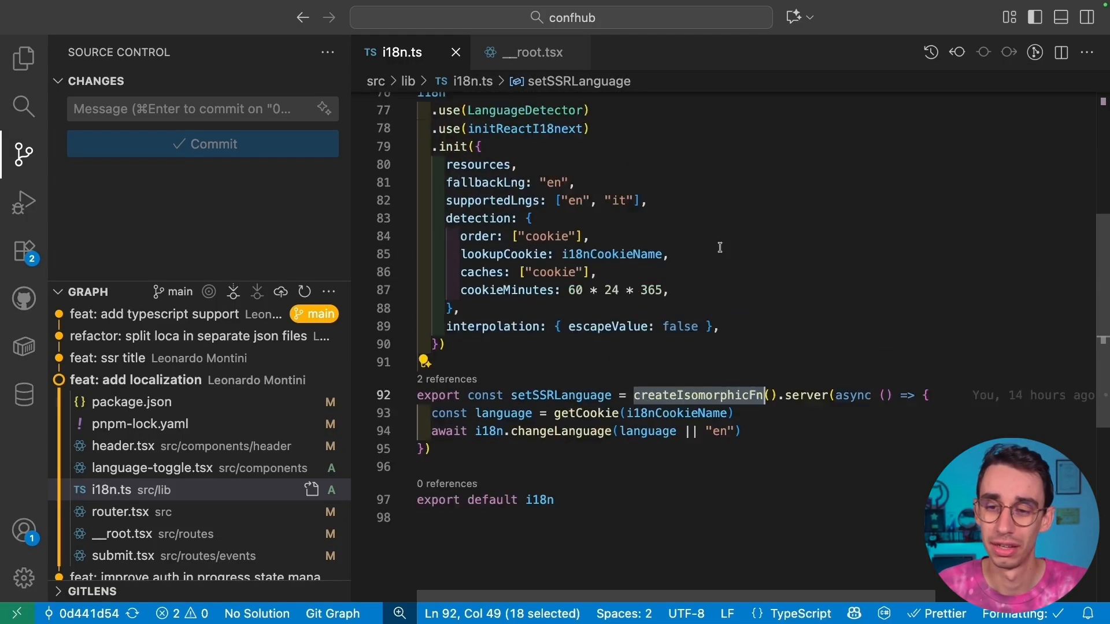
pyautogui.scroll(3)
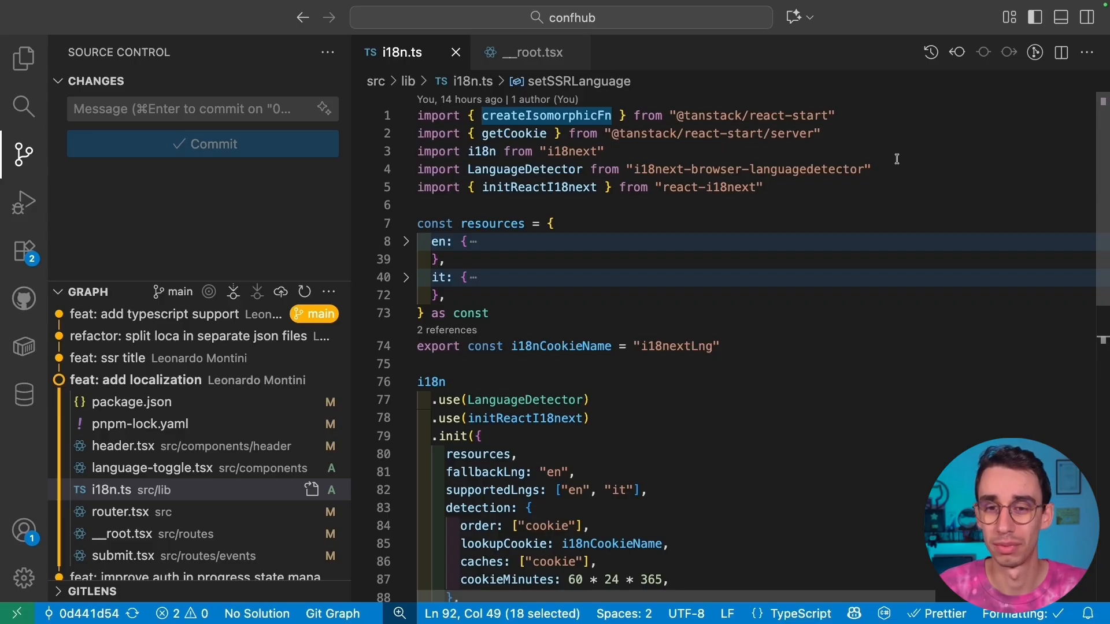
pyautogui.scroll(-3)
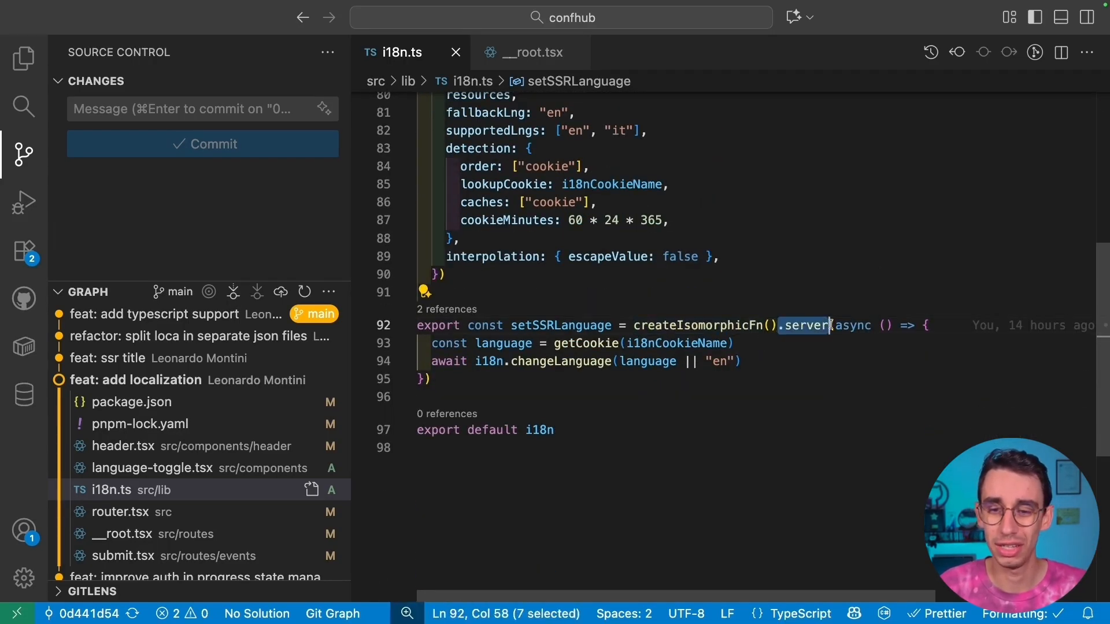
pyautogui.doubleClick(559, 325)
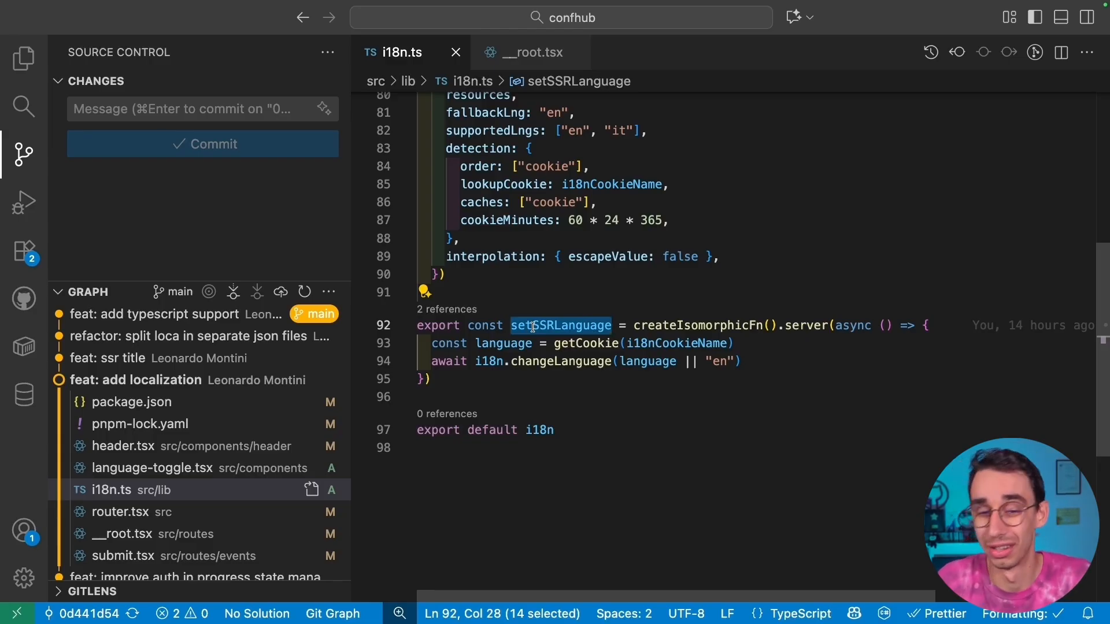
pyautogui.moveTo(535, 344)
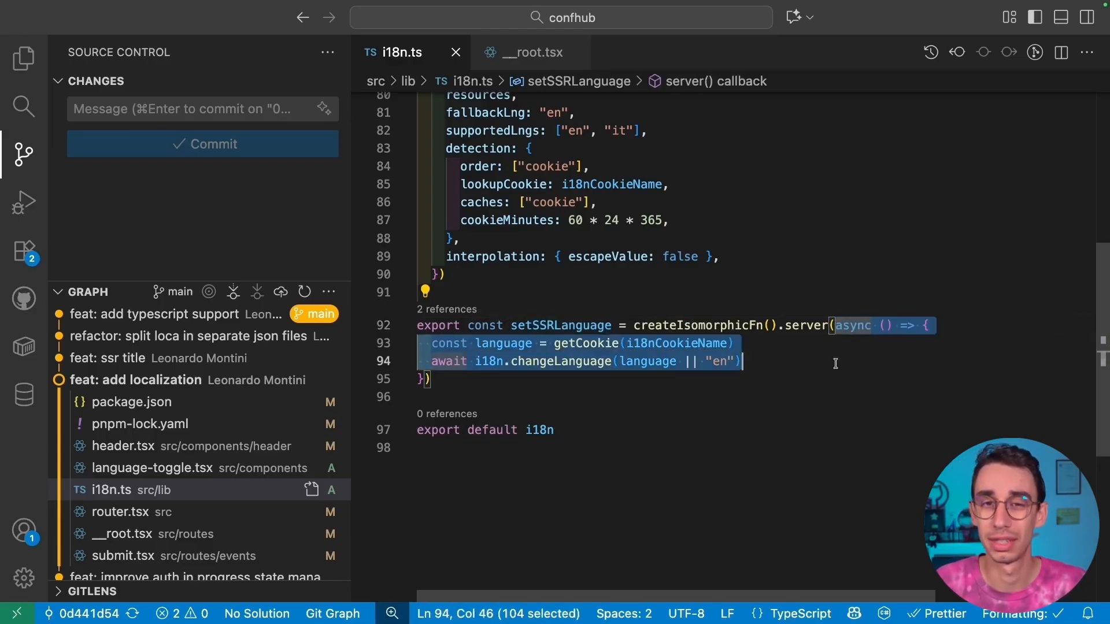
pyautogui.click(417, 396)
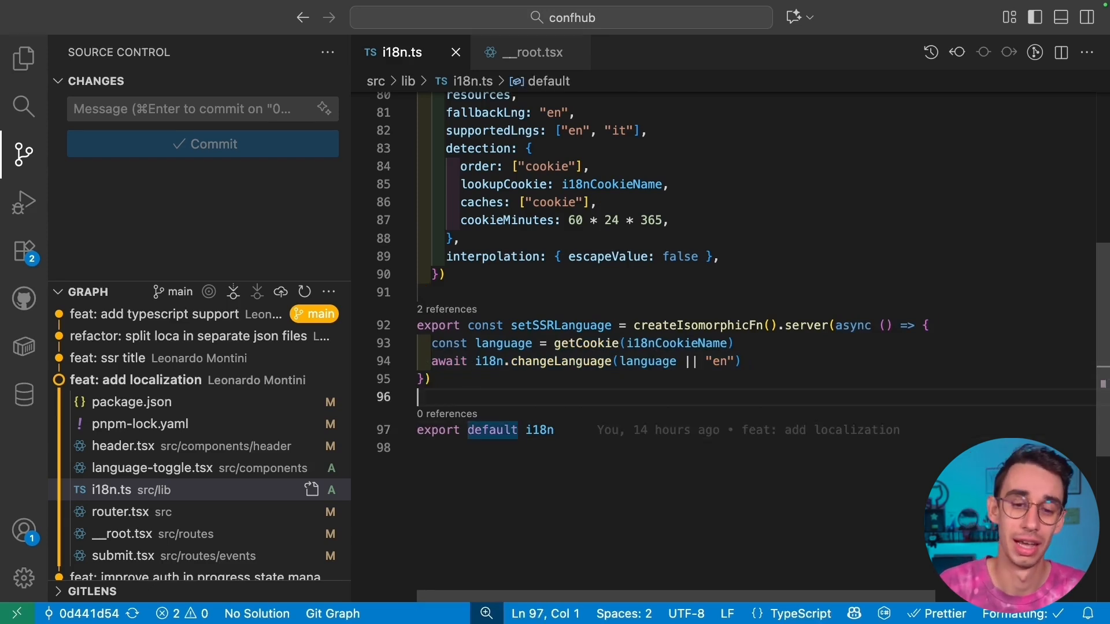
pyautogui.write('.client(async () => {')
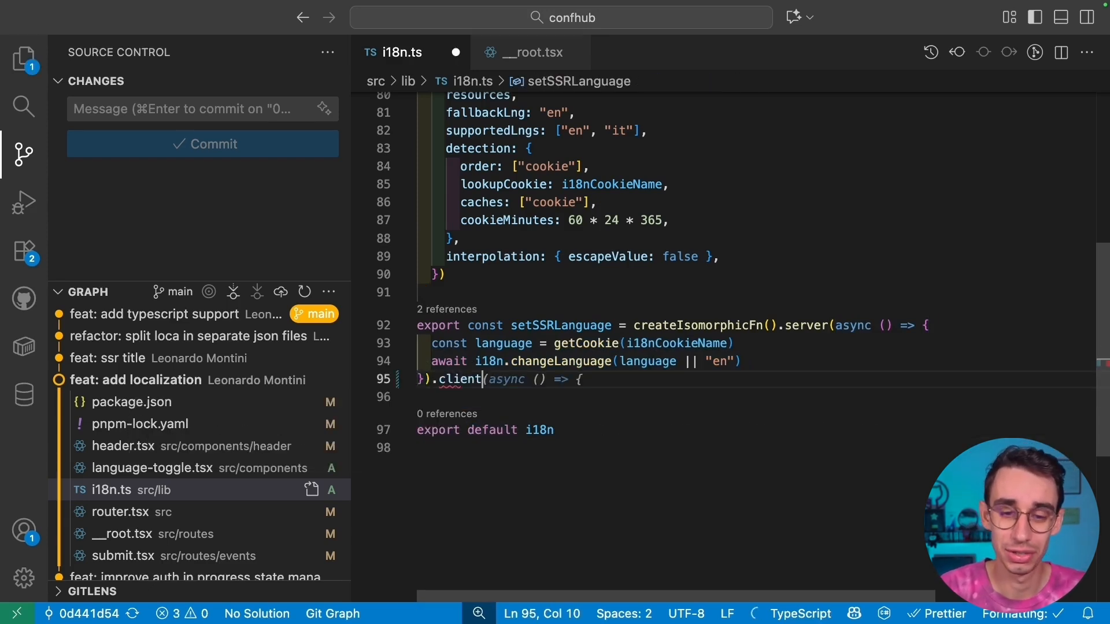
pyautogui.write('(')
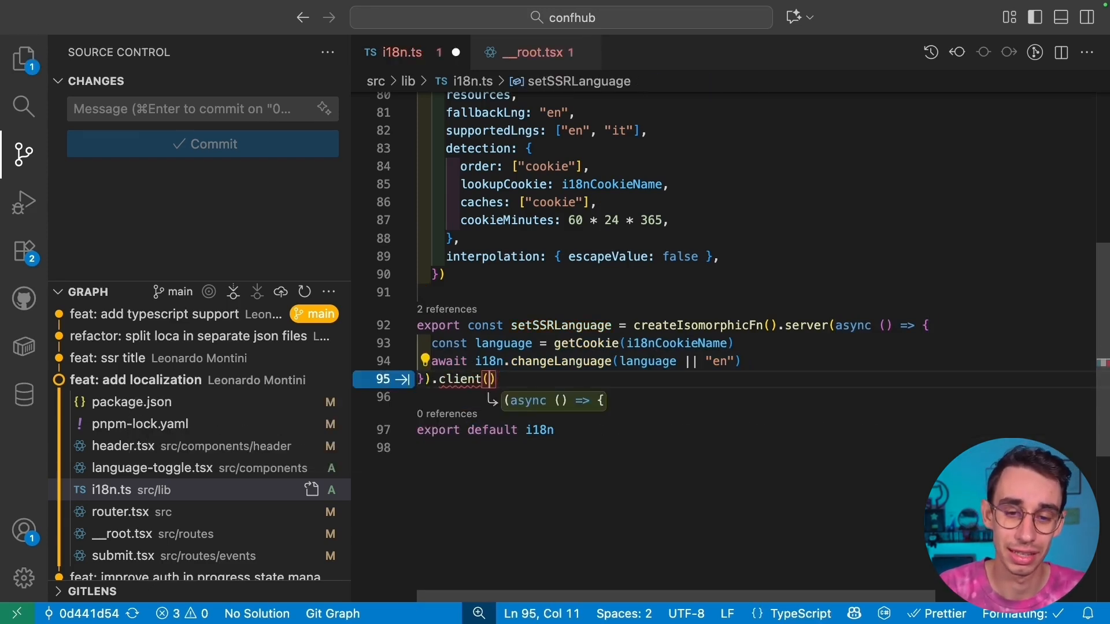
pyautogui.write('() => { }')
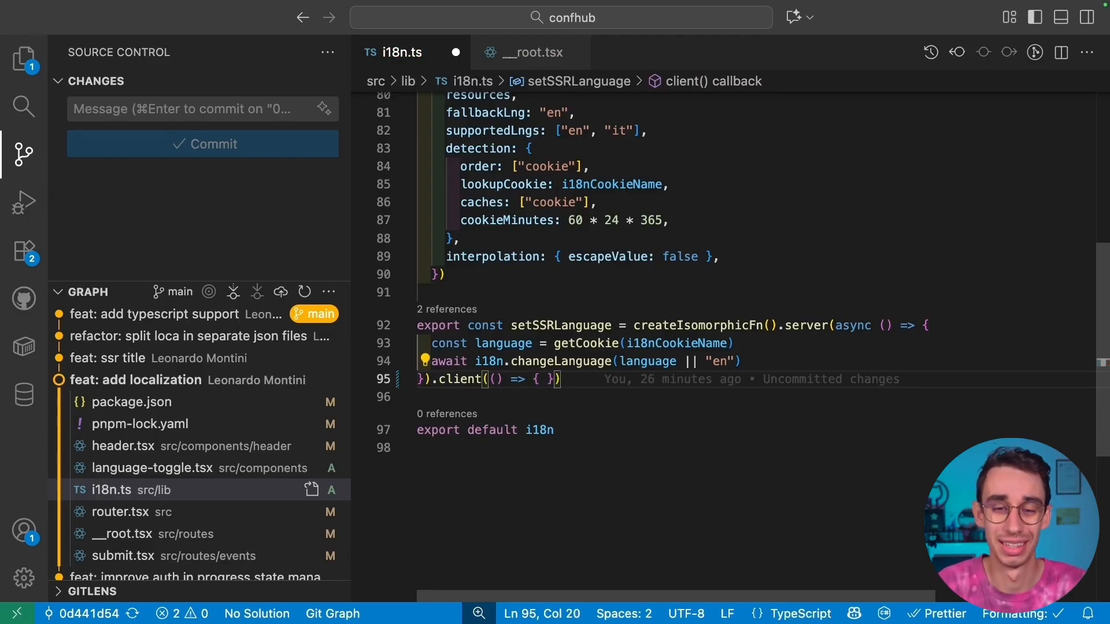
pyautogui.click(559, 380)
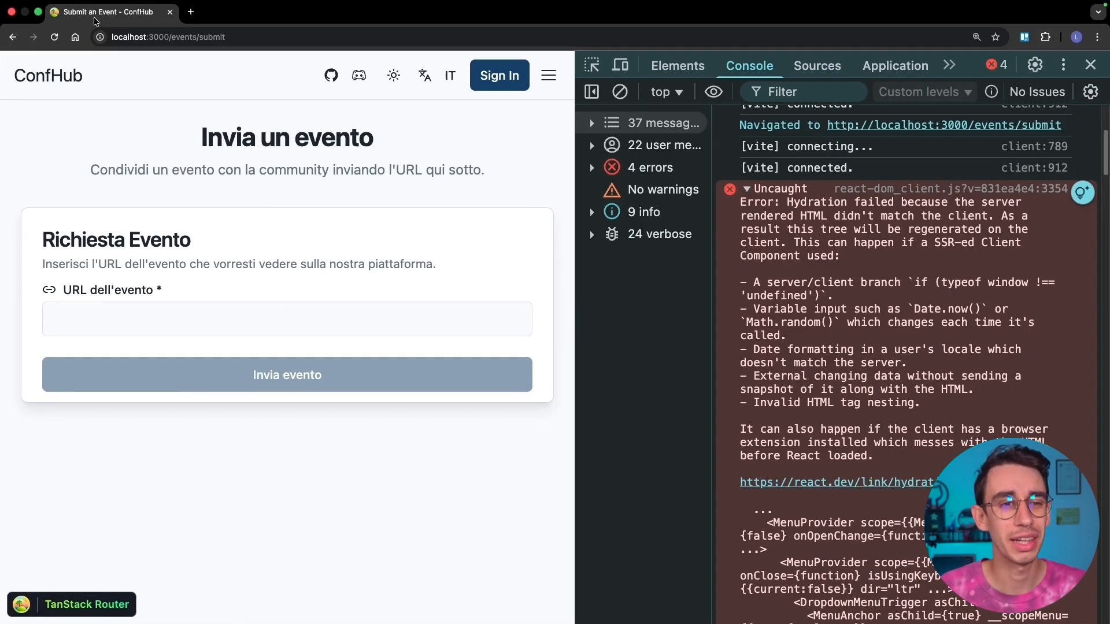
pyautogui.moveTo(477, 163)
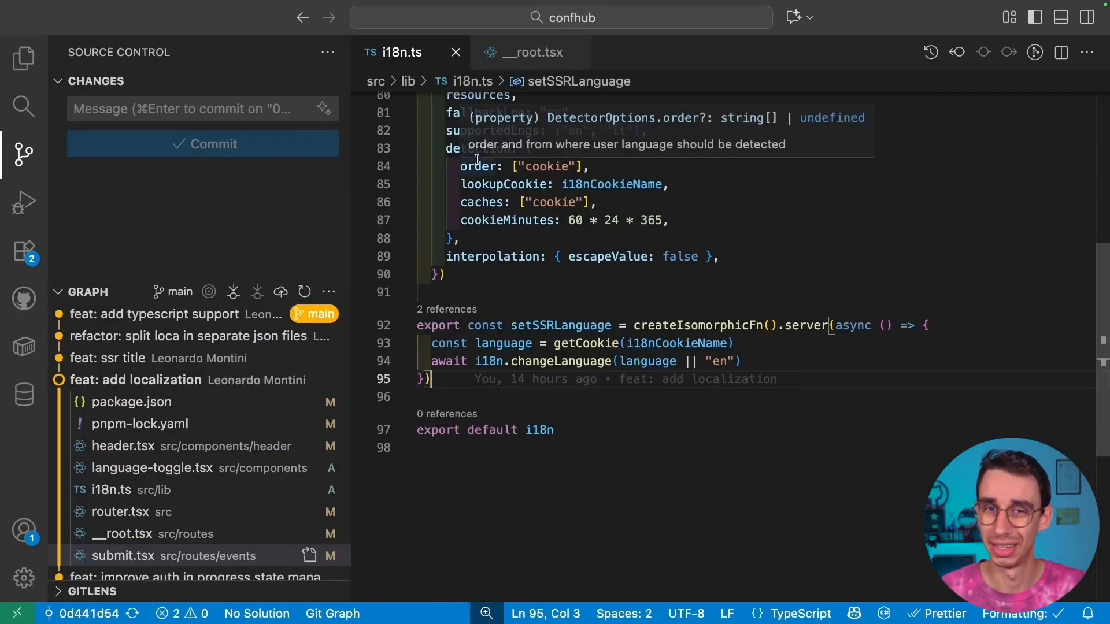
# Review the submit.tsx diff where toast and success messages became translation keys via useTranslation
pyautogui.click(143, 556)
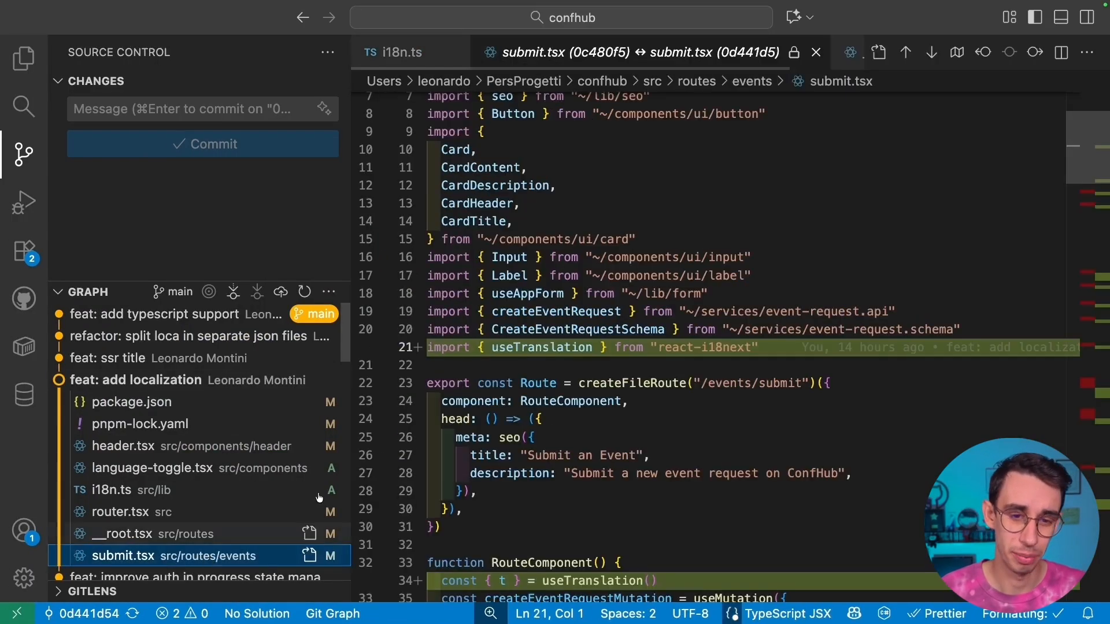
pyautogui.scroll(-3)
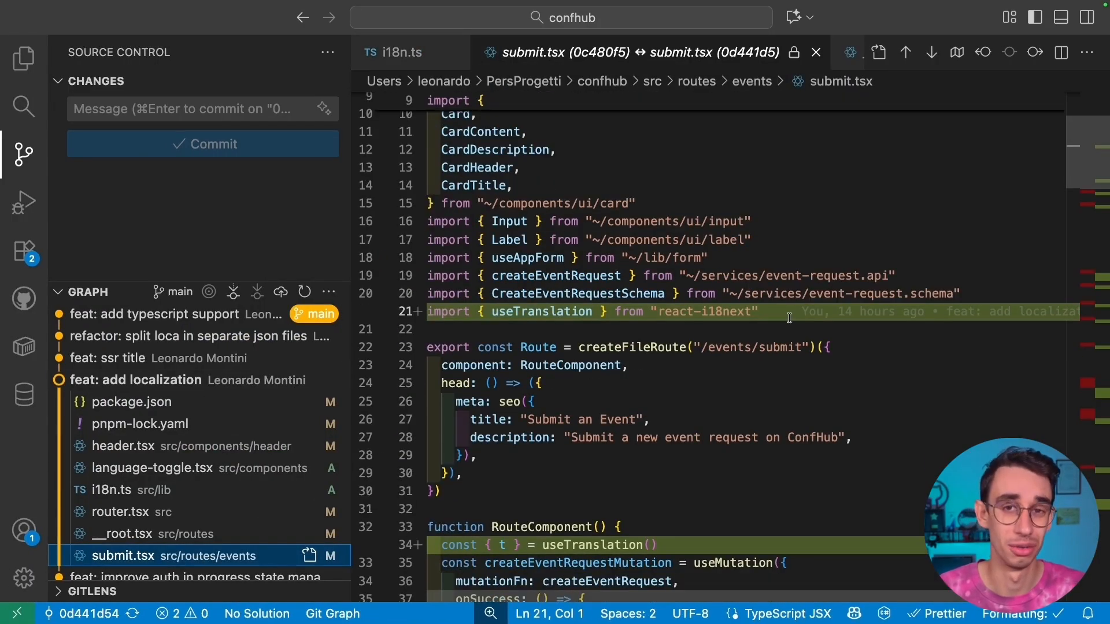
pyautogui.doubleClick(540, 312)
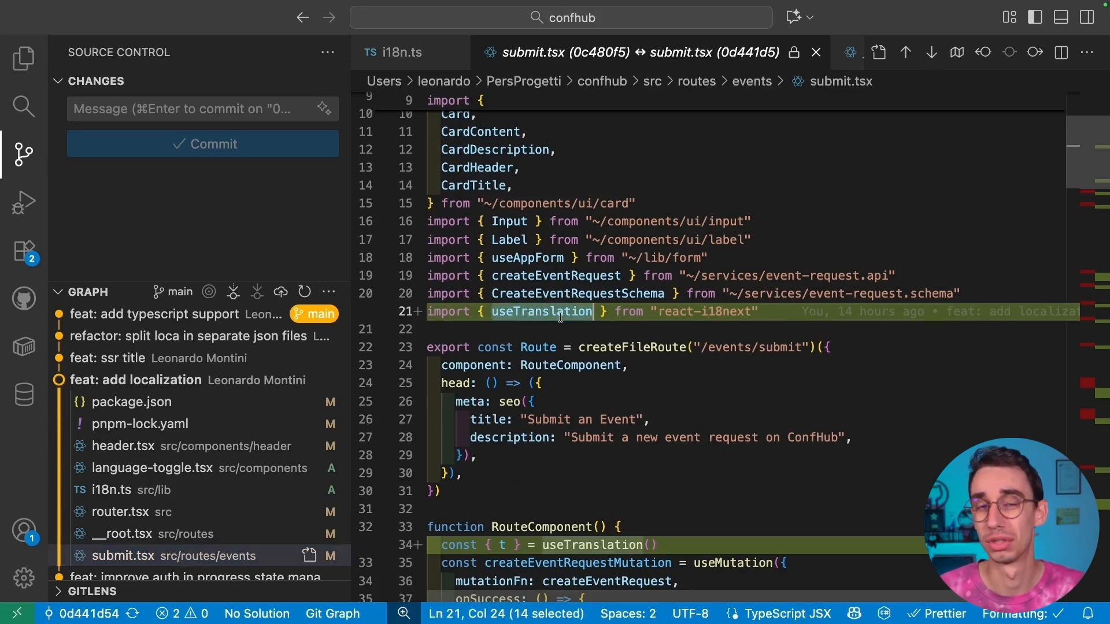
pyautogui.scroll(-3)
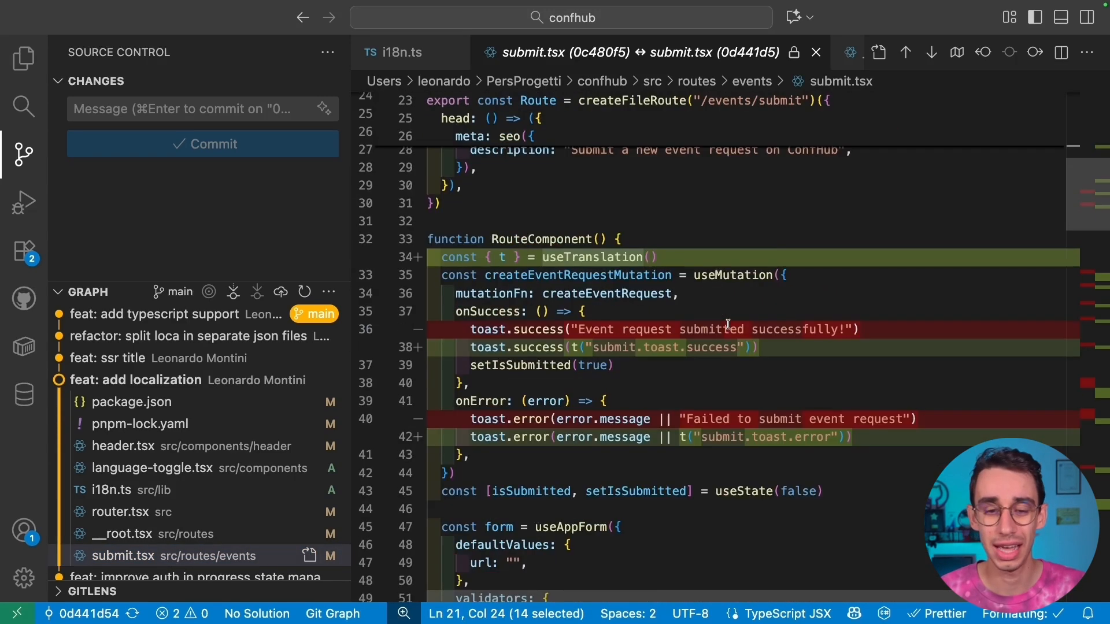
pyautogui.scroll(-3)
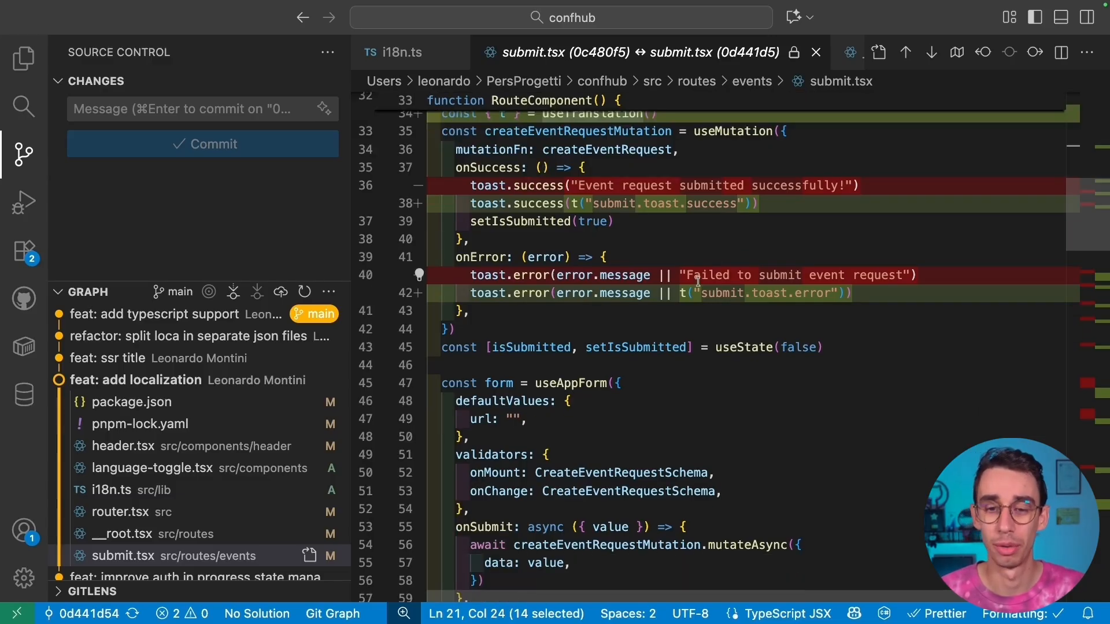
pyautogui.scroll(-3)
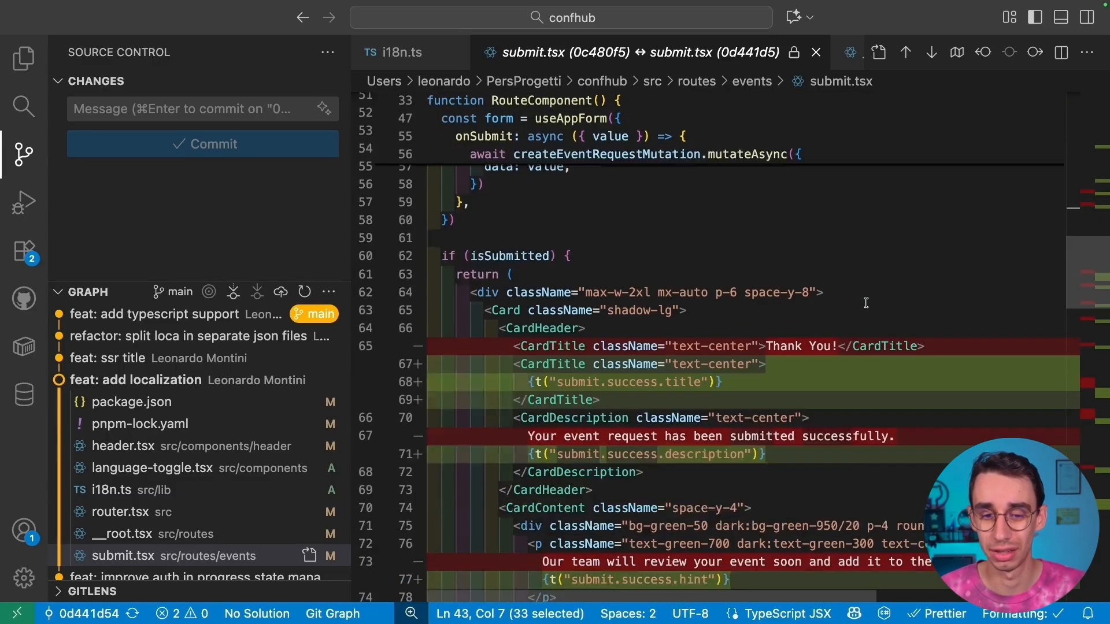
pyautogui.scroll(3)
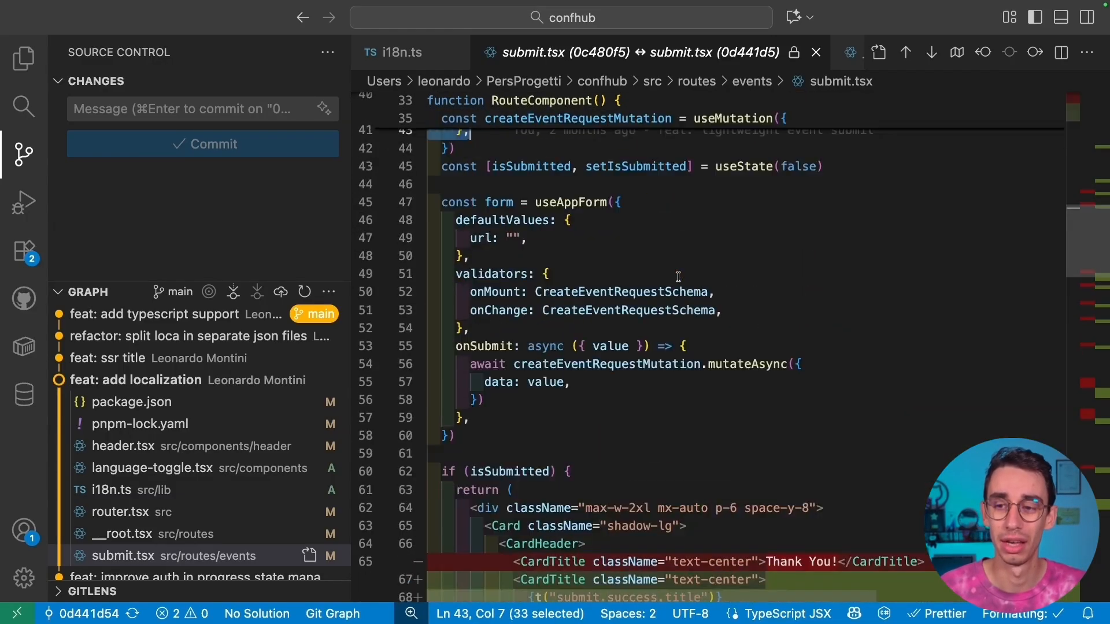
pyautogui.scroll(3)
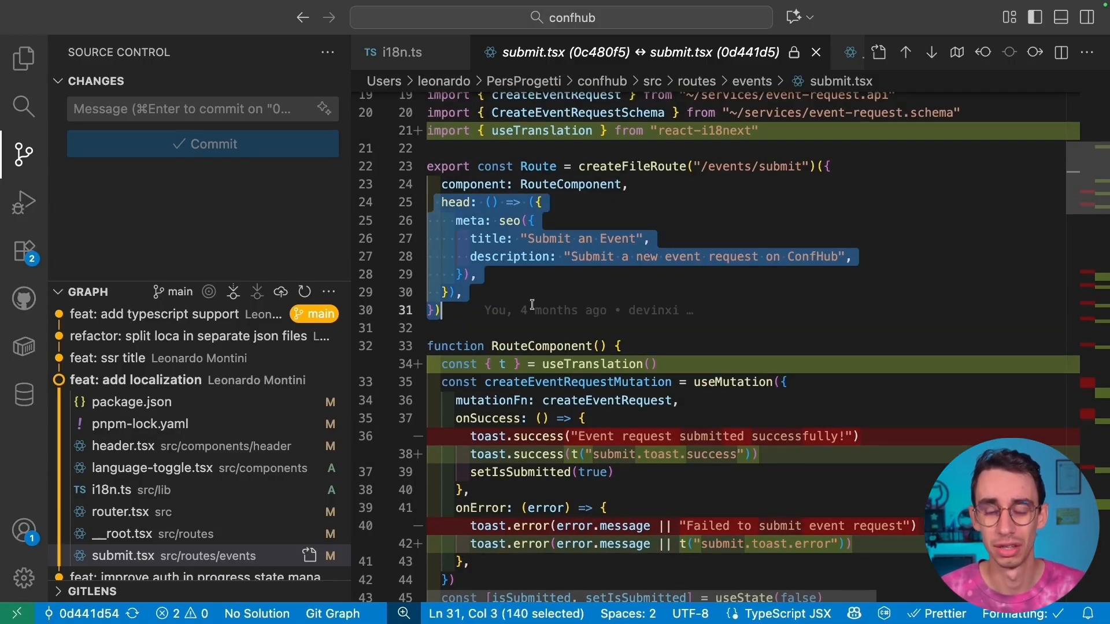
pyautogui.click(794, 257)
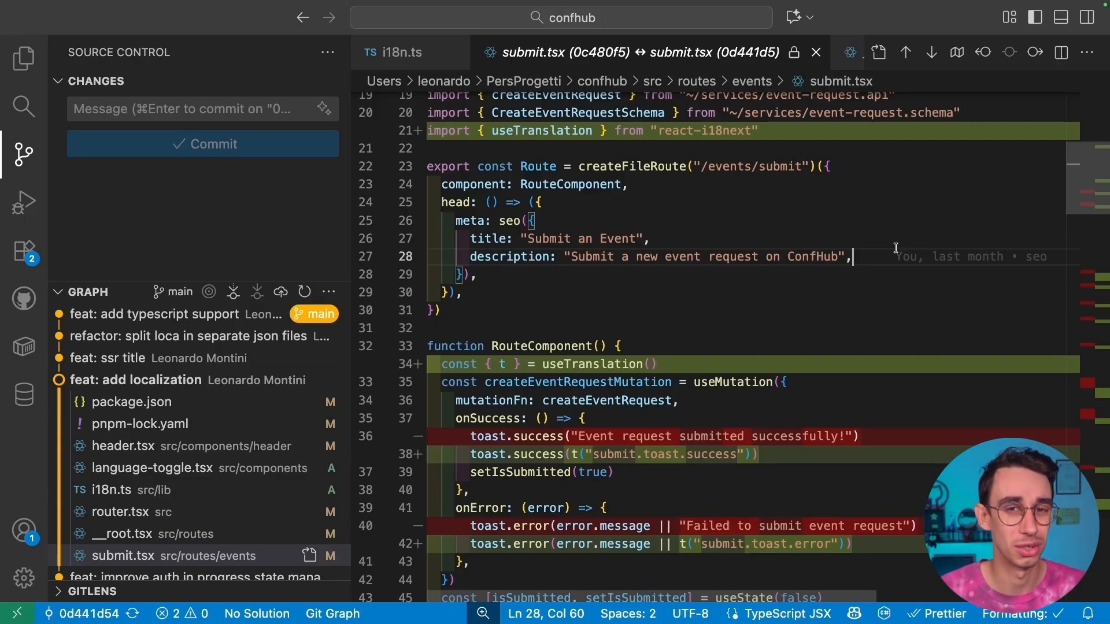
pyautogui.moveTo(566, 366)
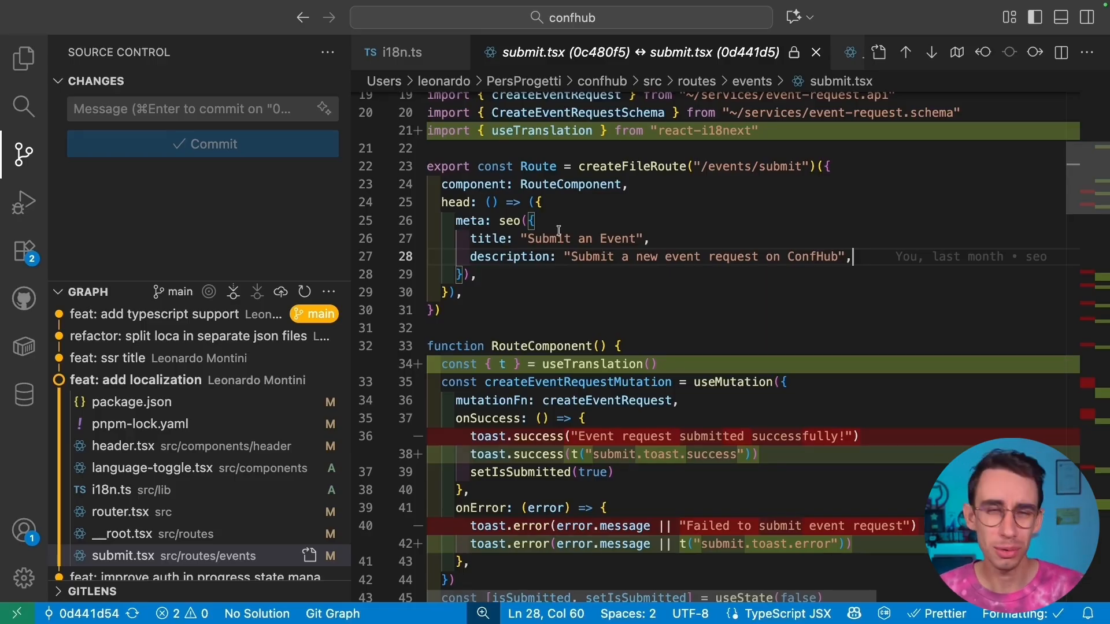
pyautogui.moveTo(516, 277)
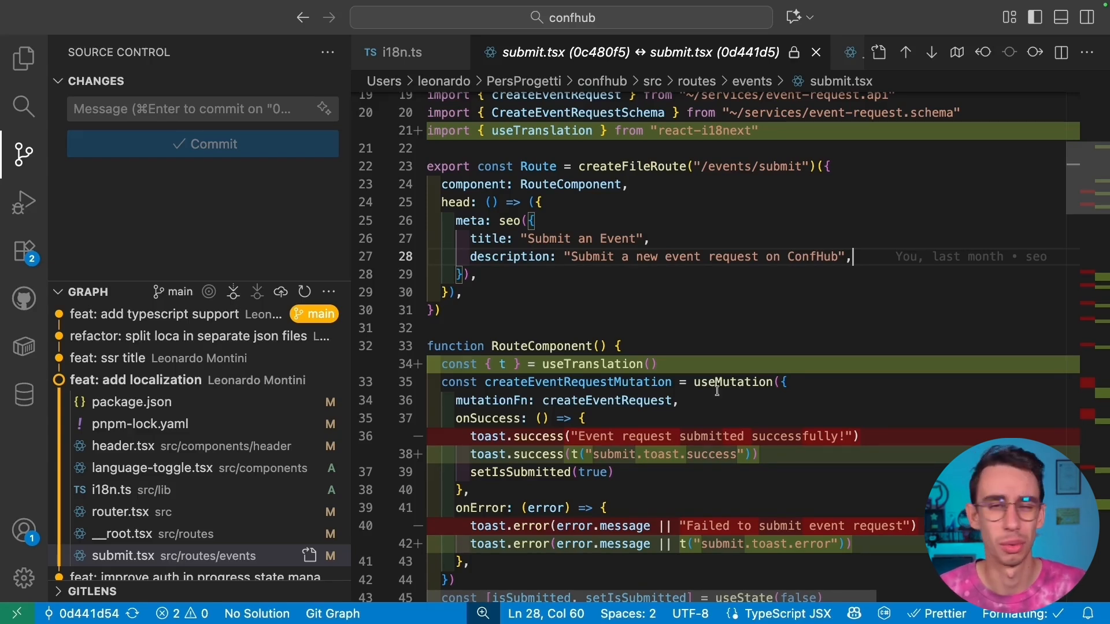
pyautogui.moveTo(213, 352)
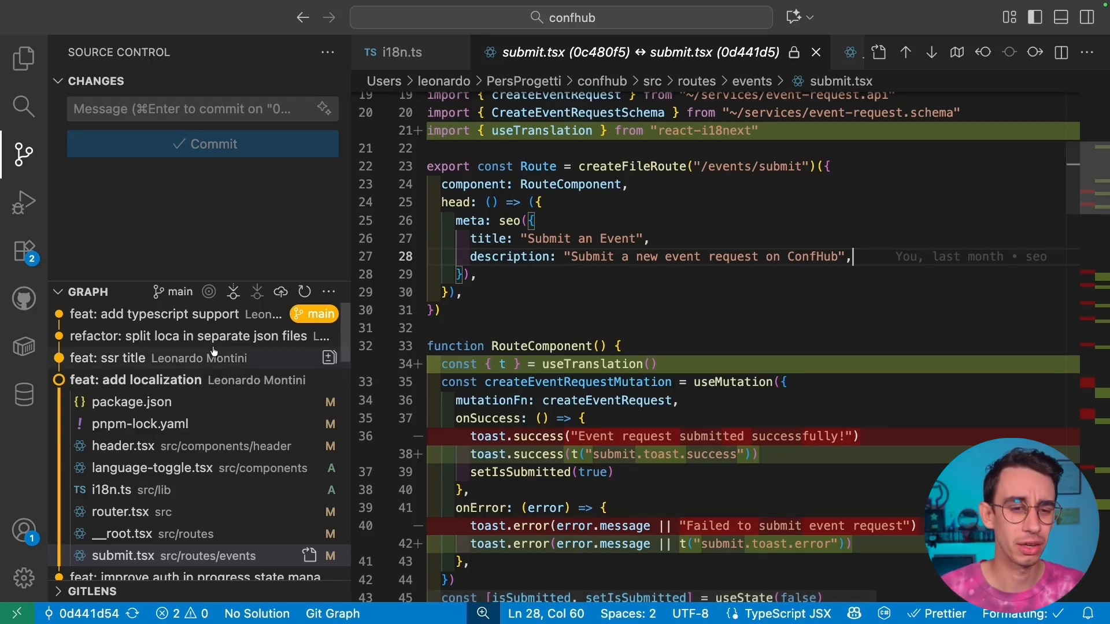
pyautogui.moveTo(206, 490)
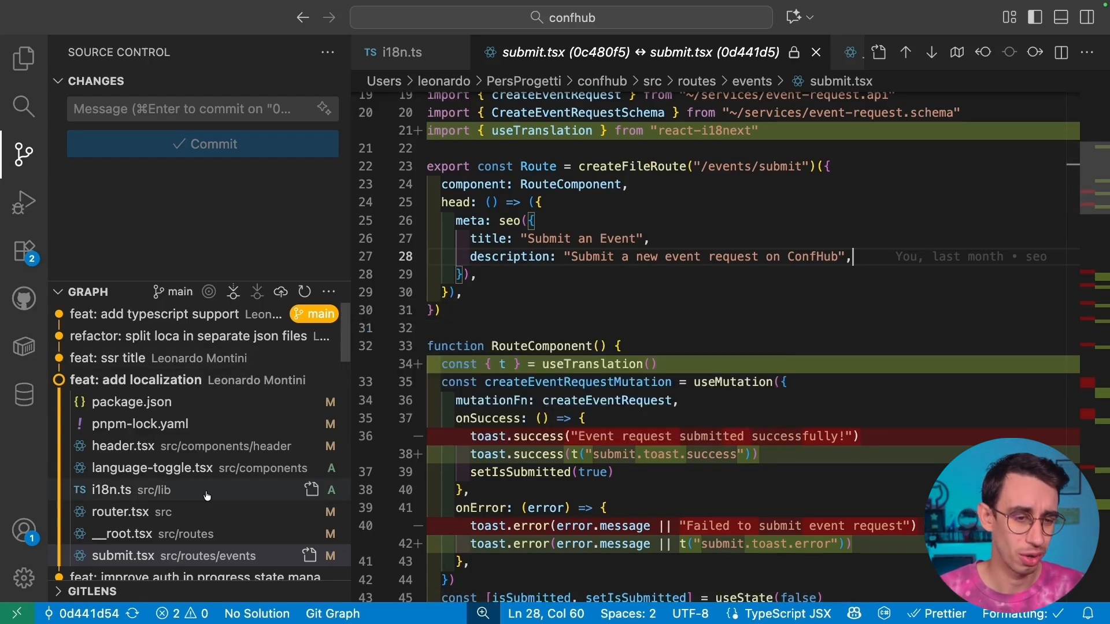
# View the __root.tsx diff where the html lang attribute now uses i18n.language
pyautogui.click(124, 534)
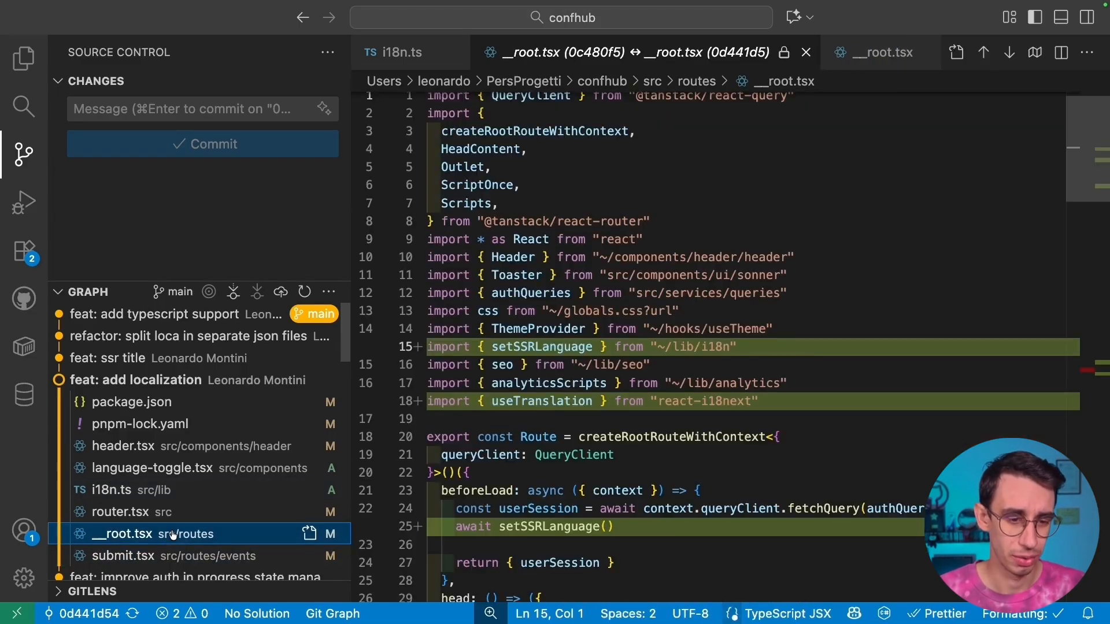
pyautogui.scroll(-3)
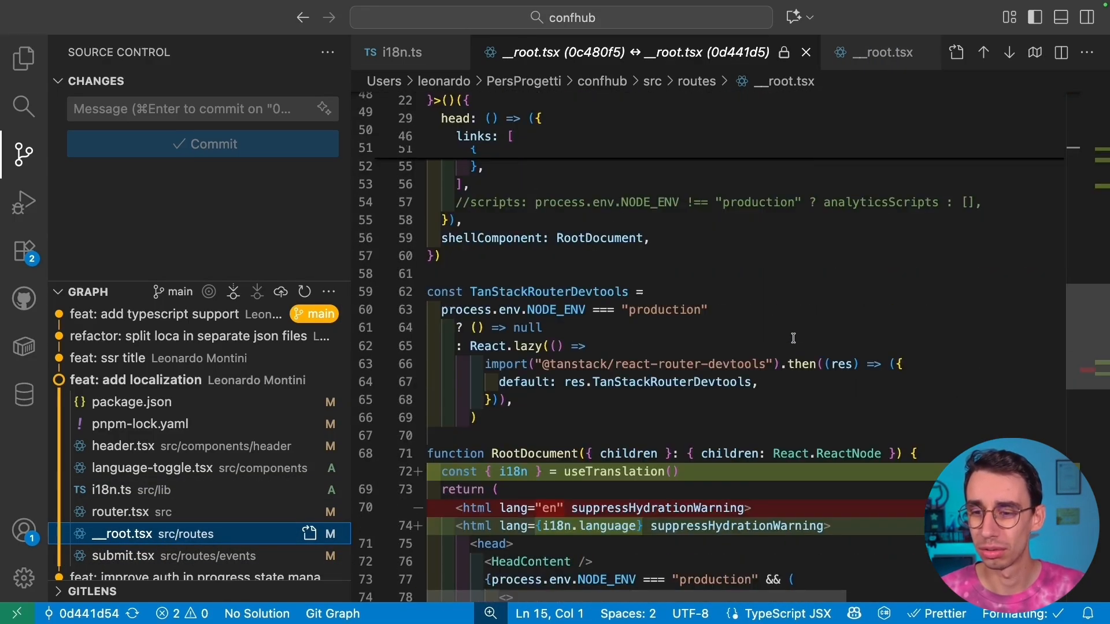
pyautogui.scroll(-3)
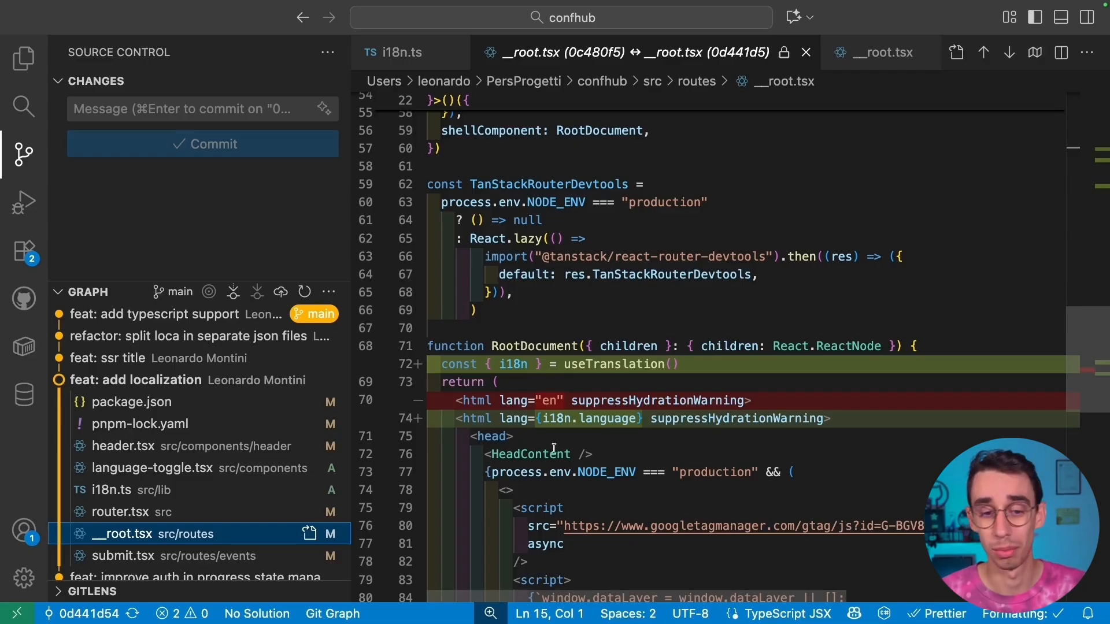
pyautogui.moveTo(617, 453)
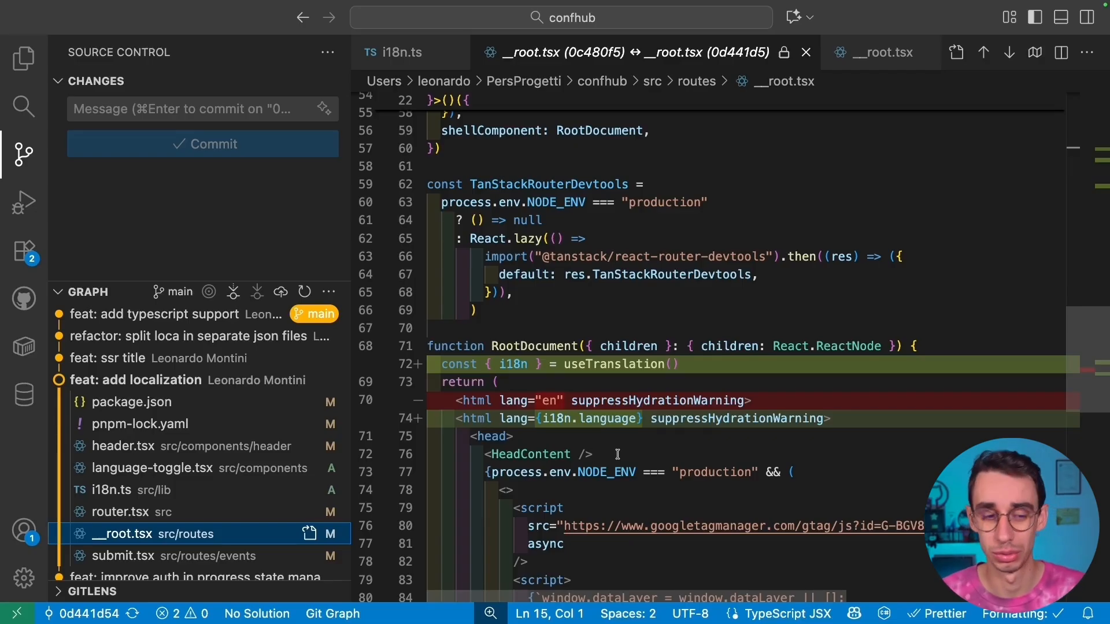
# View router.tsx's added i18n import, then the new i18n.ts with inline English resources
pyautogui.click(130, 512)
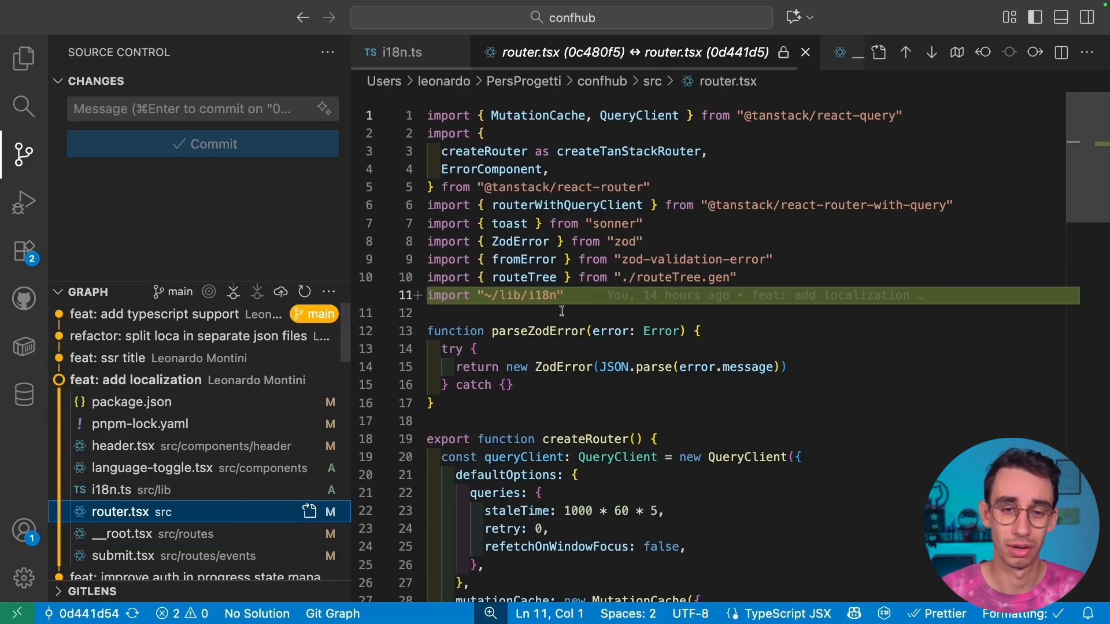
pyautogui.moveTo(591, 300)
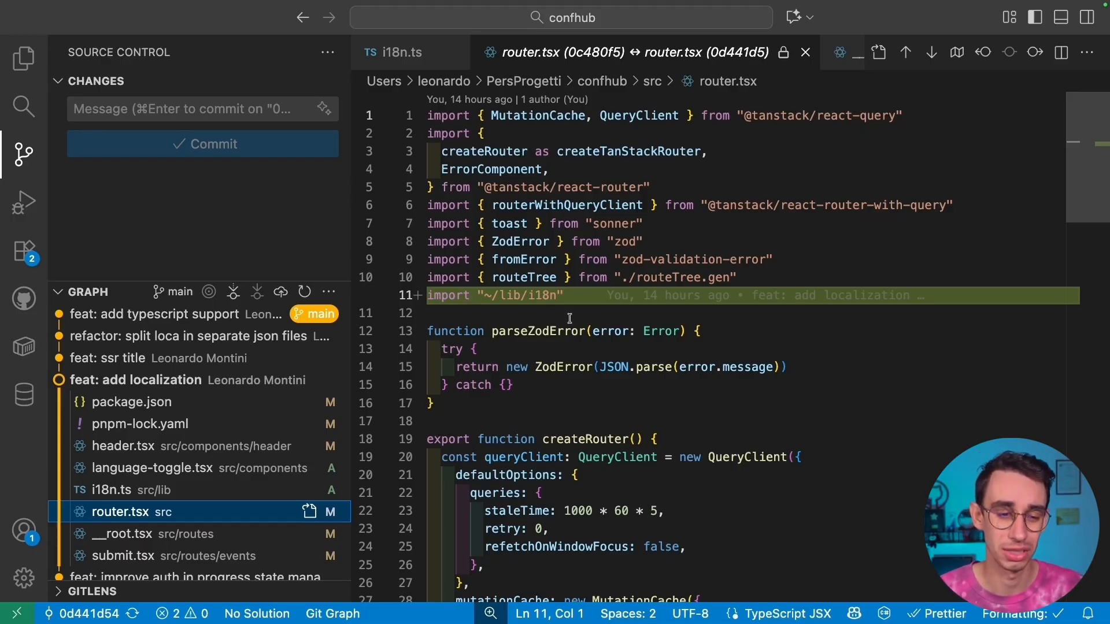
pyautogui.click(113, 489)
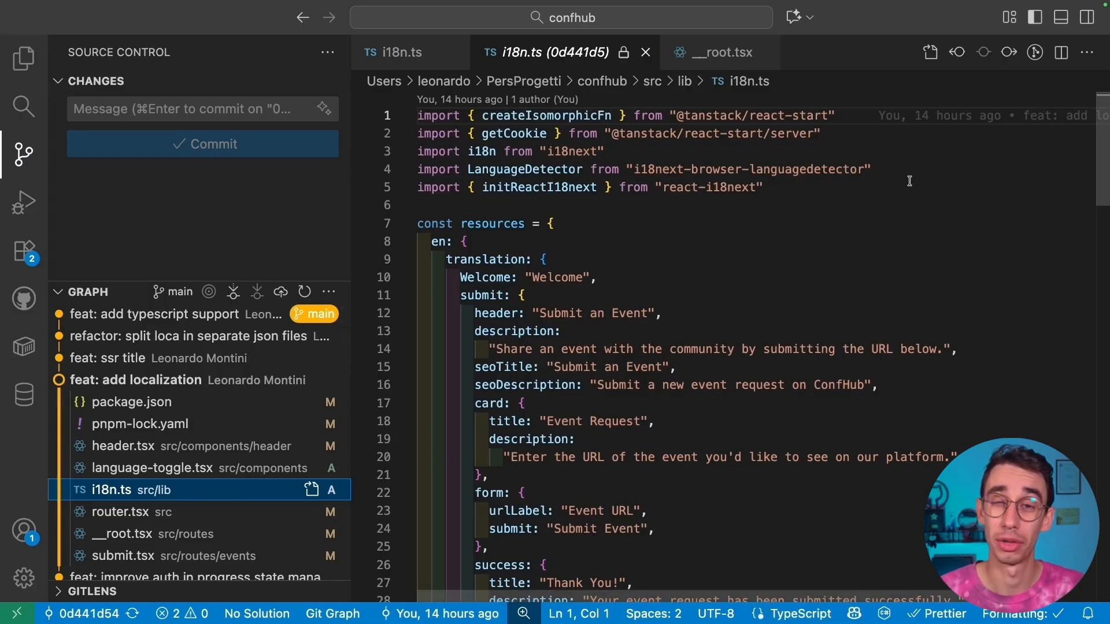
# View the new language-toggle.tsx and mark the i18n.changeLanguage(lng) call in setLanguage
pyautogui.click(151, 468)
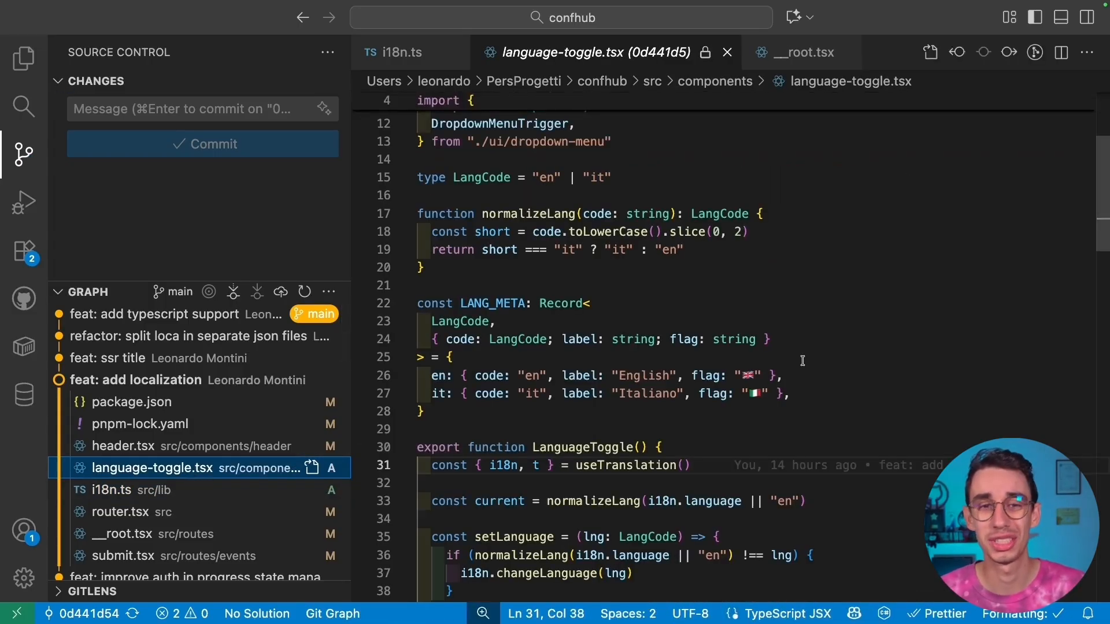
pyautogui.scroll(-3)
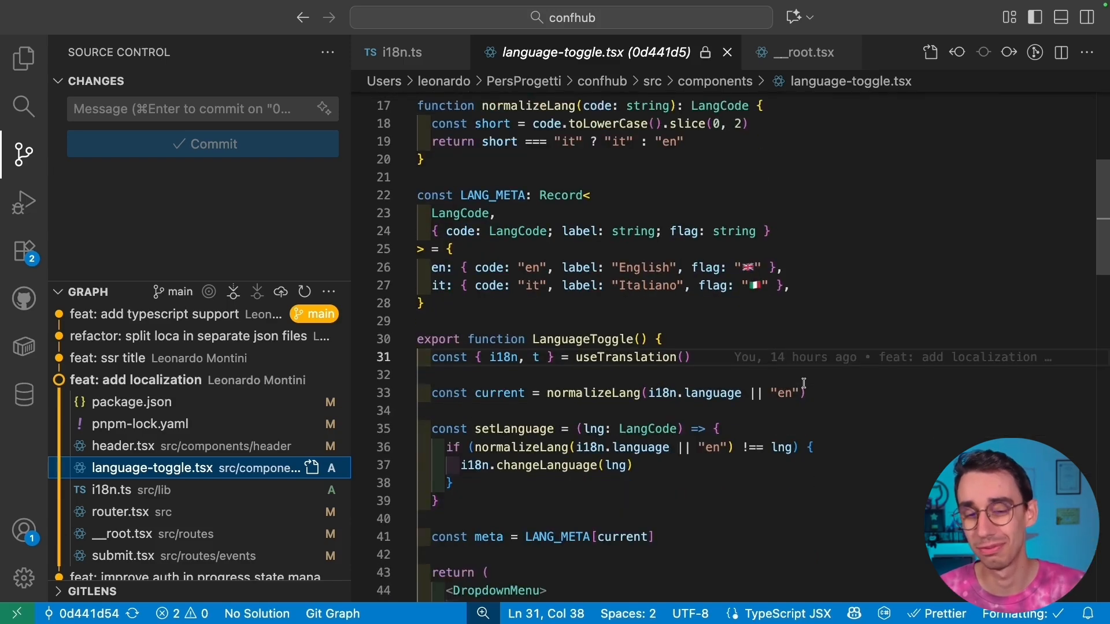
pyautogui.scroll(-3)
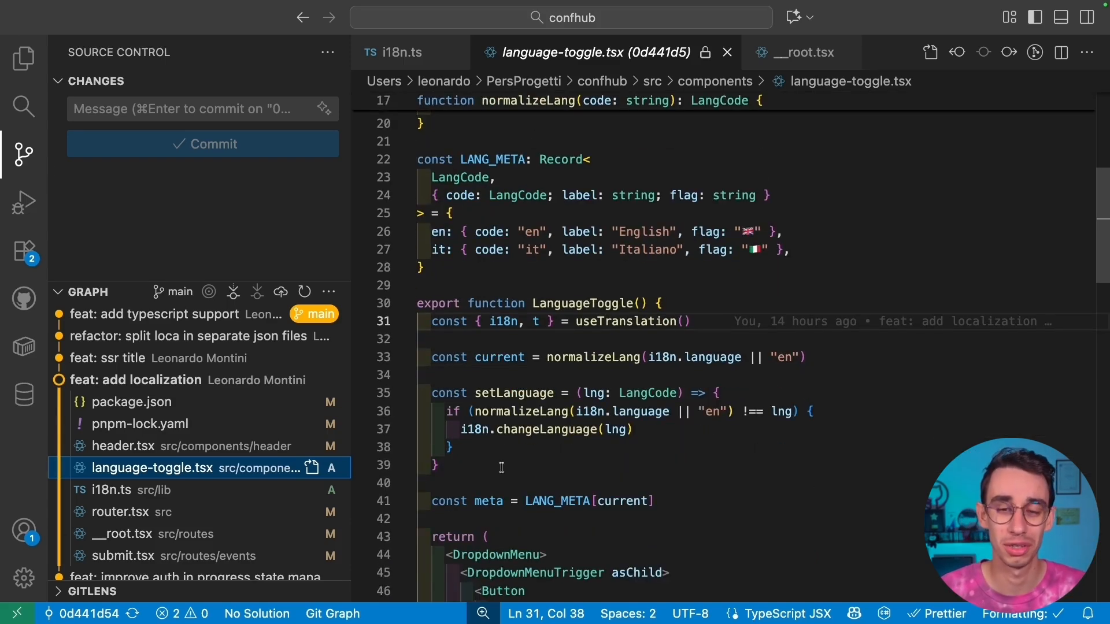
pyautogui.click(459, 429)
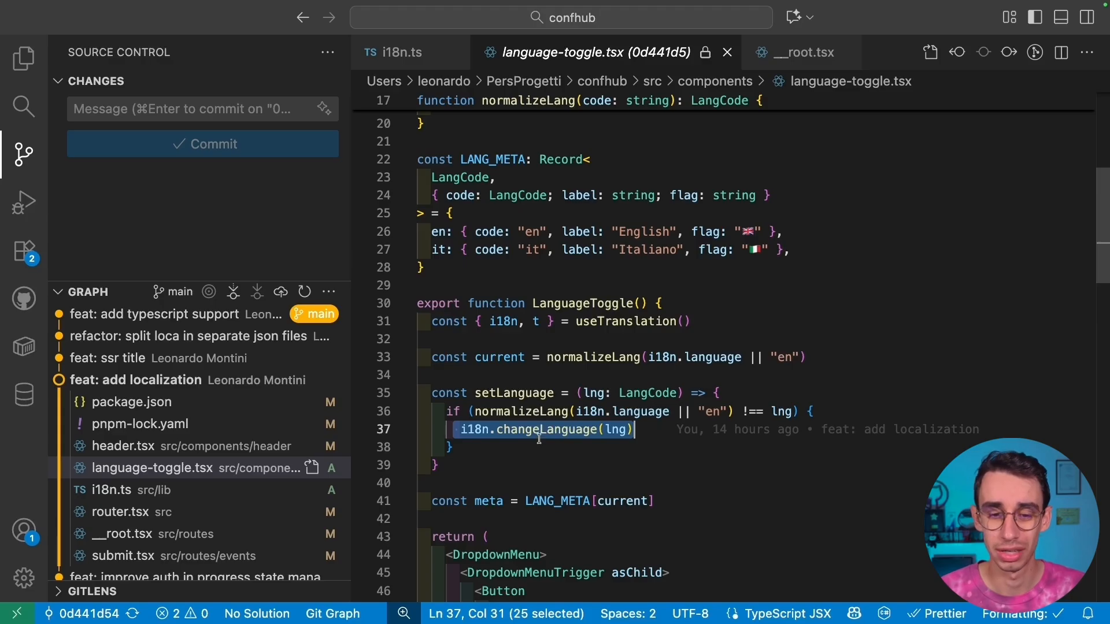
pyautogui.moveTo(704, 417)
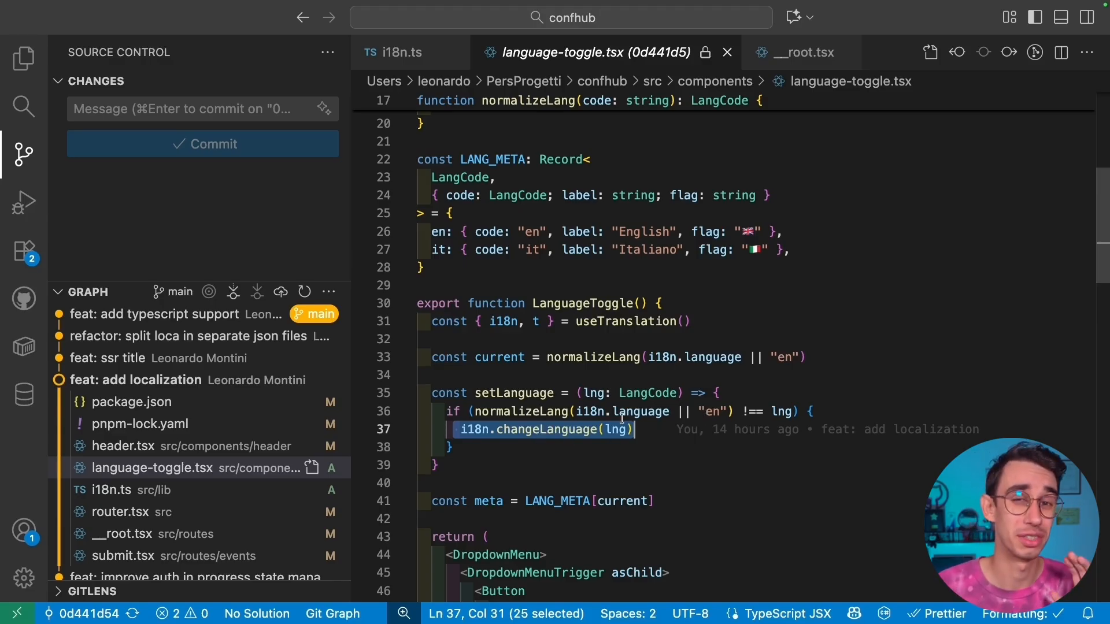
pyautogui.moveTo(158, 357)
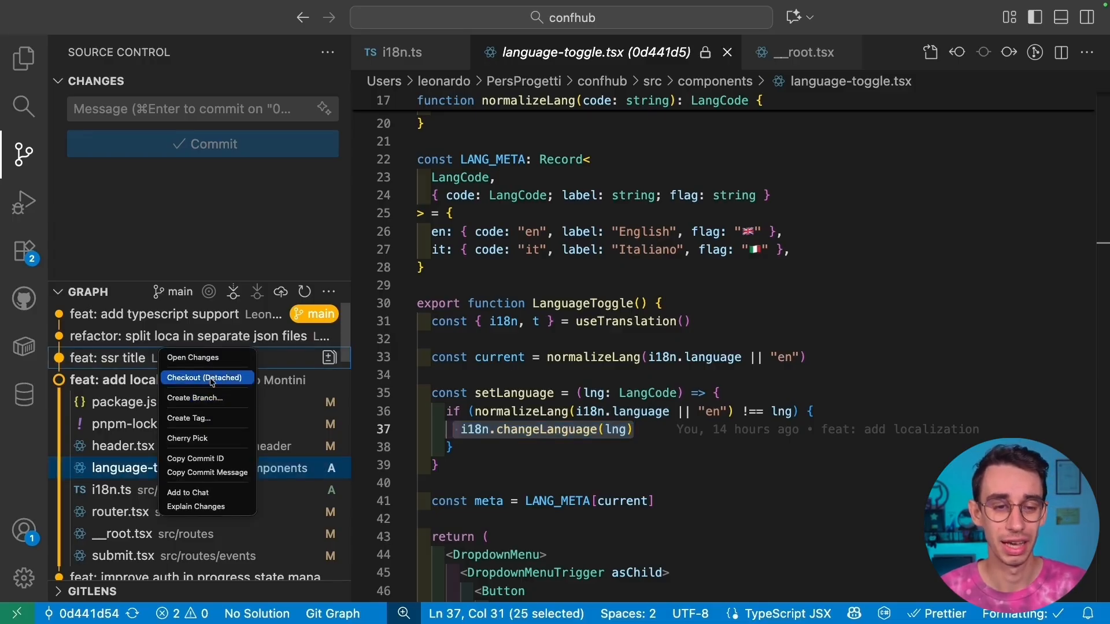
# Check out 'feat: ssr title' detached and review its submit.tsx diff using i18n.t for SEO title and description
pyautogui.click(206, 376)
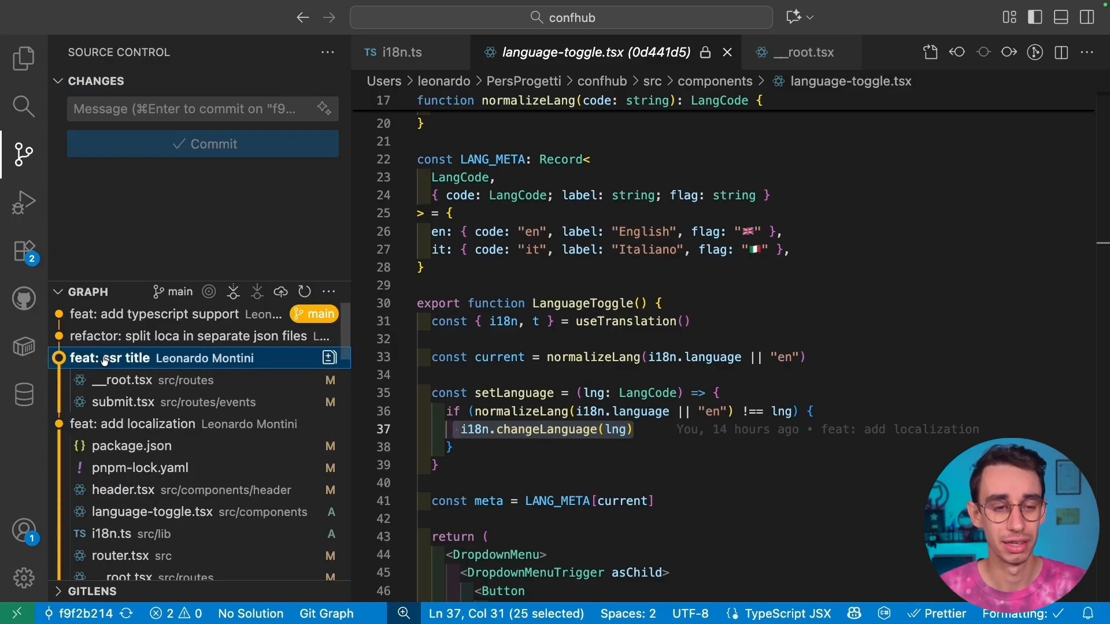
pyautogui.click(122, 403)
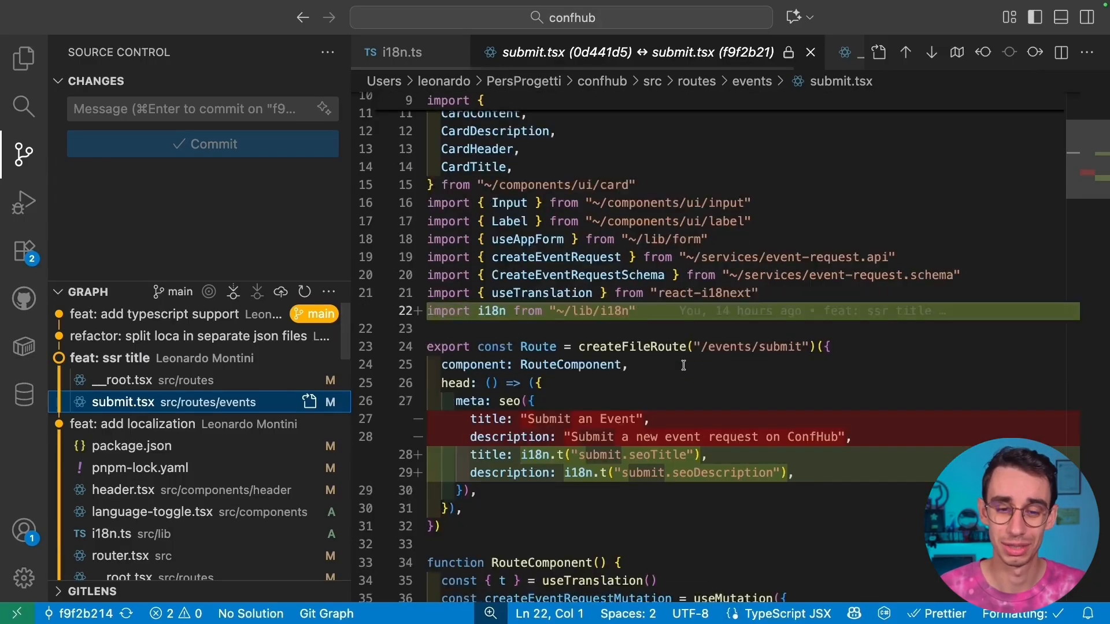
pyautogui.scroll(-3)
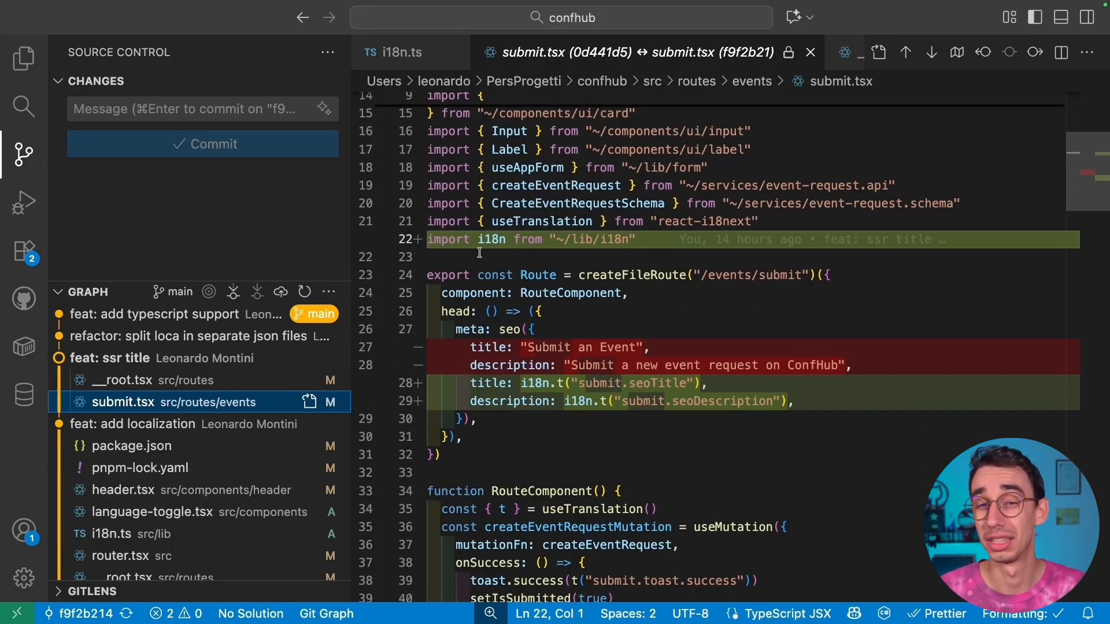
pyautogui.moveTo(570, 377)
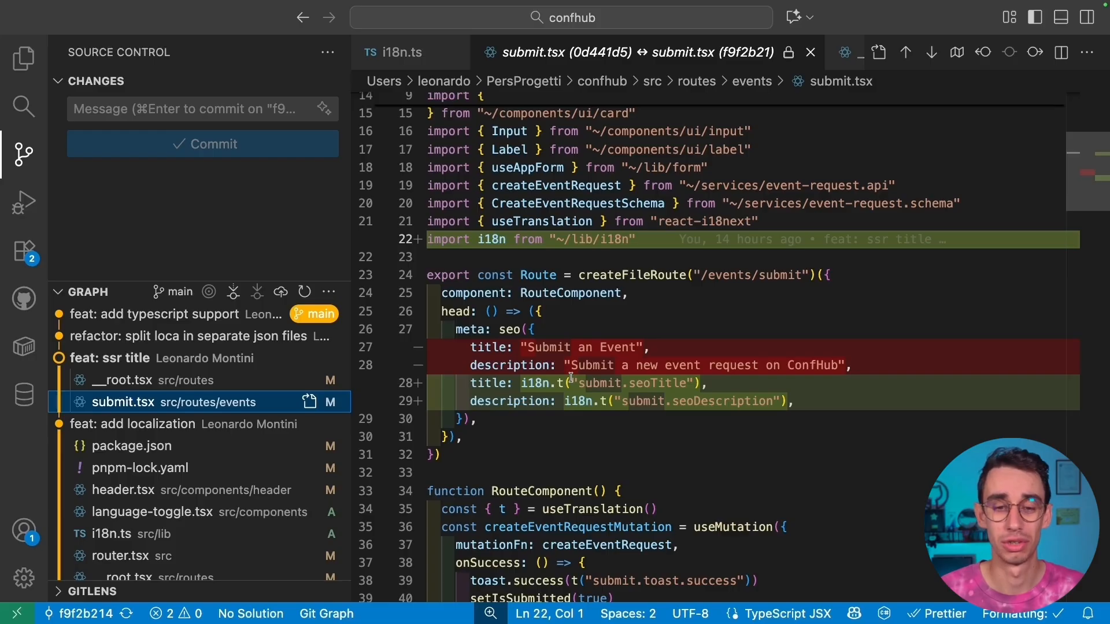
pyautogui.scroll(-3)
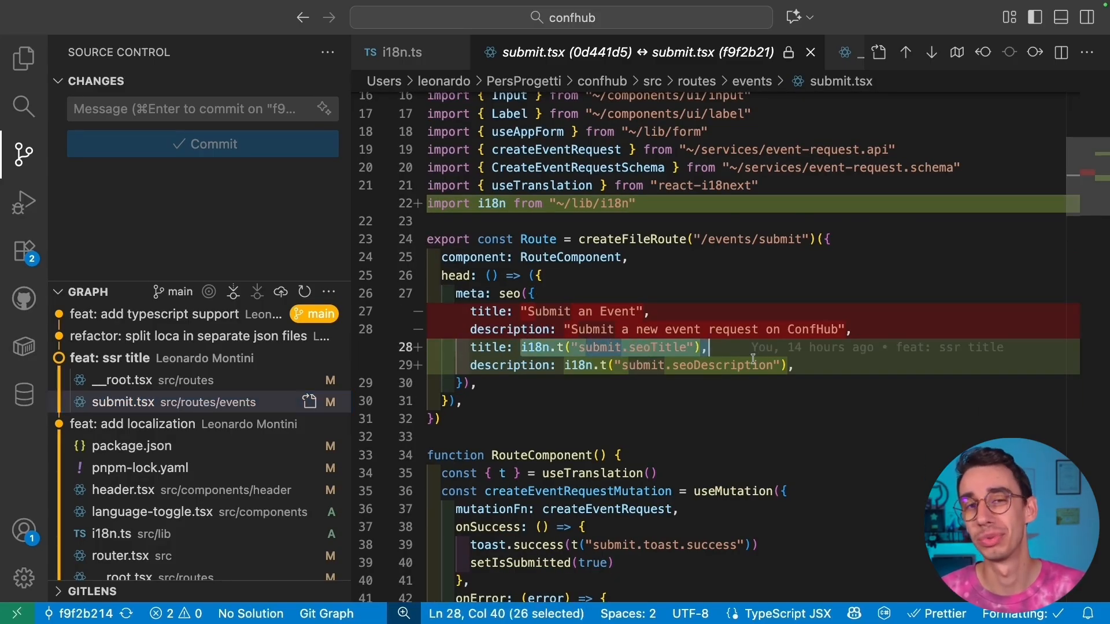
pyautogui.moveTo(671, 351)
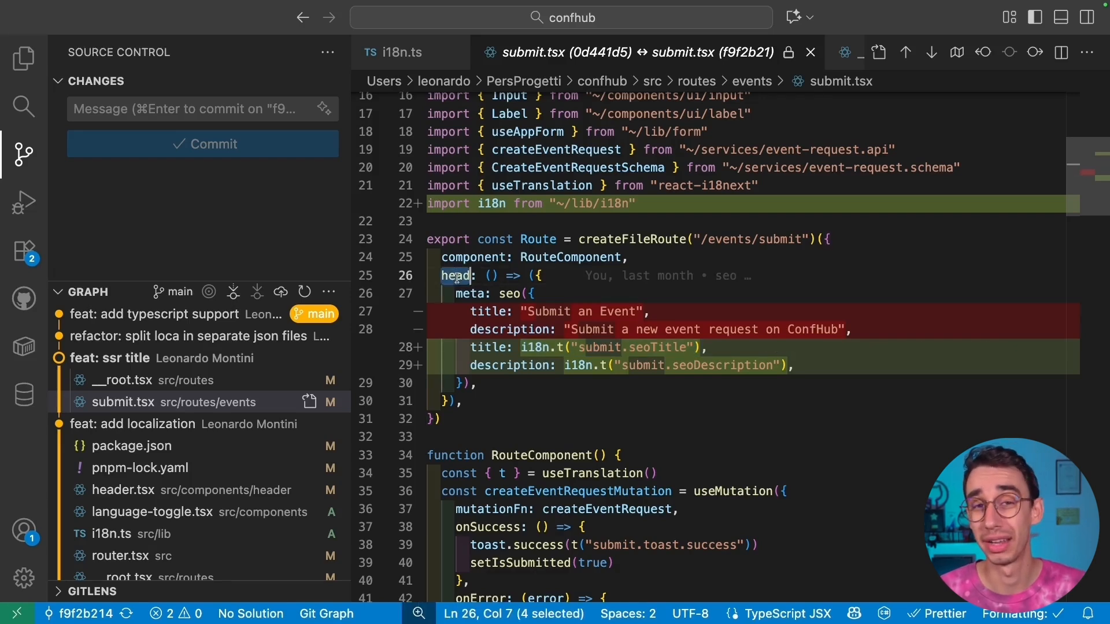
# Review __root.tsx's useEffect invalidating the router on language change, then return to the submit.tsx diff
pyautogui.click(151, 380)
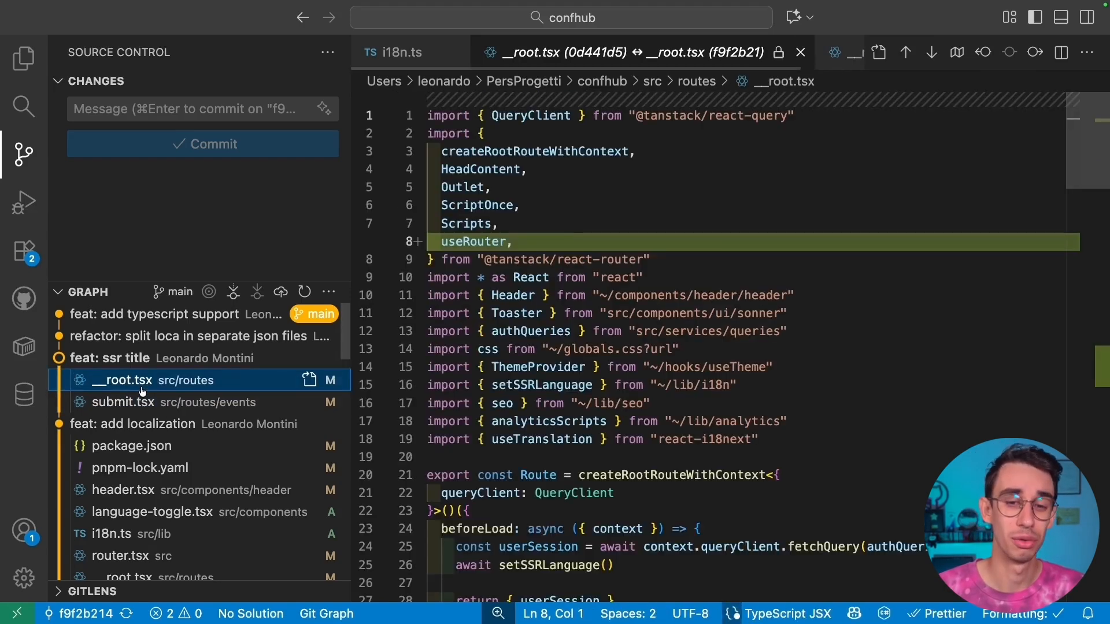
pyautogui.scroll(-3)
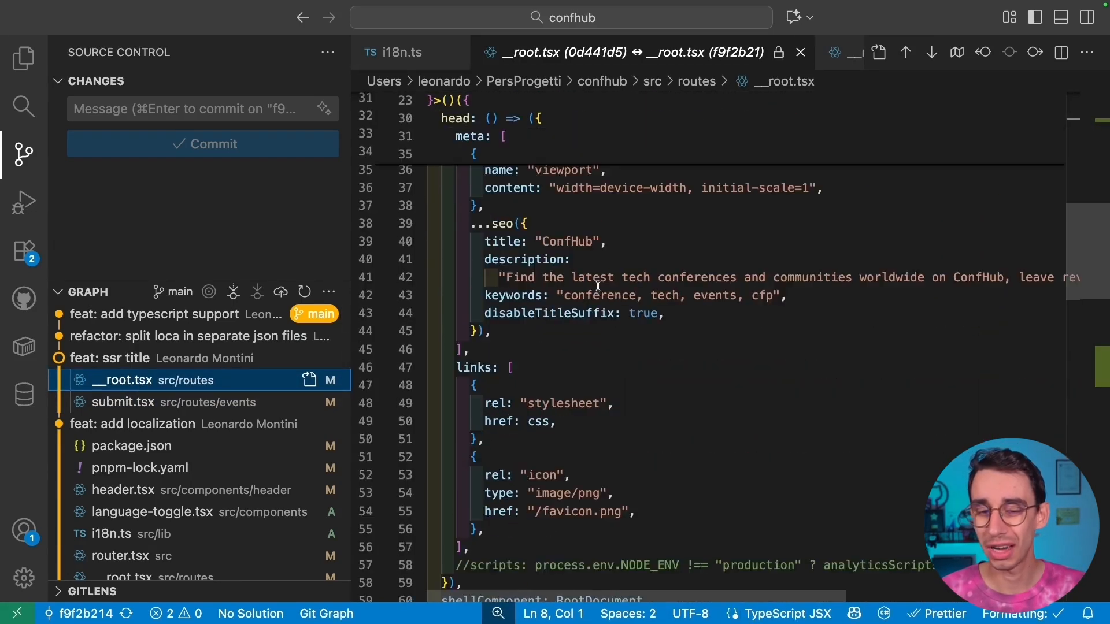
pyautogui.scroll(-3)
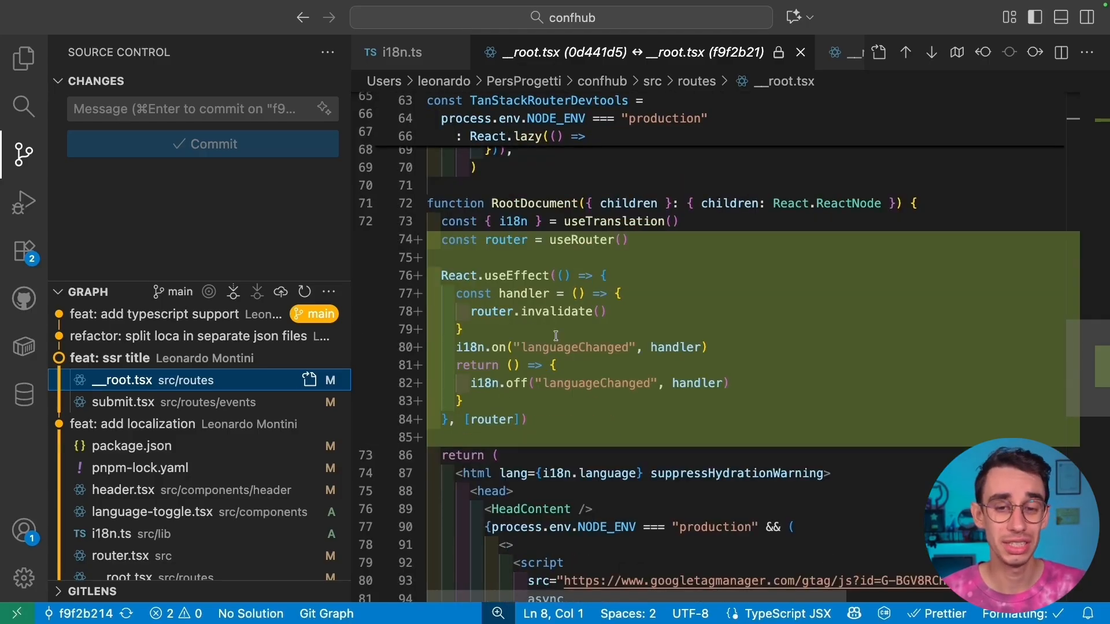
pyautogui.moveTo(484, 309)
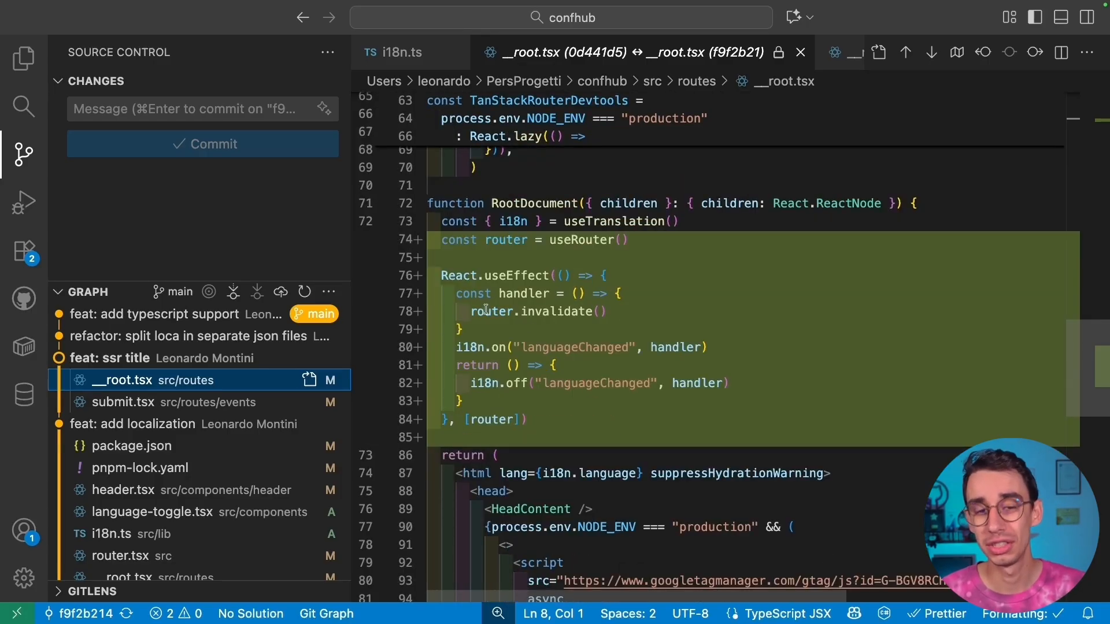
pyautogui.doubleClick(552, 311)
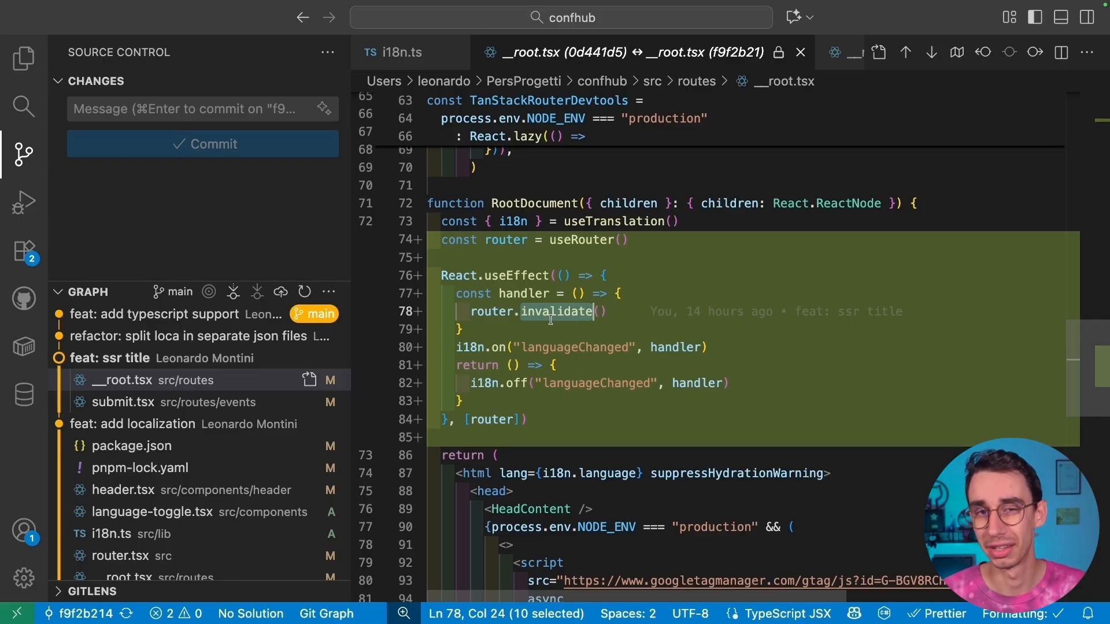
pyautogui.click(123, 403)
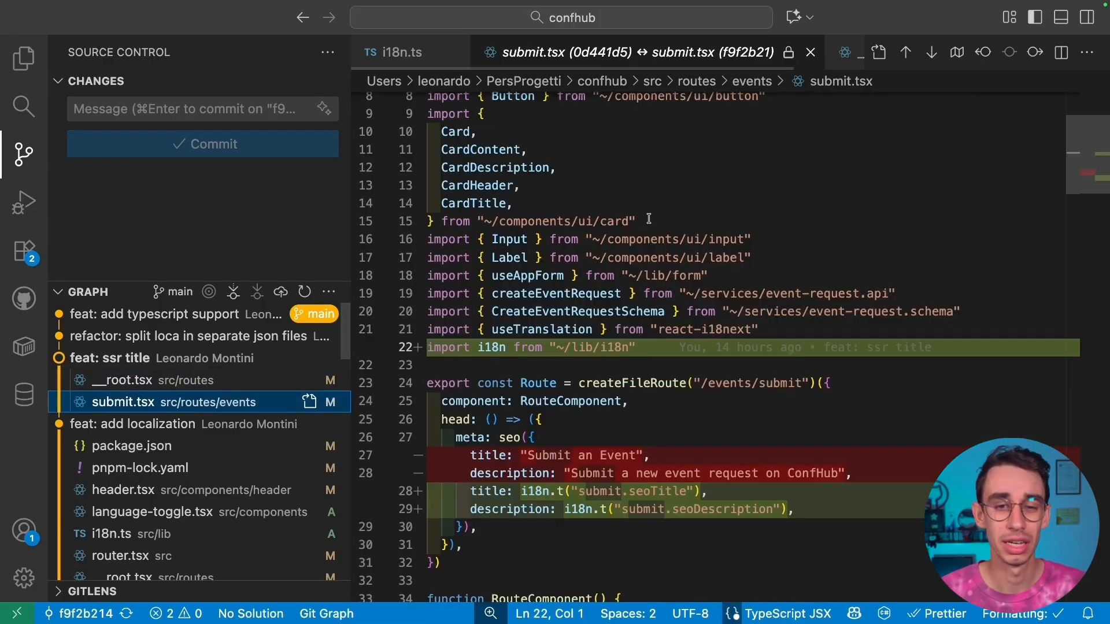
pyautogui.scroll(-3)
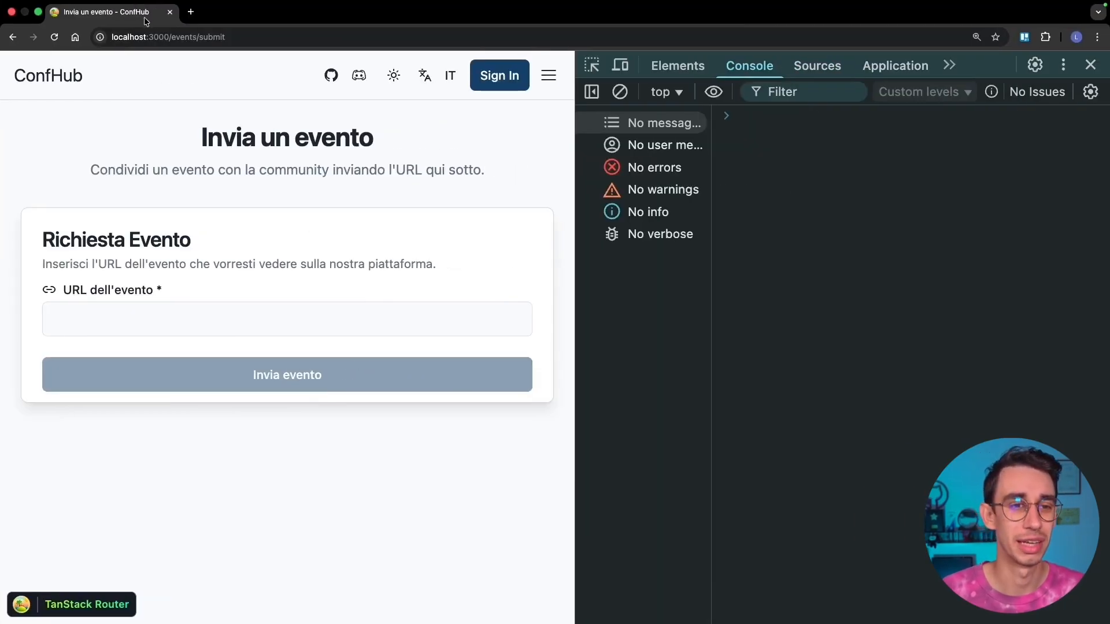
# Switch the ConfHub submit page to English via the header language toggle, updating the tab title
pyautogui.click(449, 77)
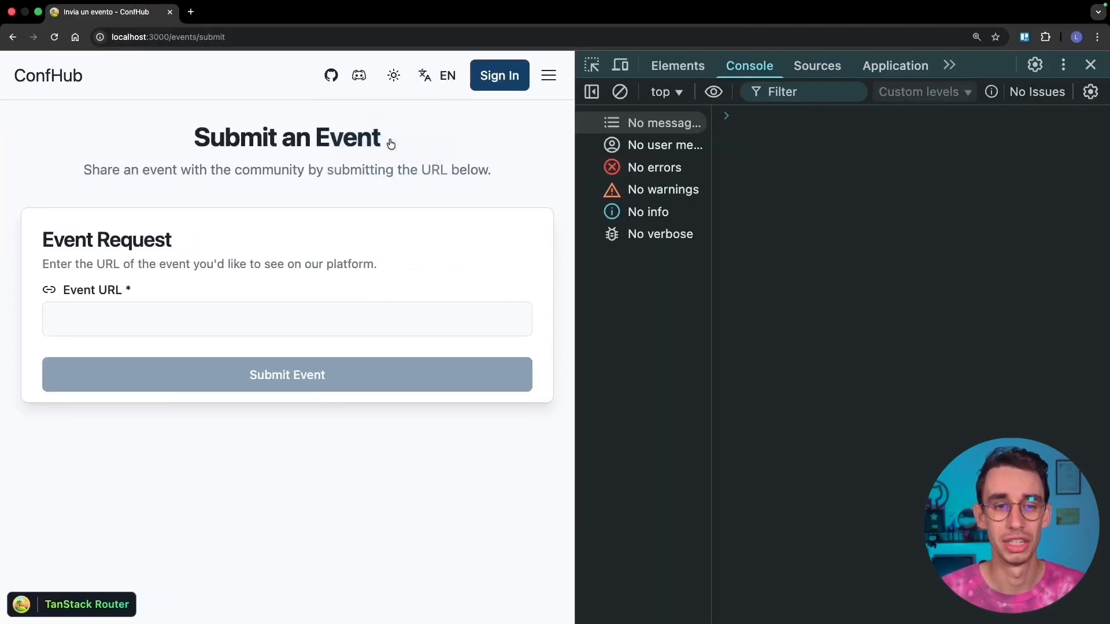
pyautogui.click(437, 76)
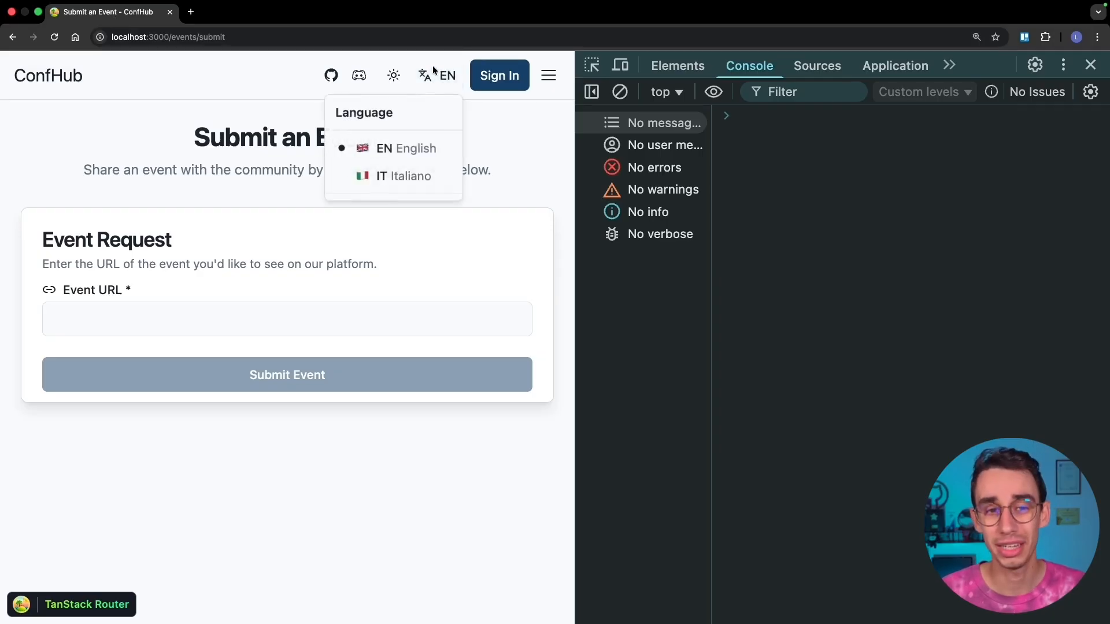
pyautogui.click(403, 176)
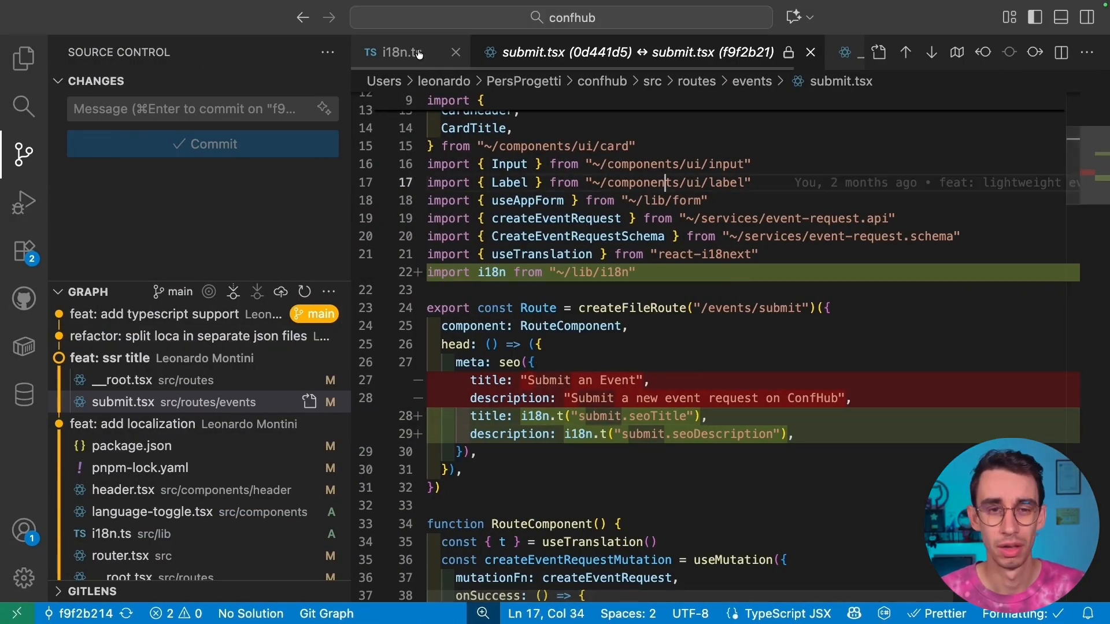
# Unfold the inline English/Italian resources in i18n.ts and list the files of the 'refactor: split loca in separate json files' commit
pyautogui.click(396, 52)
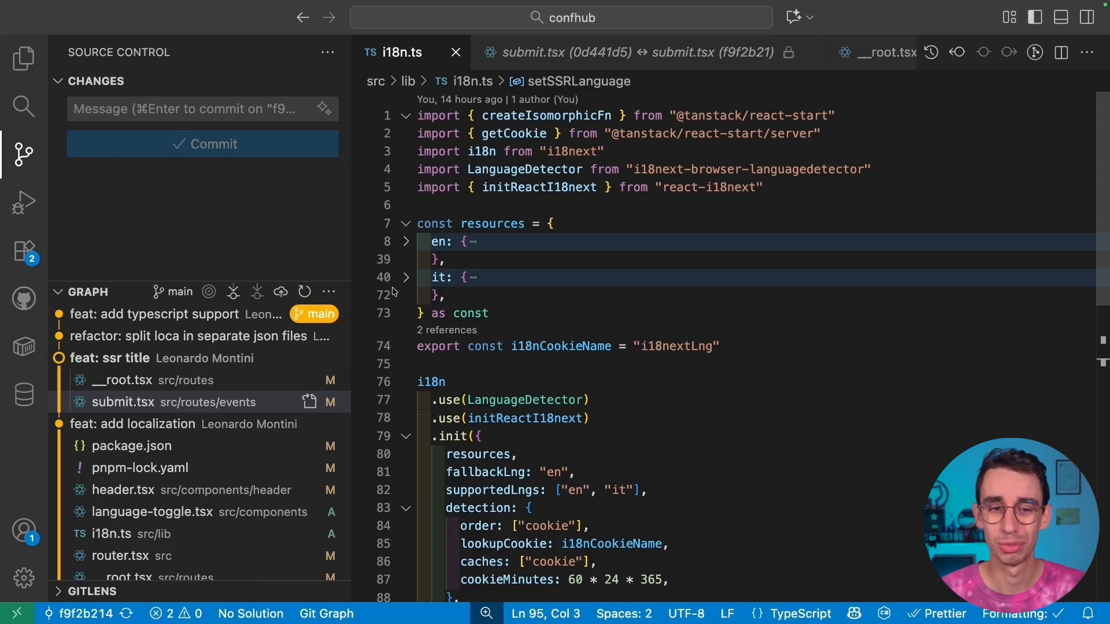
pyautogui.click(405, 242)
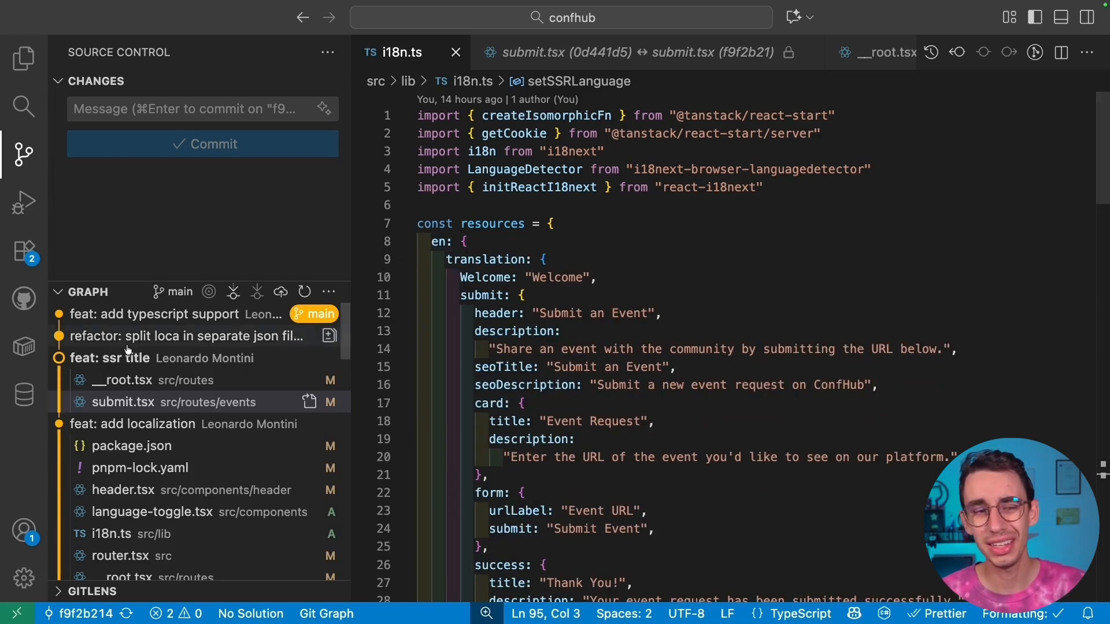
pyautogui.click(185, 336)
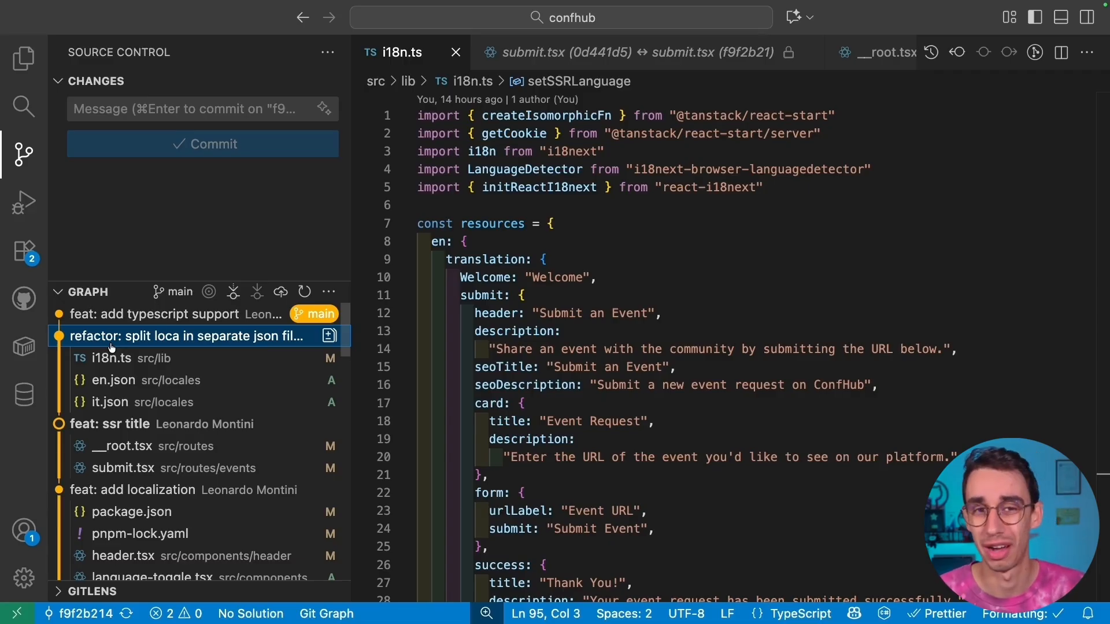
# Inspect the refactor commit's i18n.ts diff importing en.json and it.json, view en.json, then expand the 'feat: add typescript support' commit
pyautogui.click(111, 358)
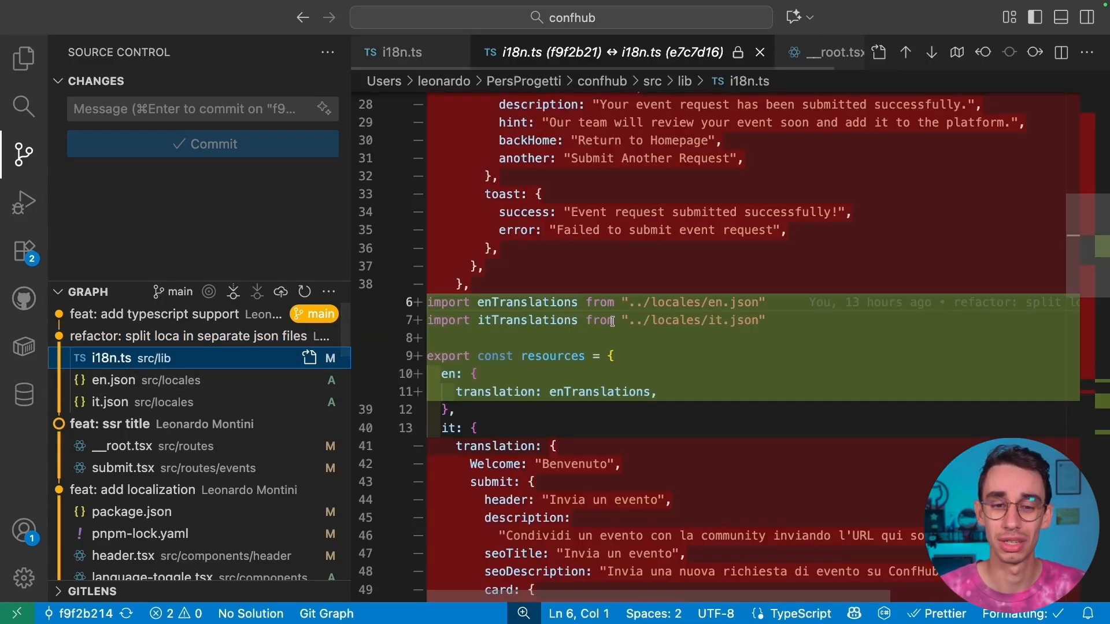
pyautogui.scroll(3)
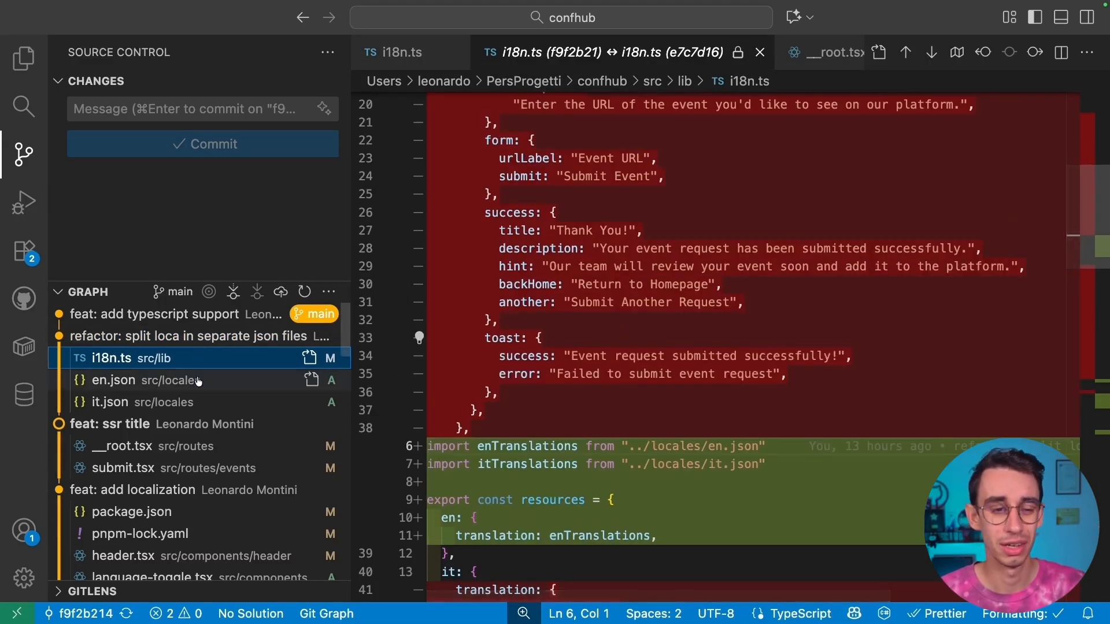
pyautogui.click(143, 381)
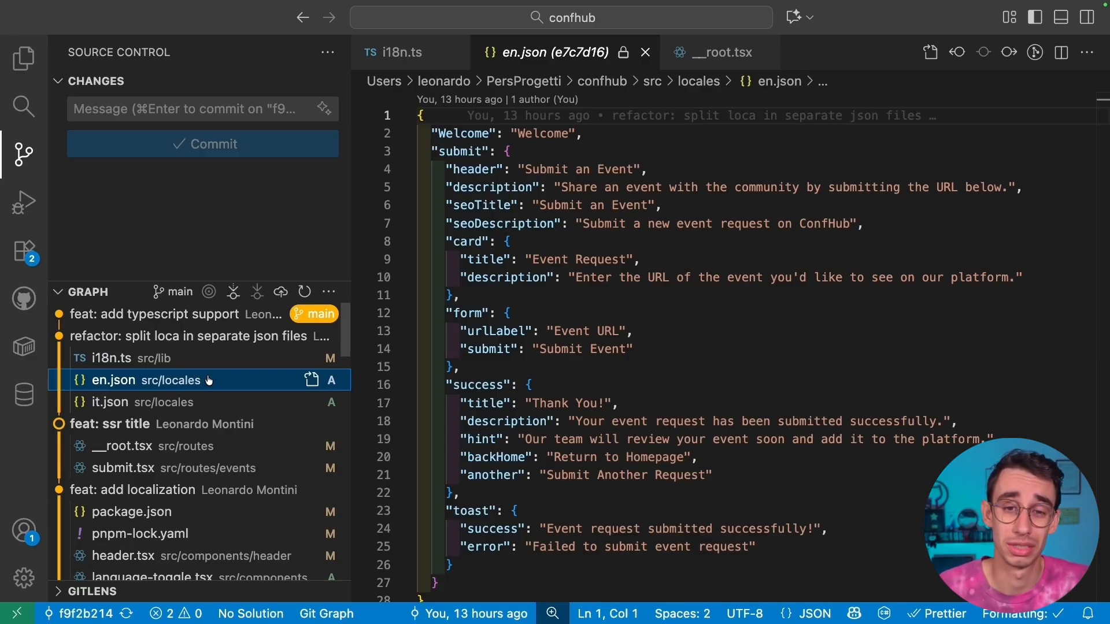
pyautogui.click(570, 331)
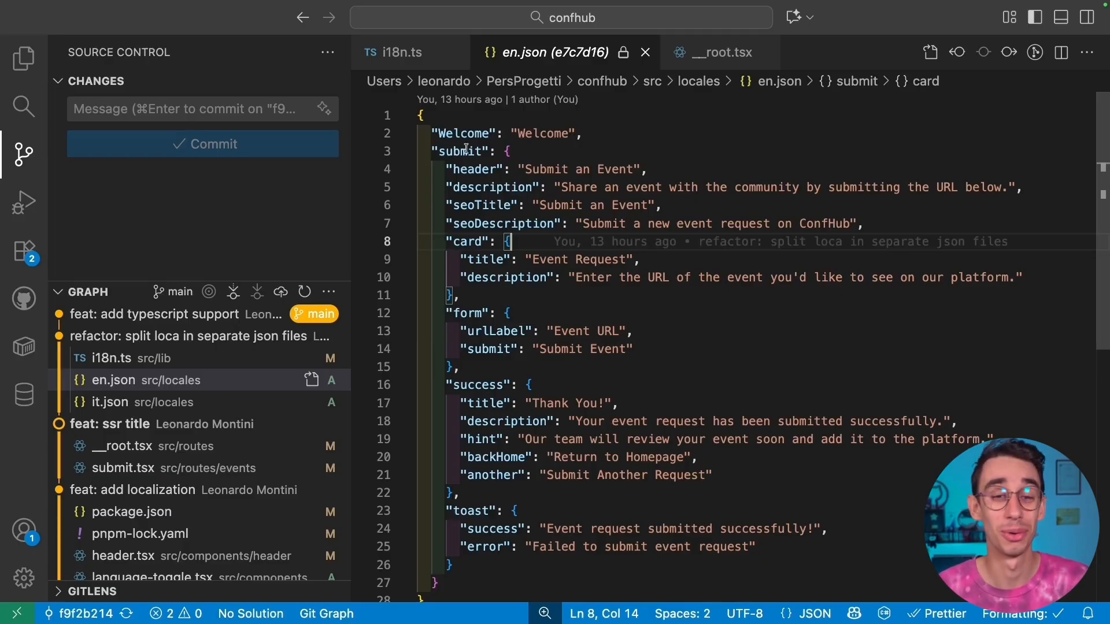
pyautogui.moveTo(467, 212)
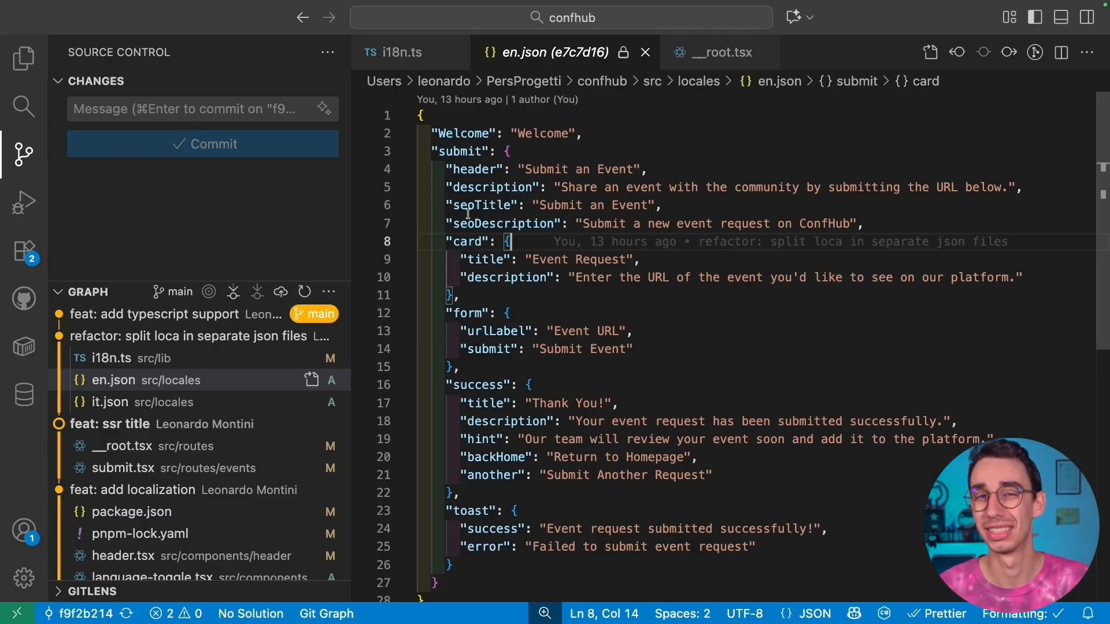
pyautogui.click(163, 313)
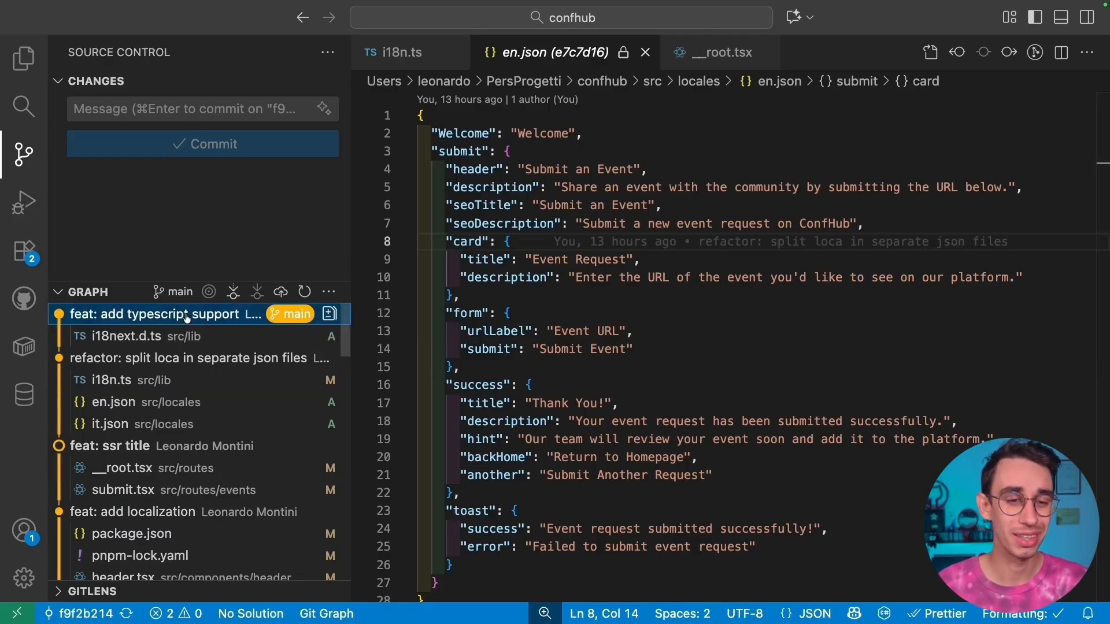
# Check out the TypeScript support commit detached and bring up its i18next.d.ts declarations
pyautogui.rightClick(184, 313)
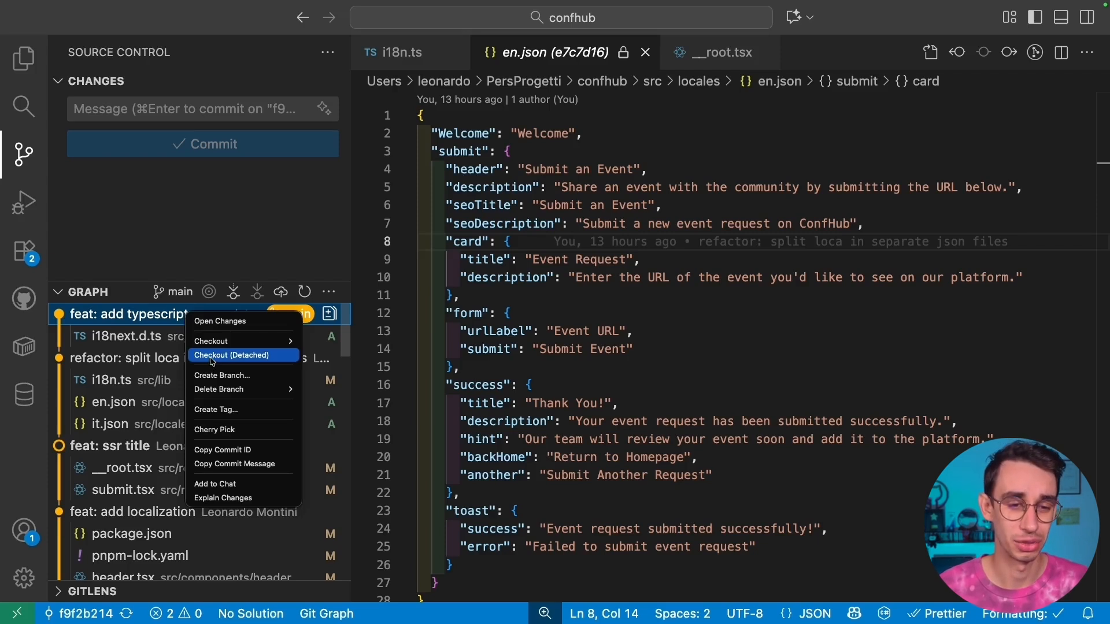
pyautogui.click(234, 355)
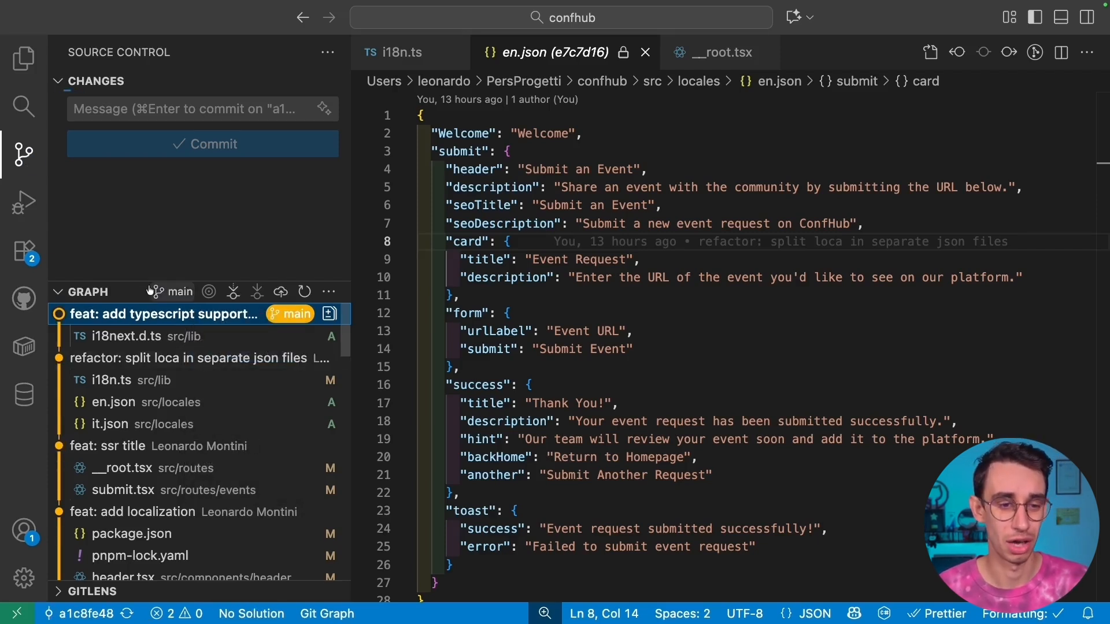
pyautogui.click(128, 336)
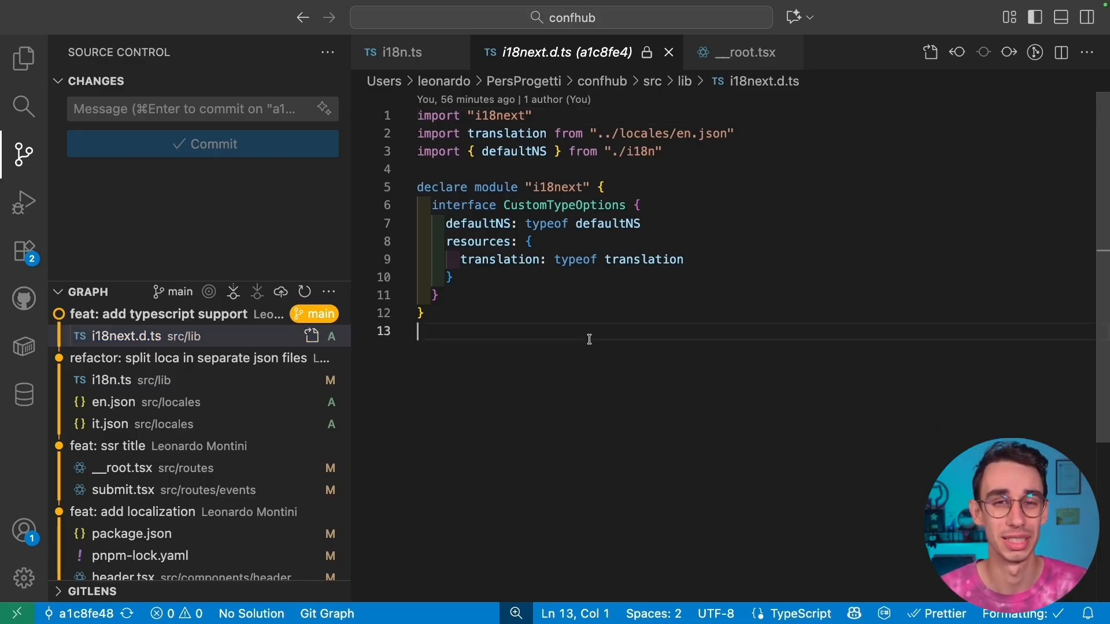
# Trace CustomTypeOptions' defaultNS to its definition in i18n.ts and examine the translation type built from en.json
pyautogui.doubleClick(563, 206)
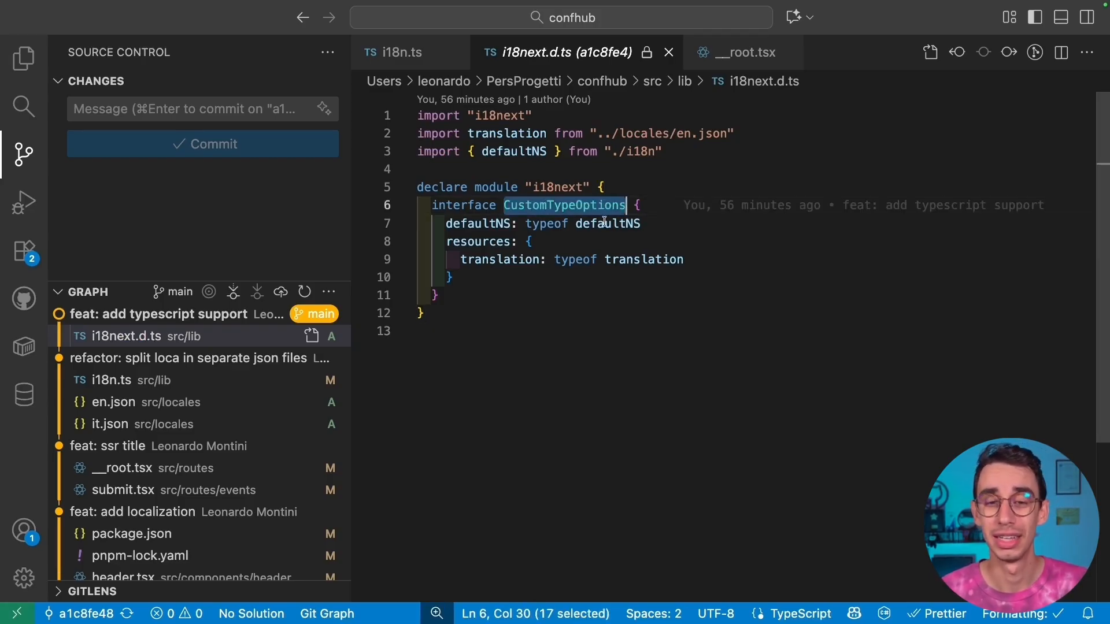
pyautogui.click(602, 223)
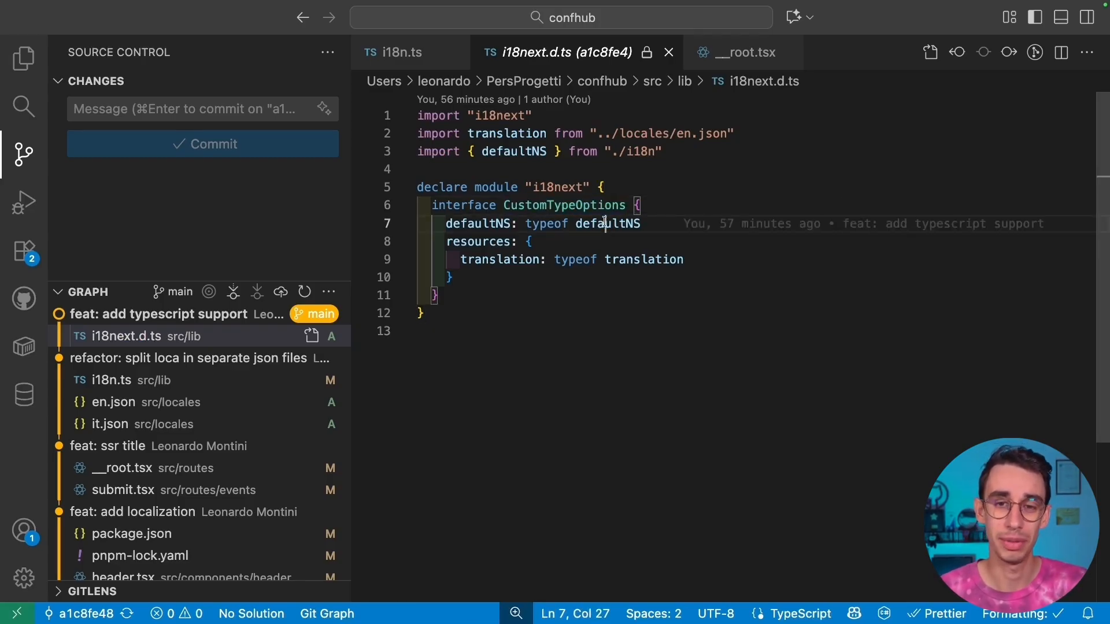
pyautogui.click(393, 52)
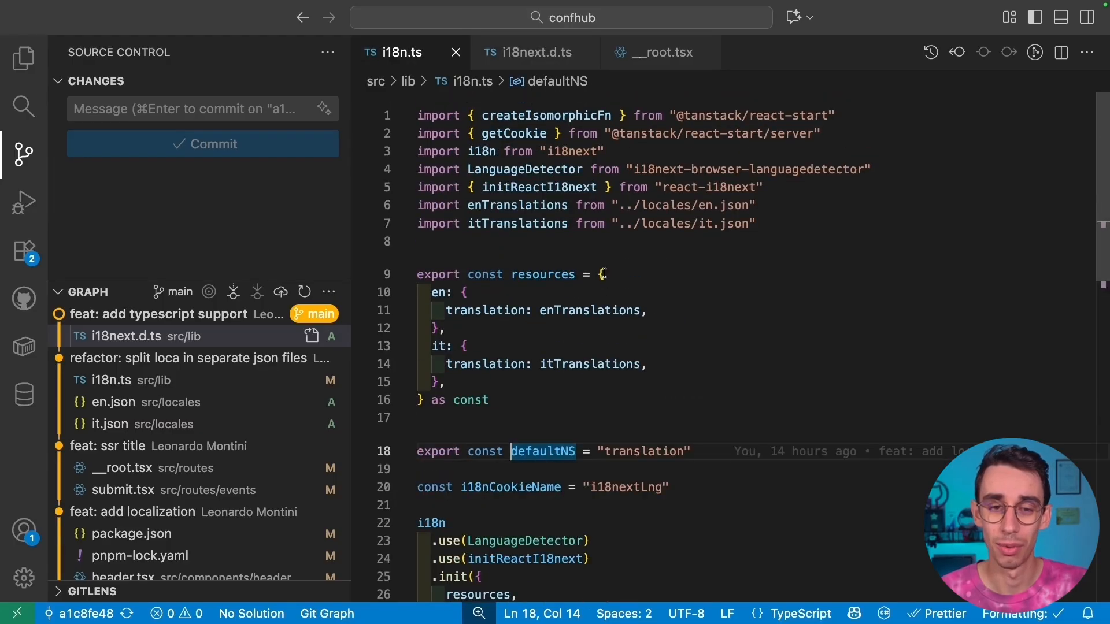
pyautogui.scroll(-3)
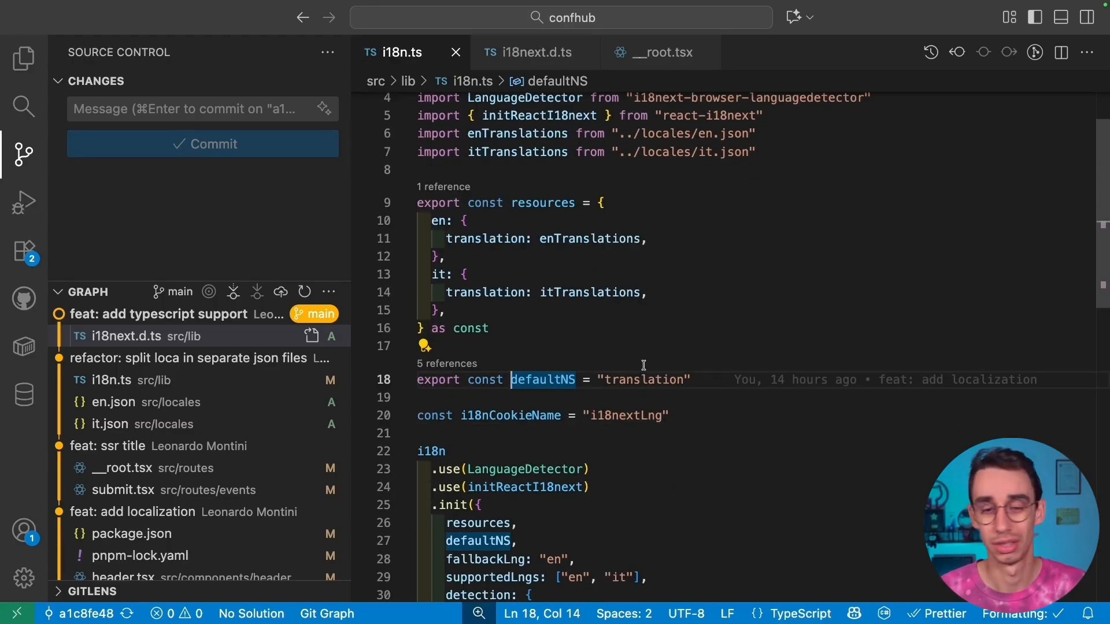
pyautogui.moveTo(651, 342)
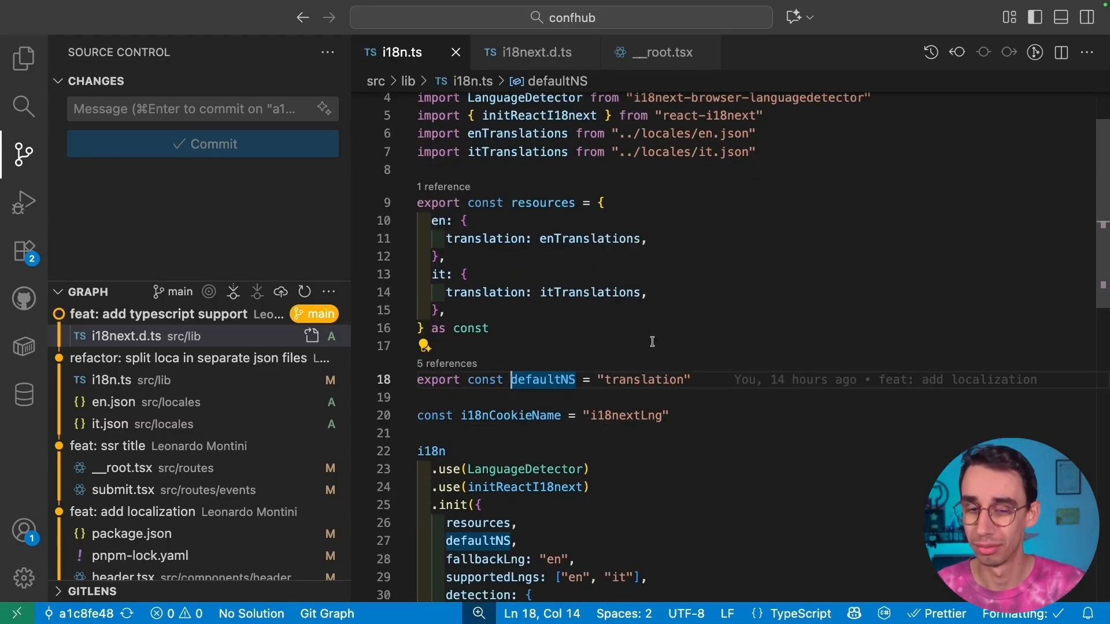
pyautogui.click(527, 52)
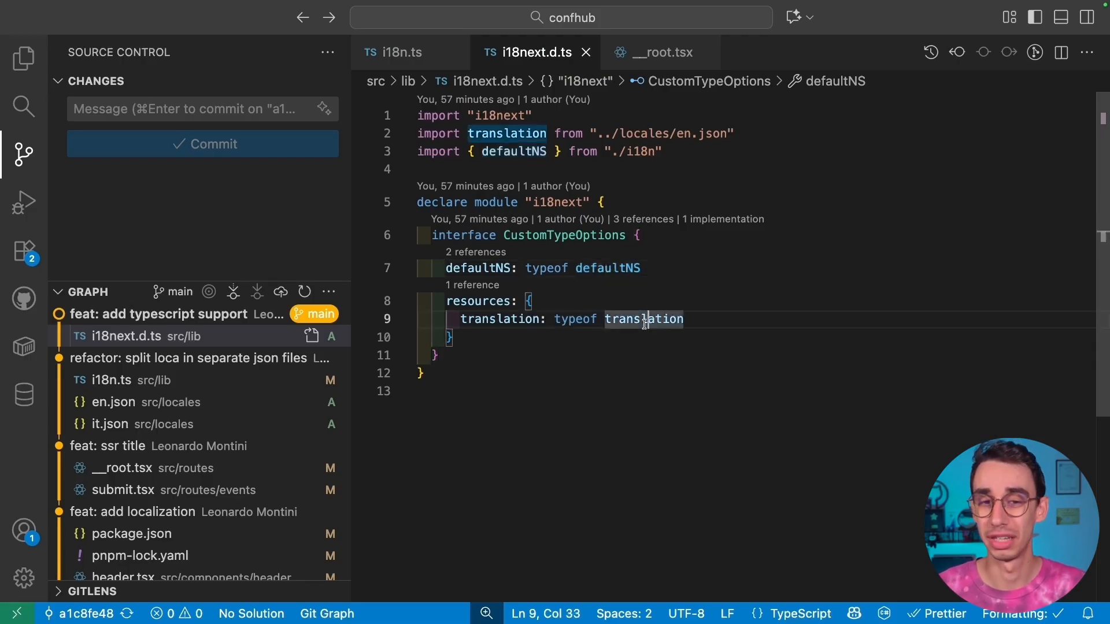
pyautogui.doubleClick(642, 319)
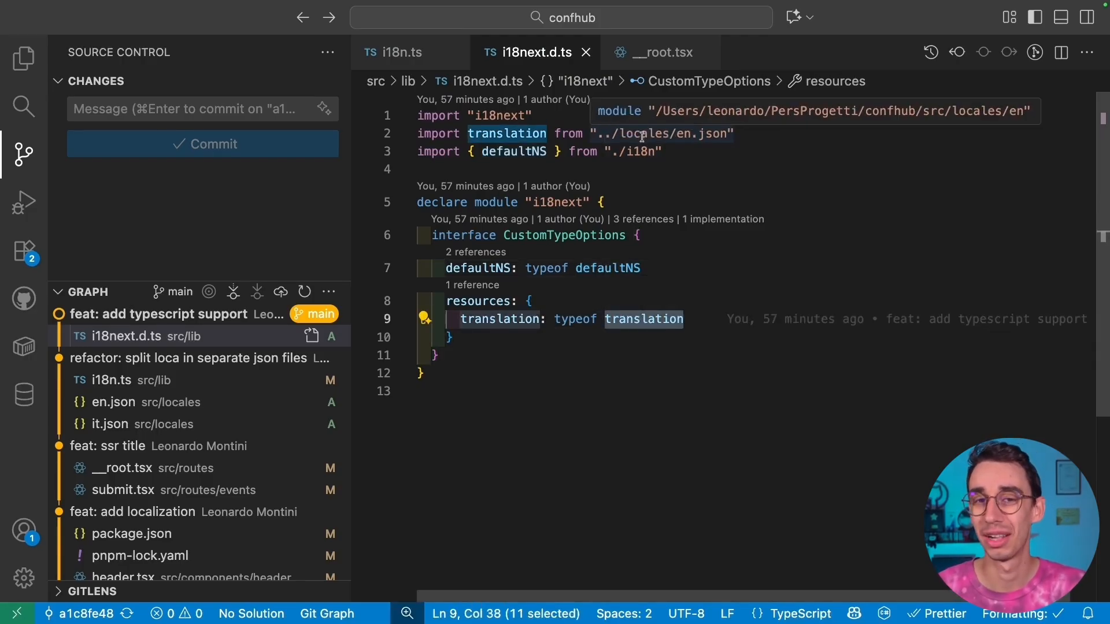
pyautogui.moveTo(661, 134)
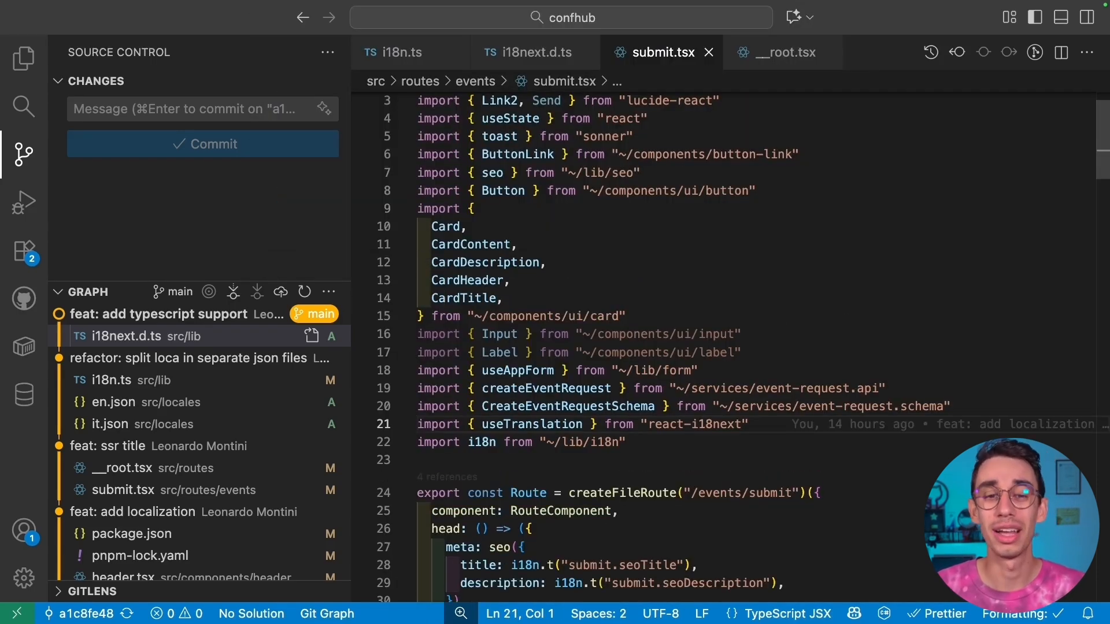
# Replace the submit route's SEO title key with the typed submit.header key chosen from autocomplete
pyautogui.click(686, 275)
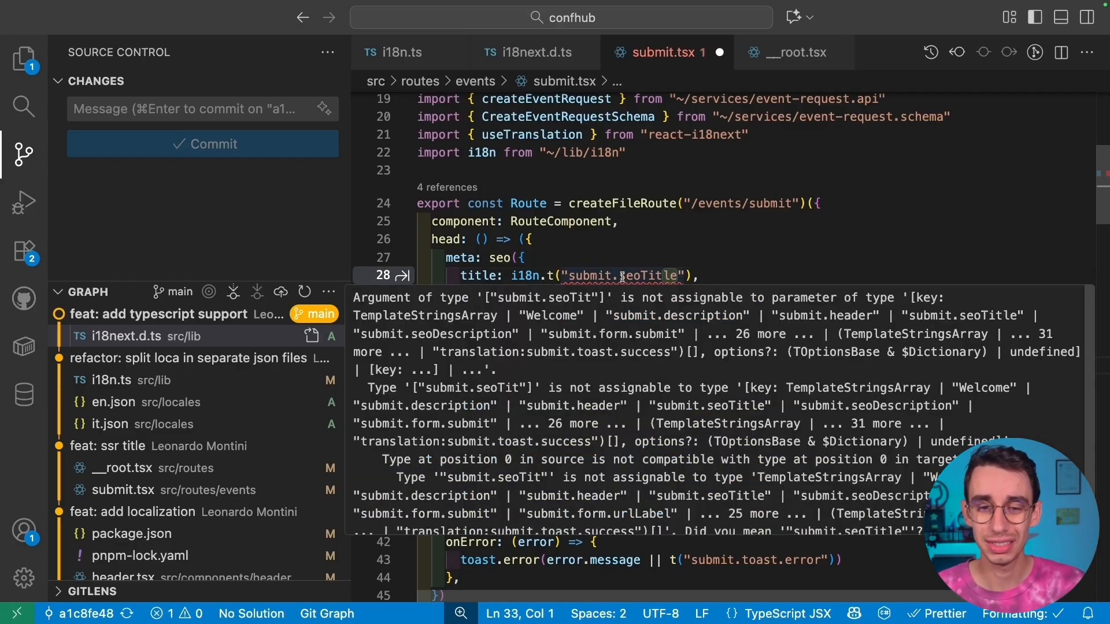
pyautogui.moveTo(783, 304)
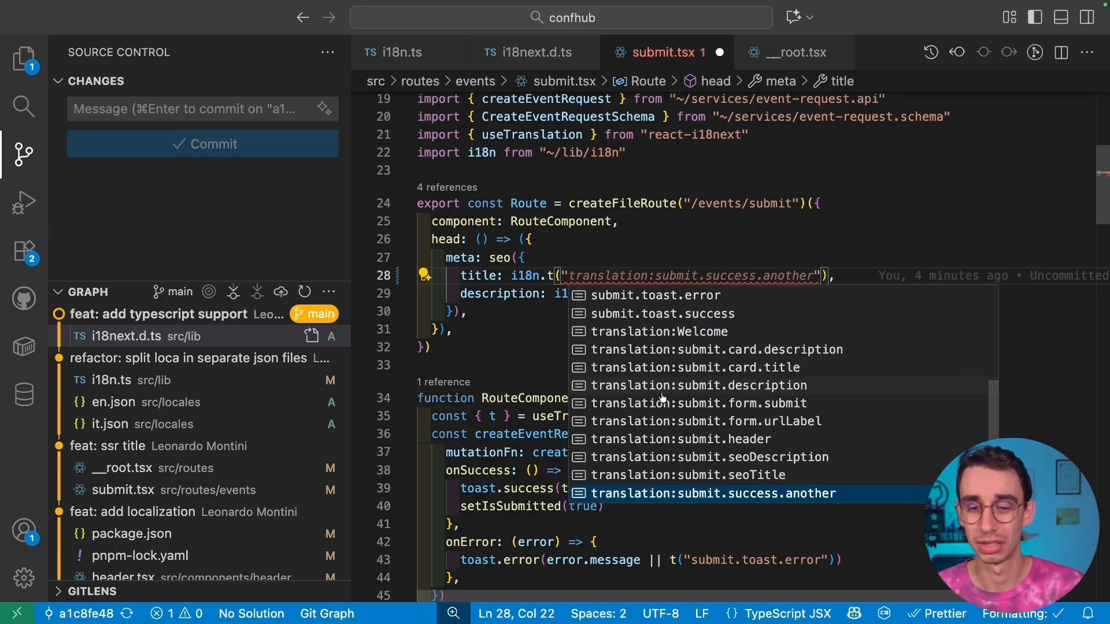
pyautogui.moveTo(649, 435)
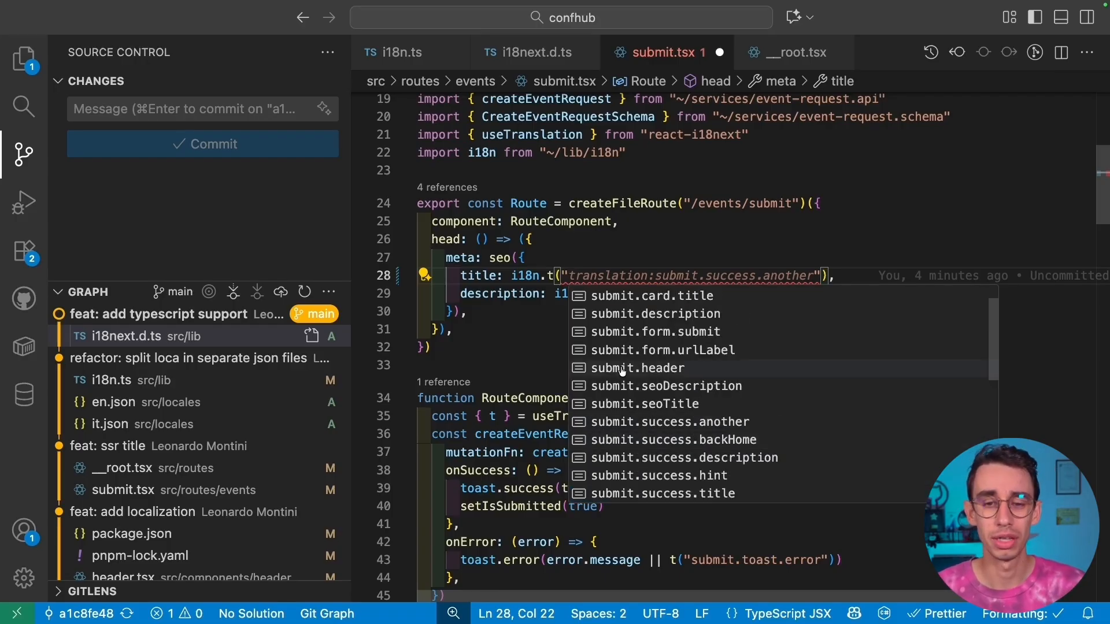
pyautogui.click(637, 368)
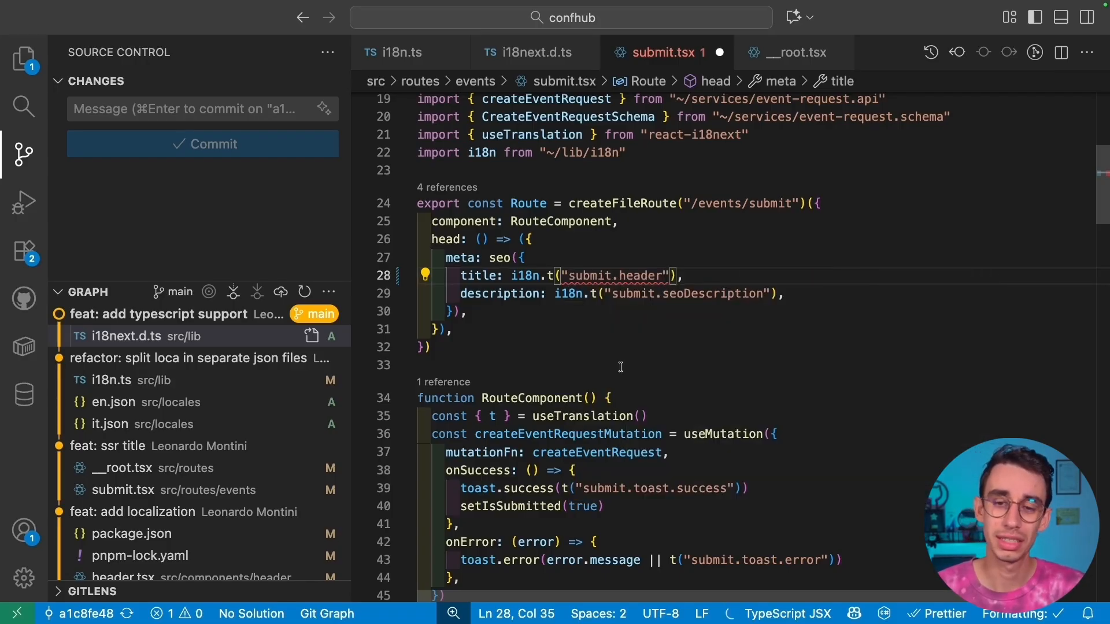